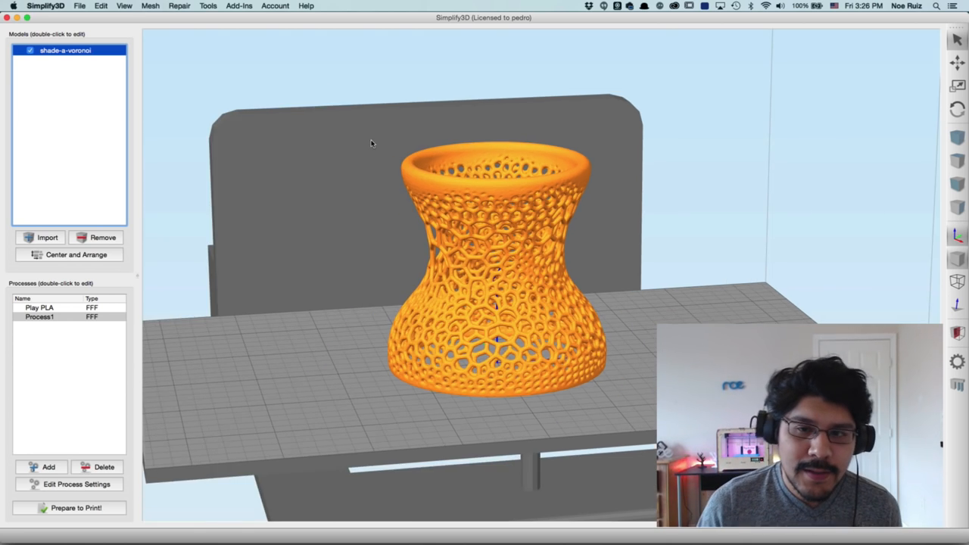
# - Orbit the lampshade model, then bring up the Nervous System homepage in Chrome
pyautogui.moveTo(371, 144); pyautogui.dragTo(379, 330)
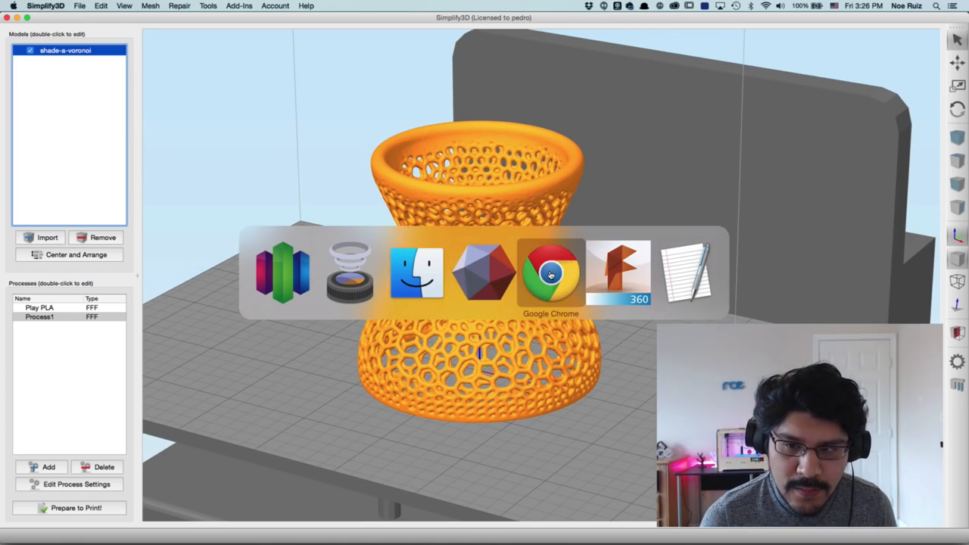
pyautogui.click(550, 273)
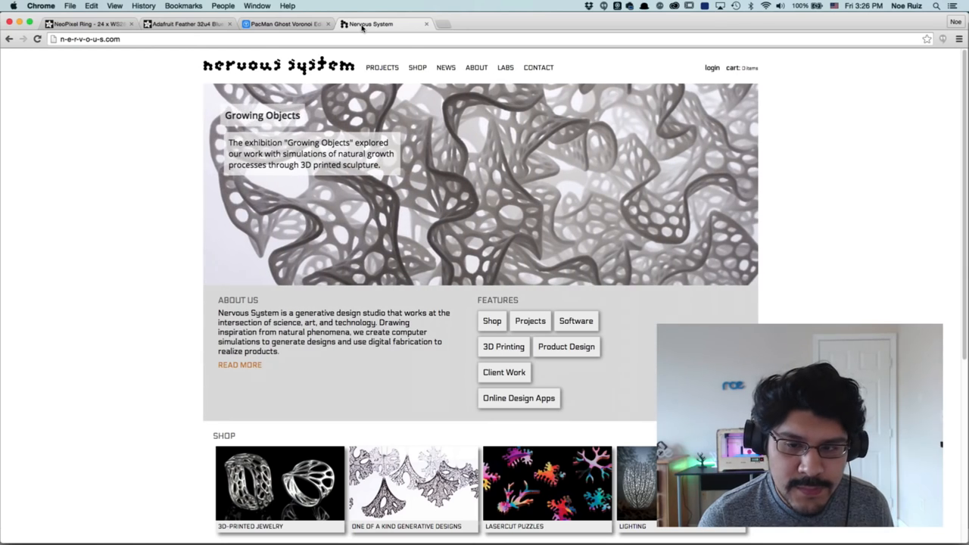
pyautogui.moveTo(421, 165)
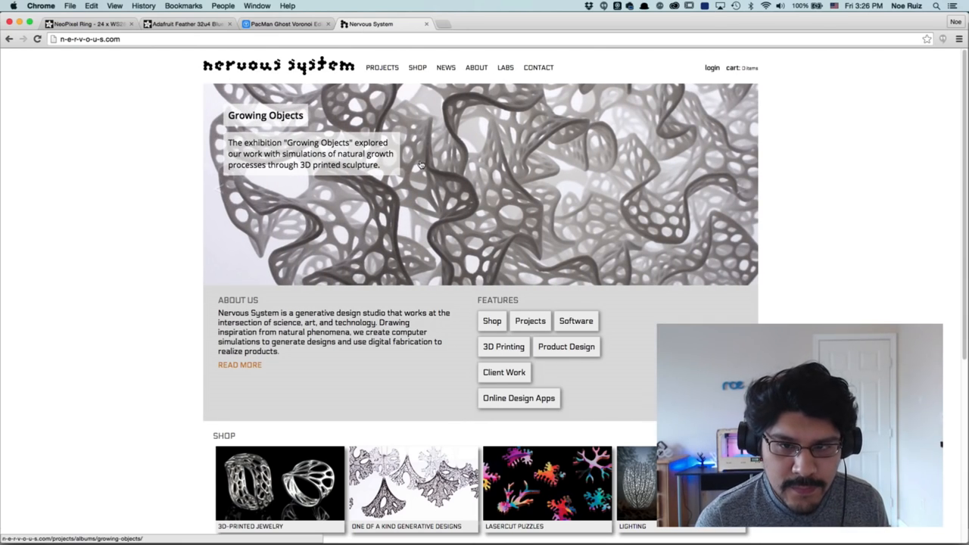
pyautogui.moveTo(472, 174)
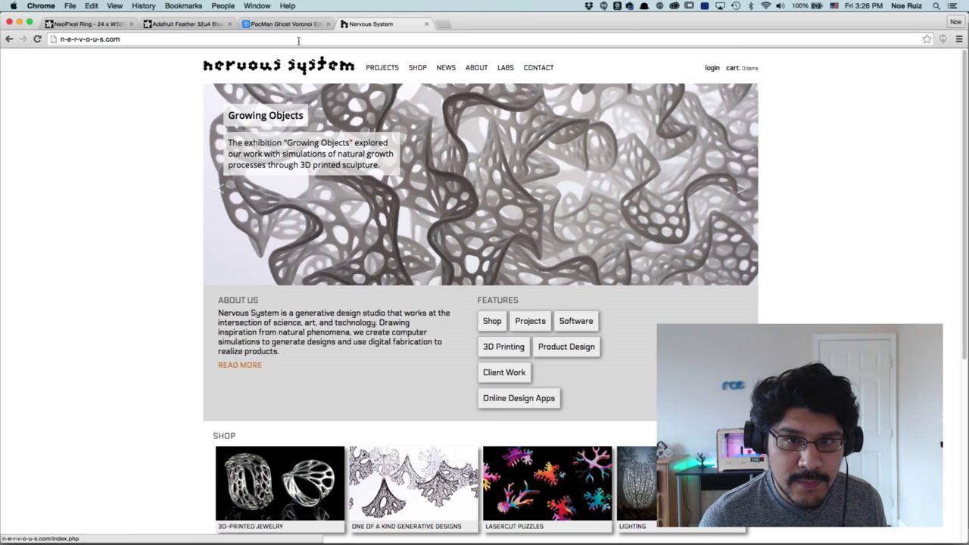
pyautogui.moveTo(287, 23)
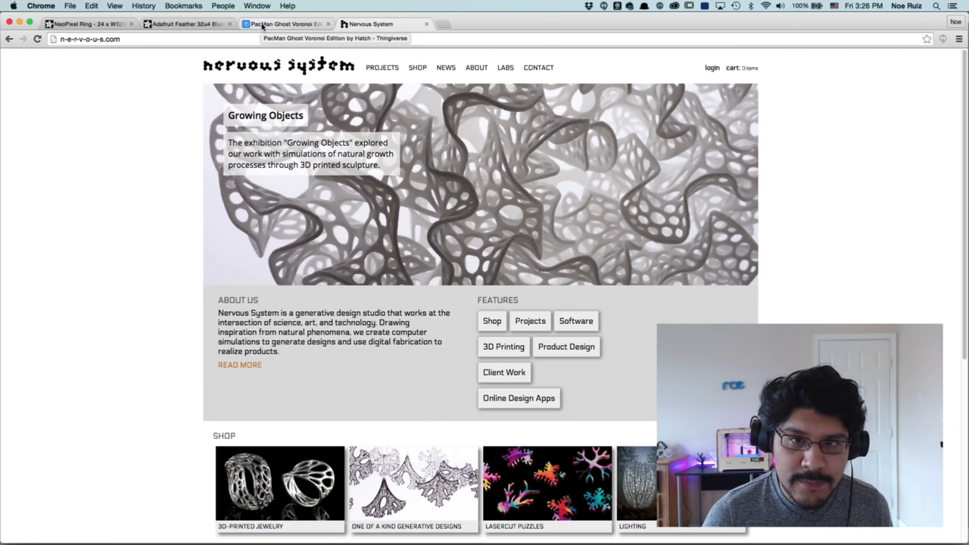
# - View another PacMan Ghost Voronoi Edition photo and scroll down to How I Designed This
pyautogui.click(284, 23)
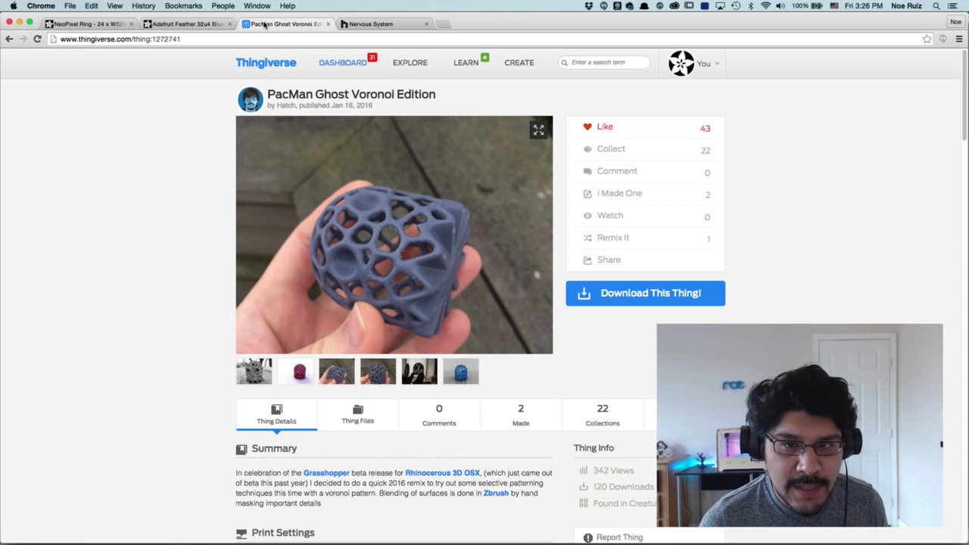
pyautogui.moveTo(387, 390)
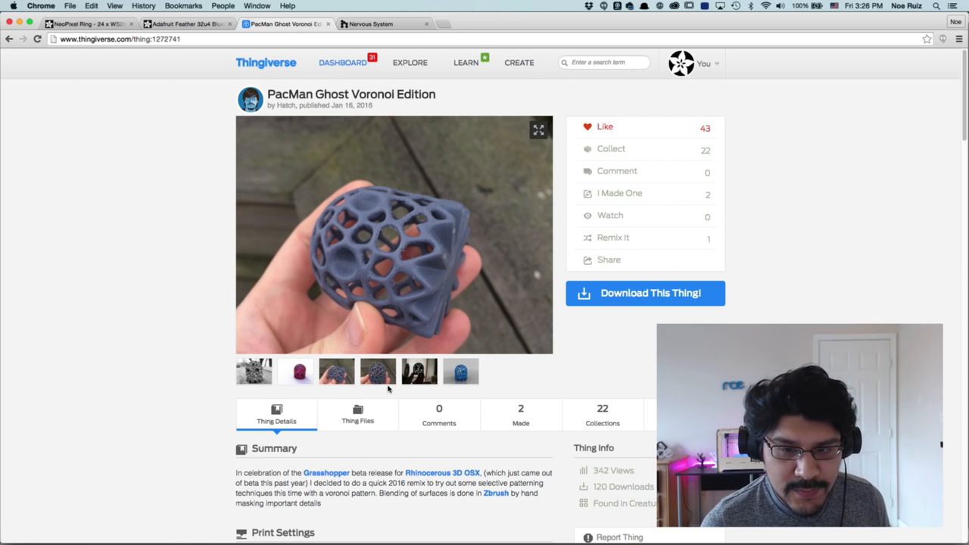
pyautogui.click(336, 371)
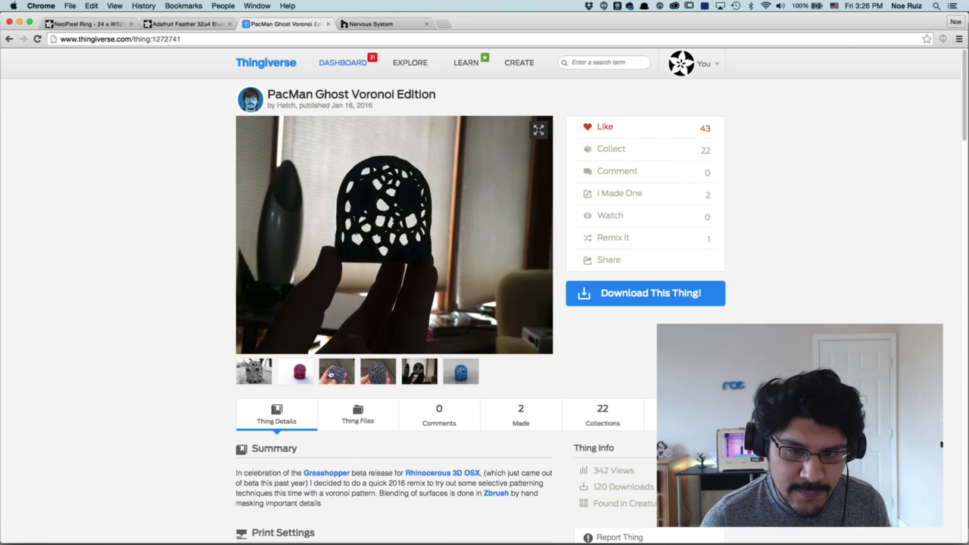
pyautogui.scroll(-3)
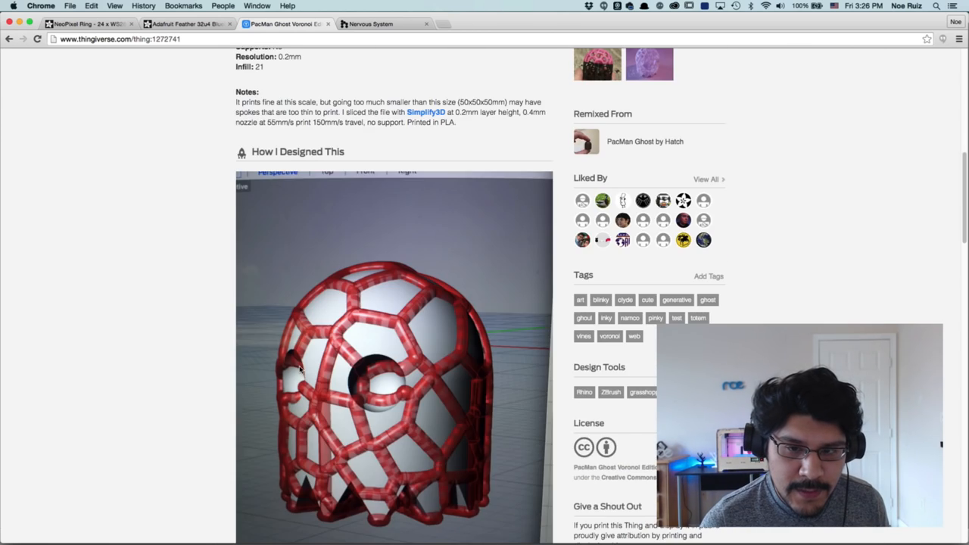
pyautogui.scroll(-3)
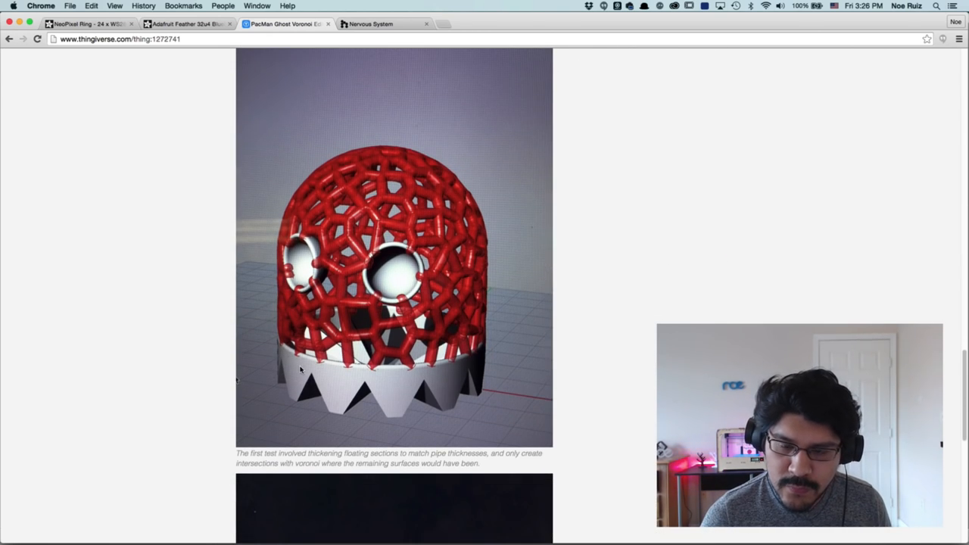
pyautogui.scroll(-3)
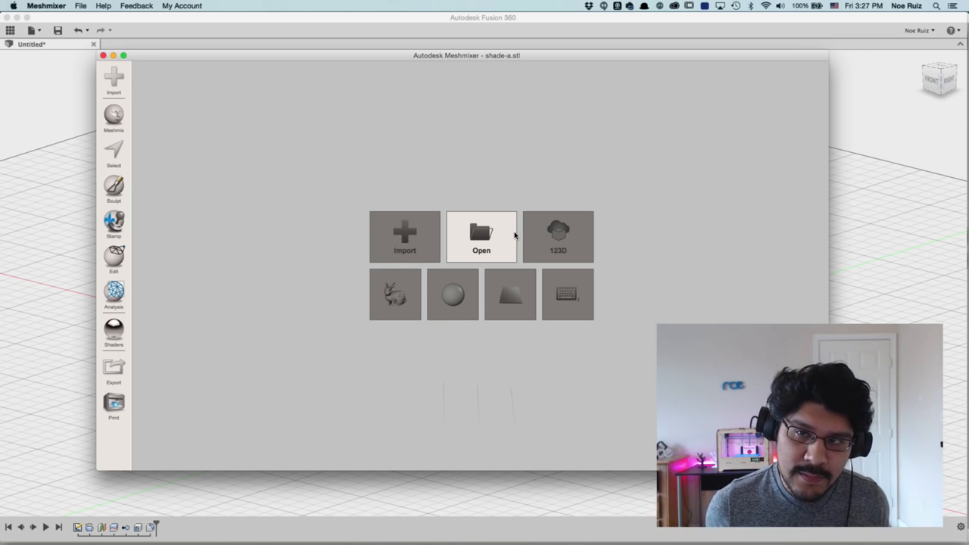
pyautogui.moveTo(499, 21)
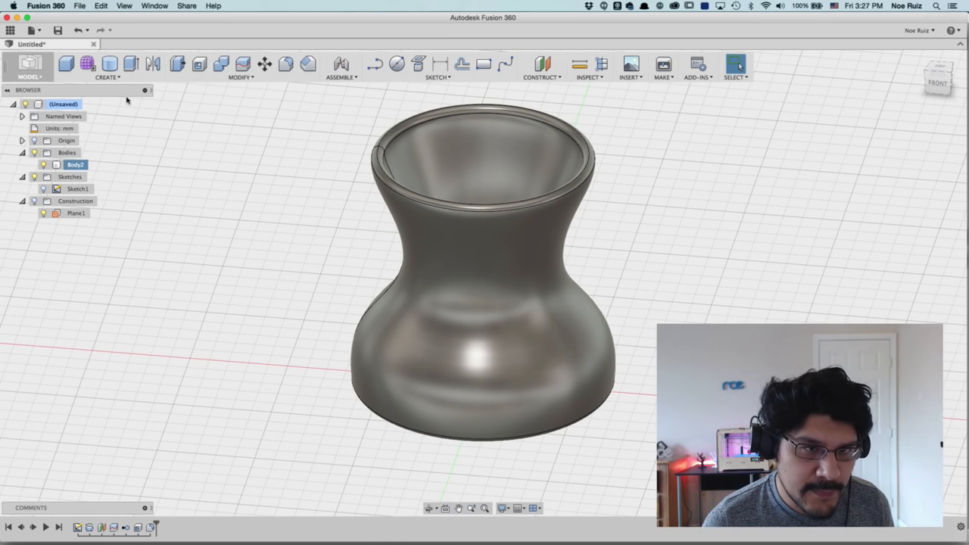
# - Create a blank Untitled design tab beside the lampshade design
pyautogui.click(30, 29)
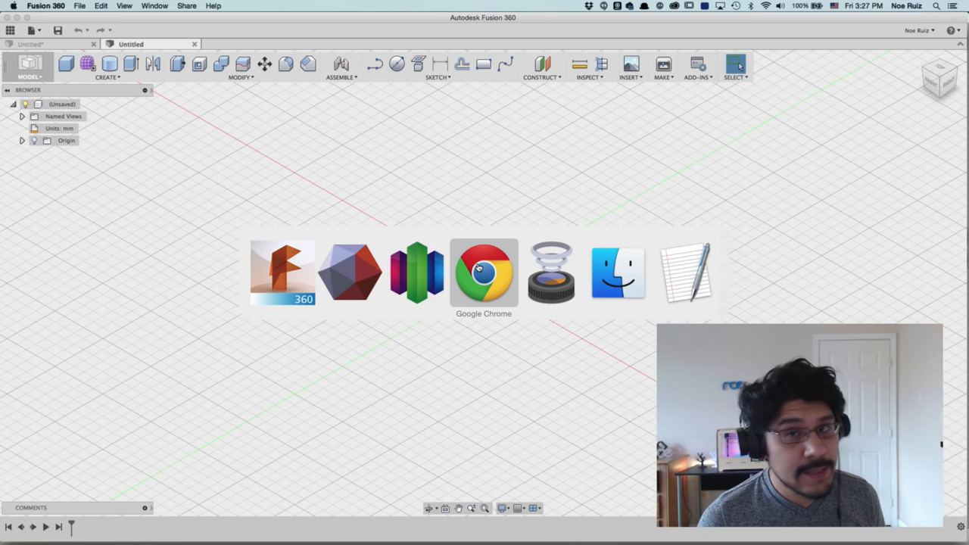
# - Browse the NeoPixel Ring and Feather 32u4 Bluefruit LE product pages in Chrome
pyautogui.click(483, 272)
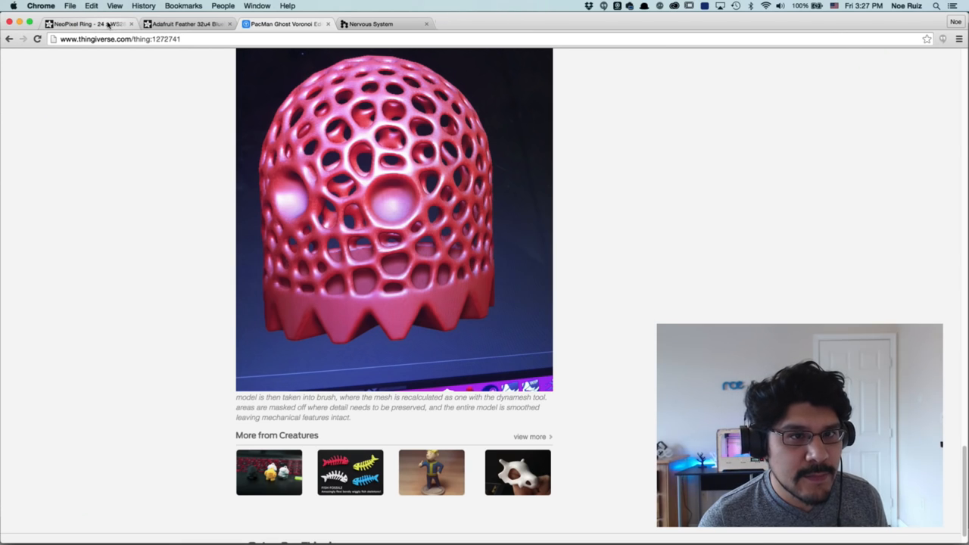
pyautogui.click(87, 23)
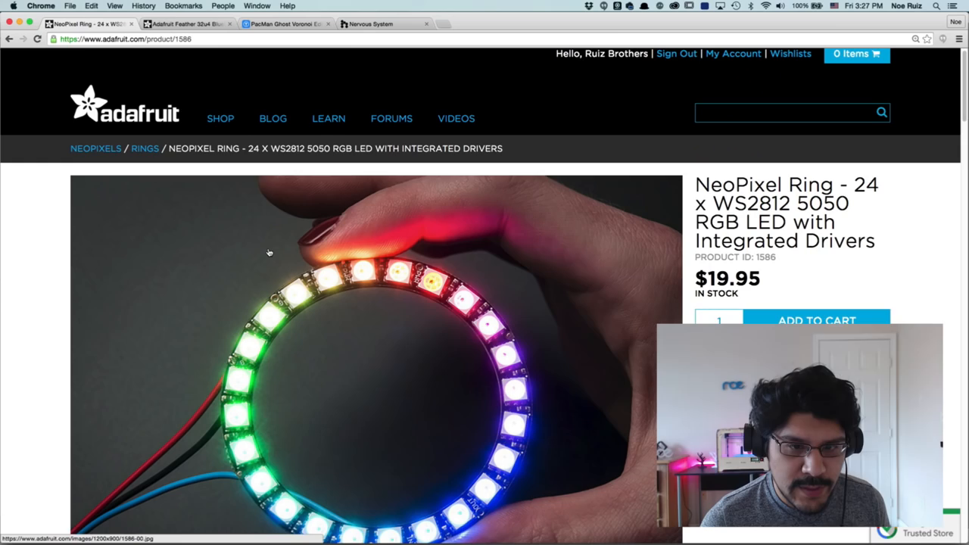
pyautogui.scroll(-3)
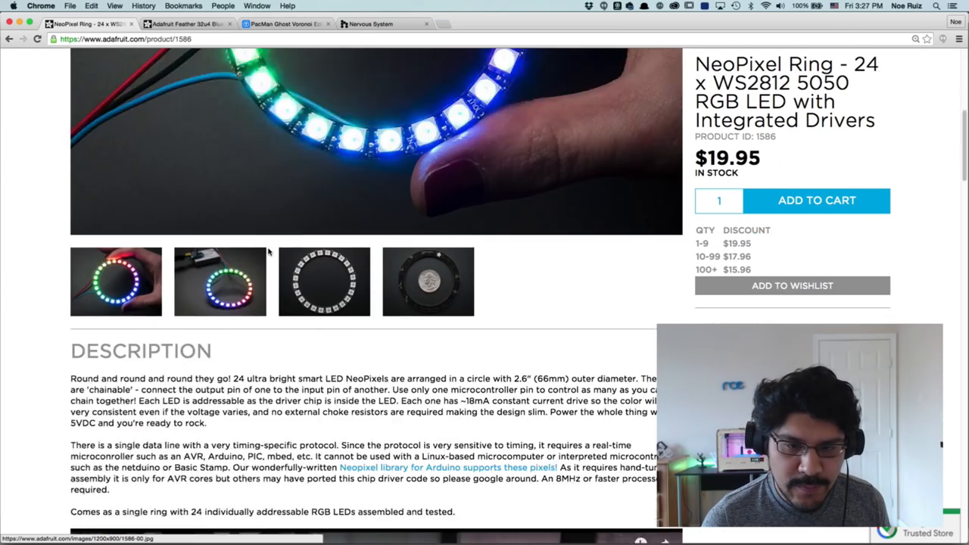
pyautogui.click(185, 24)
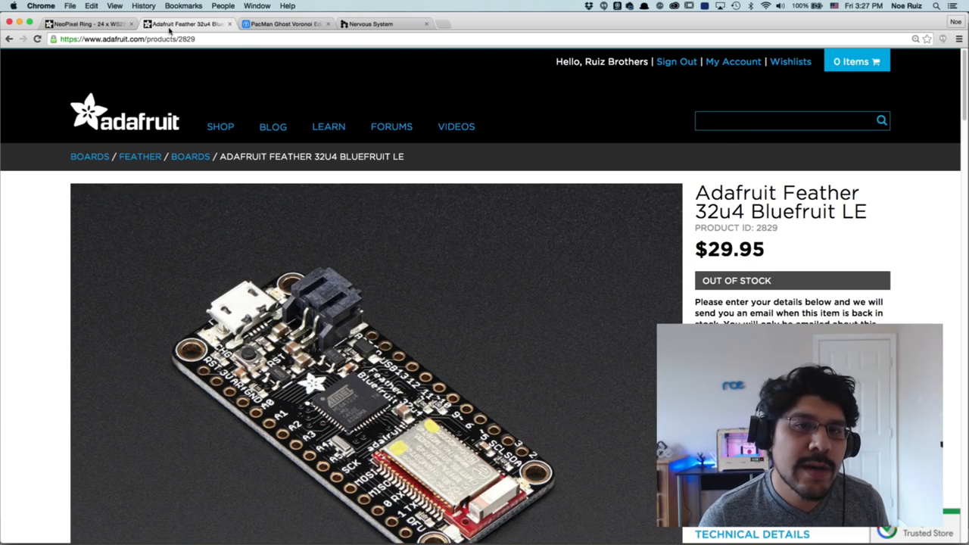
pyautogui.scroll(-3)
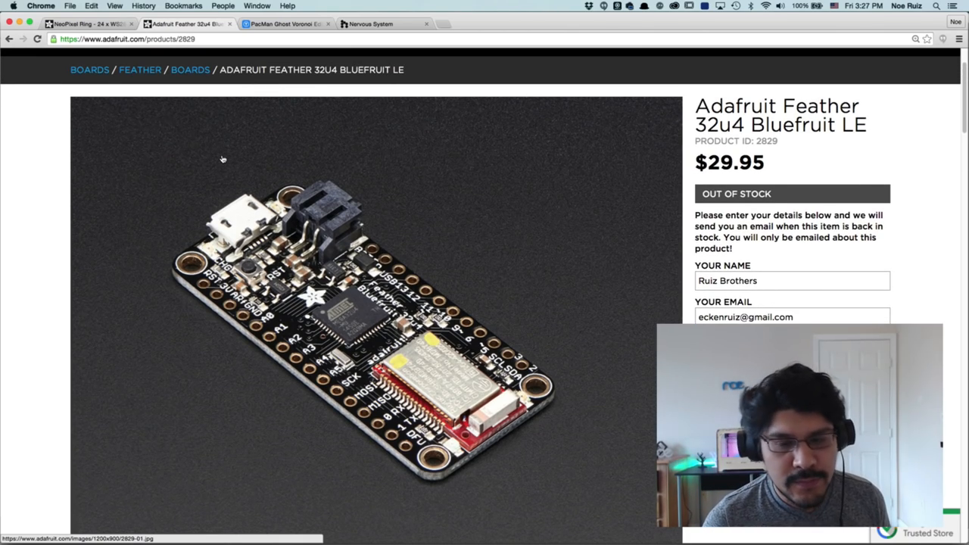
pyautogui.scroll(-3)
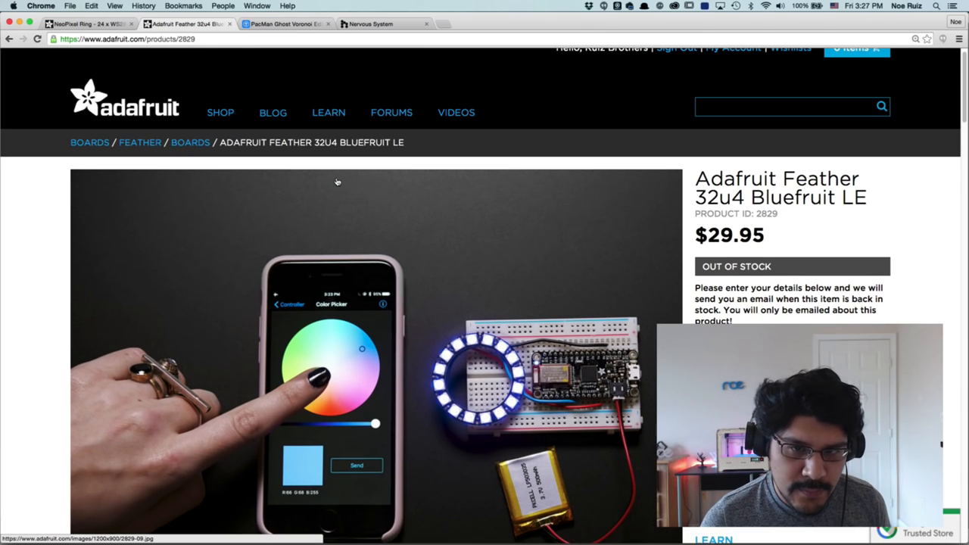
pyautogui.scroll(-3)
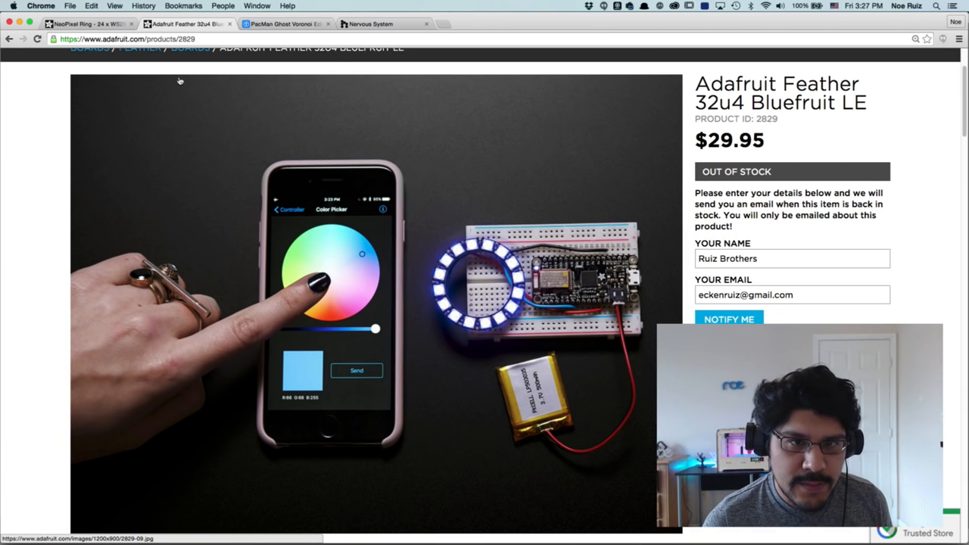
# - Return to the NeoPixel Ring page and highlight its 66mm outer diameter
pyautogui.click(83, 23)
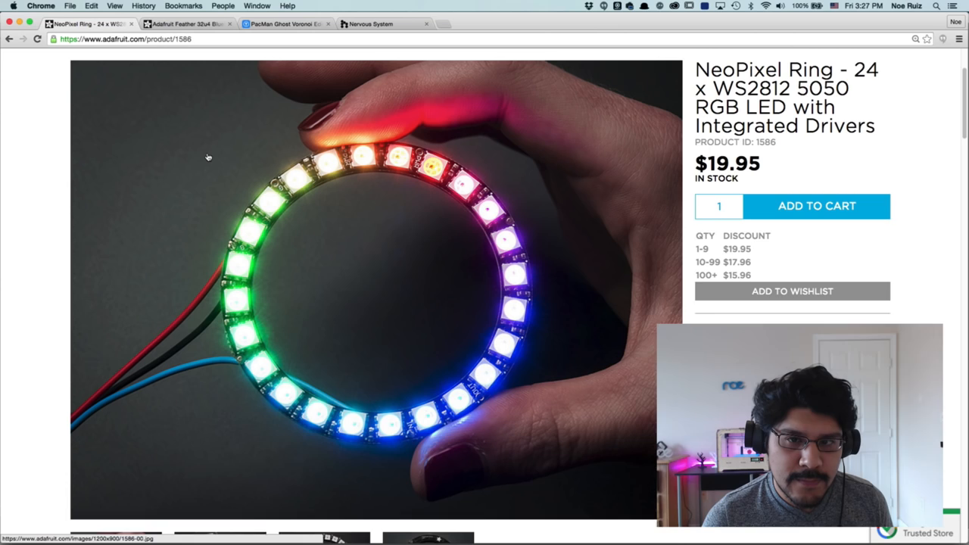
pyautogui.scroll(3)
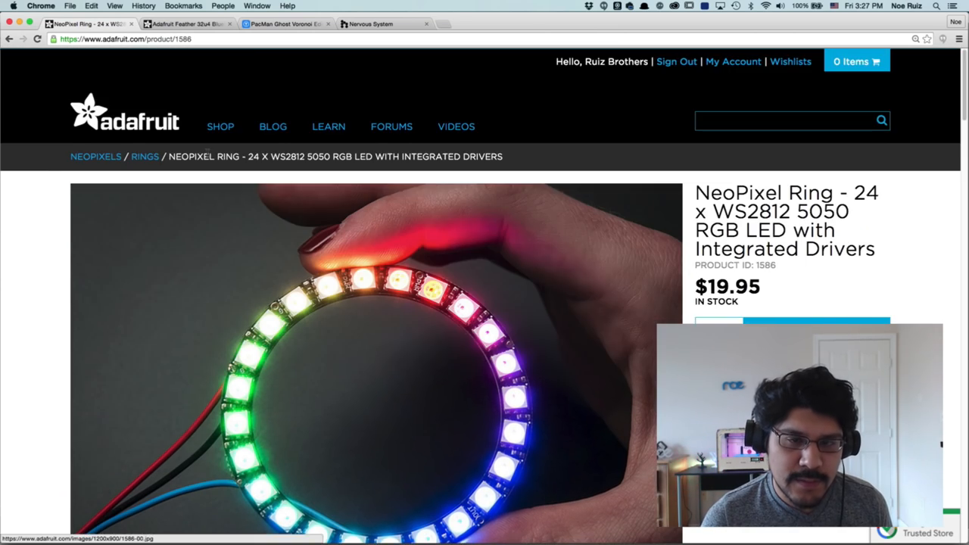
pyautogui.scroll(-3)
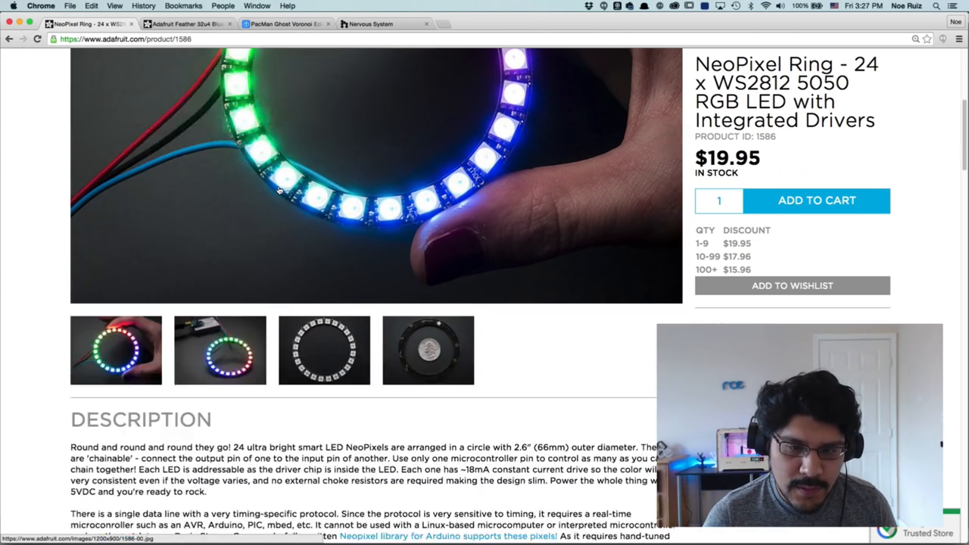
pyautogui.scroll(-3)
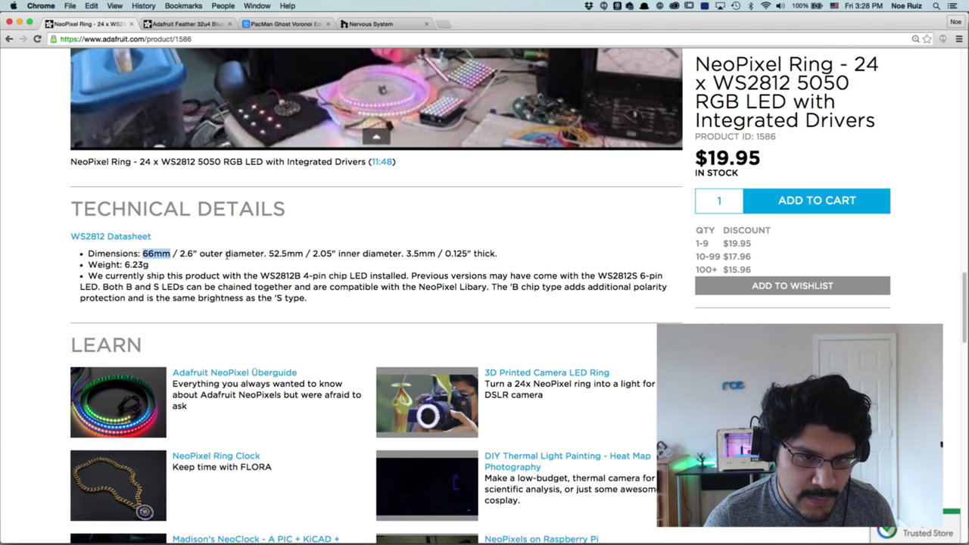
pyautogui.doubleClick(285, 253)
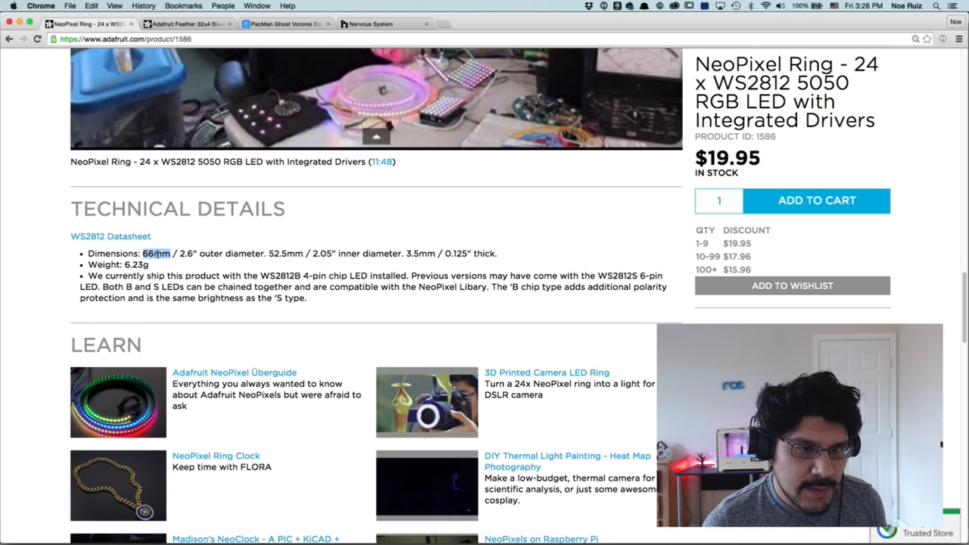
pyautogui.scroll(-3)
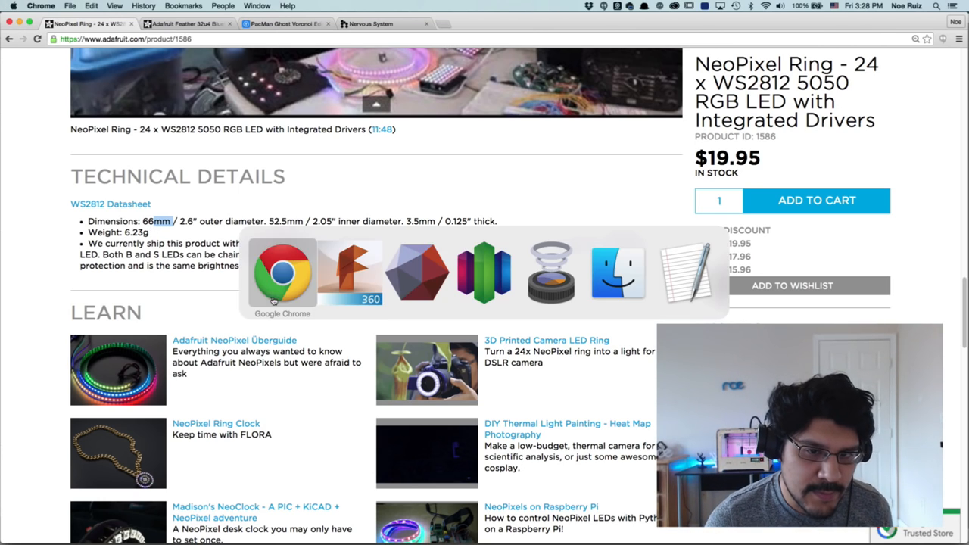
# - Return to Fusion 360 and set the blank design to the FRONT ViewCube view
pyautogui.click(349, 272)
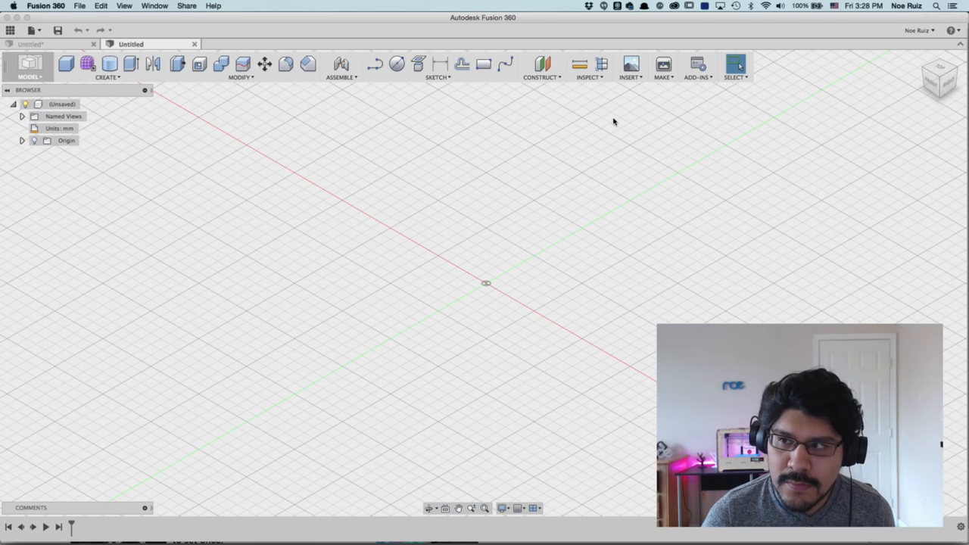
pyautogui.click(938, 77)
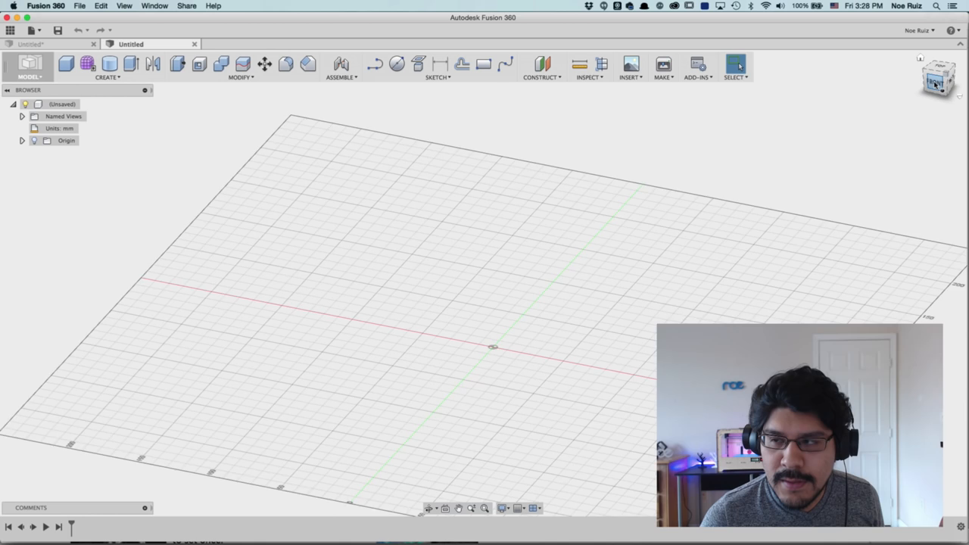
pyautogui.click(939, 76)
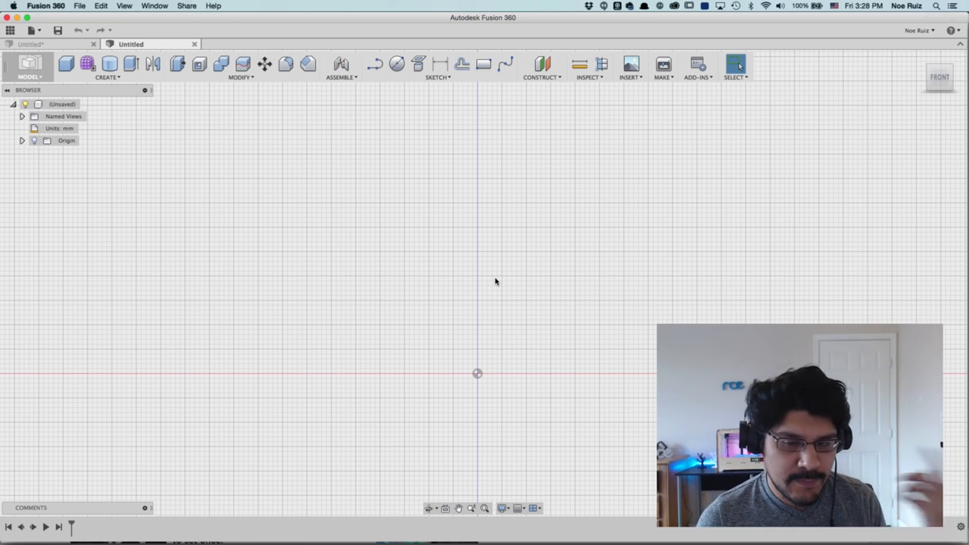
pyautogui.moveTo(460, 258)
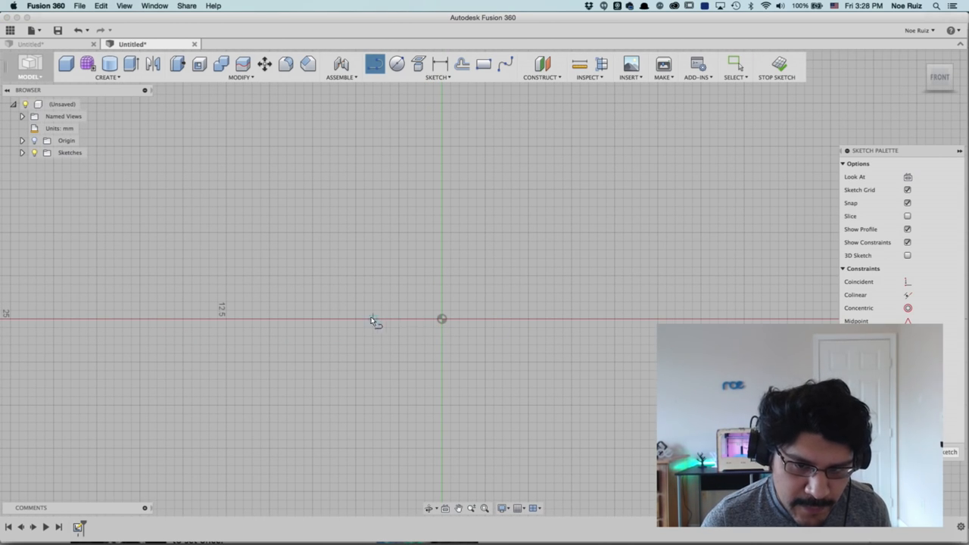
pyautogui.moveTo(447, 178)
pyautogui.write('3')
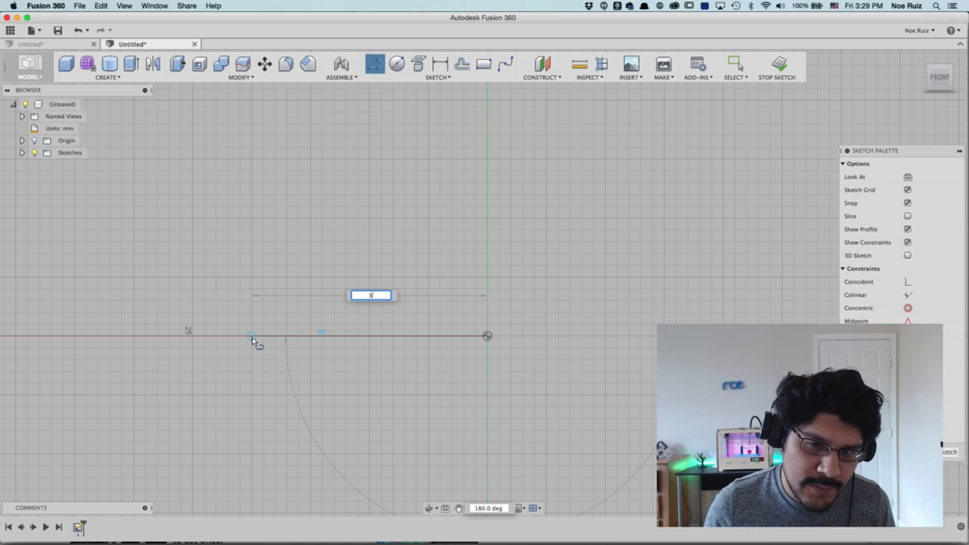
# - Enter the dimension value 66 while drawing the sketch lines at the origin
pyautogui.write('66')
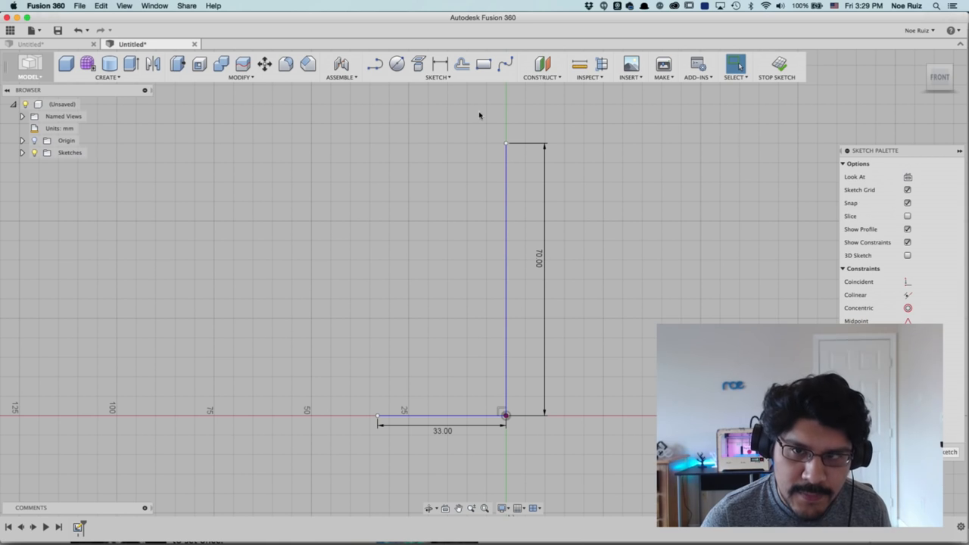
# - Draw a spline joining the line ends, reshape its upper and lower bends, and finish the sketch
pyautogui.click(438, 68)
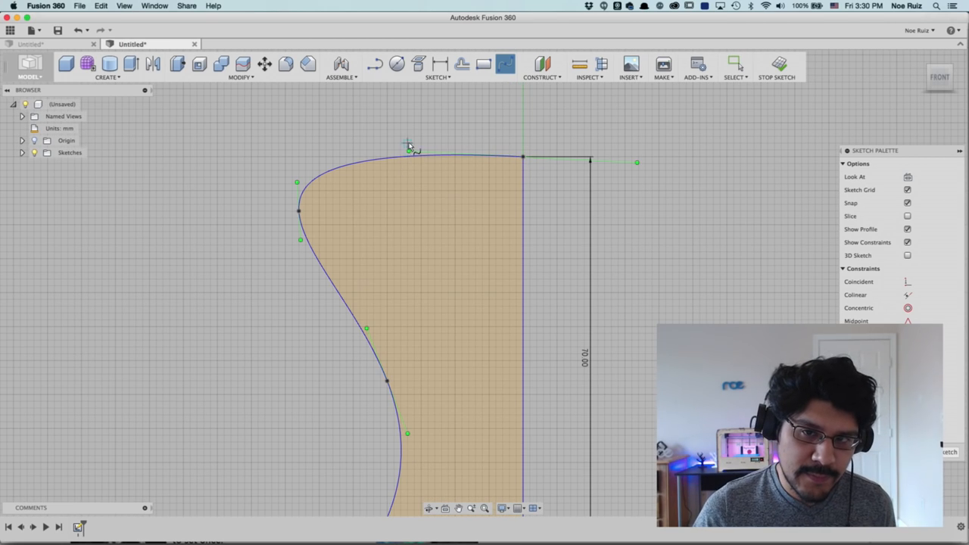
pyautogui.moveTo(286, 273)
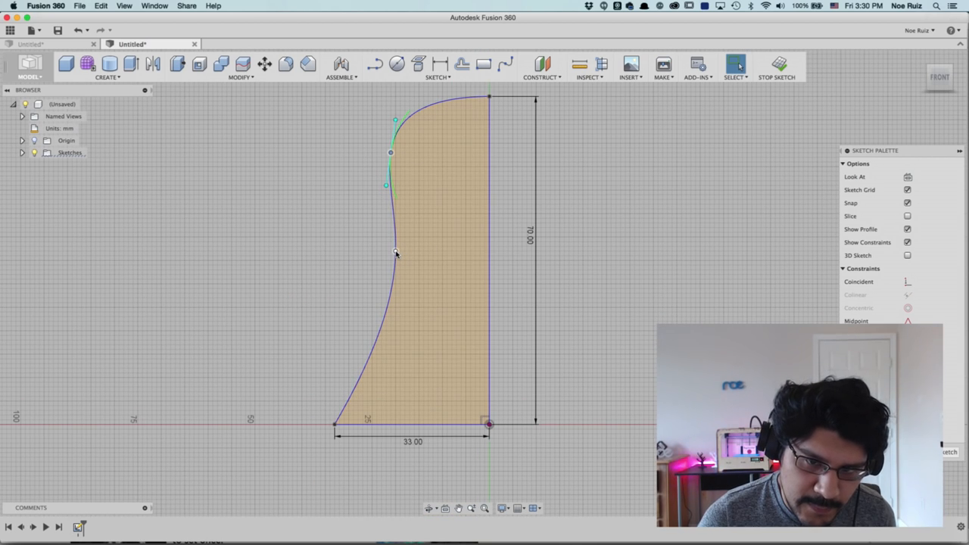
pyautogui.moveTo(393, 254); pyautogui.dragTo(418, 274)
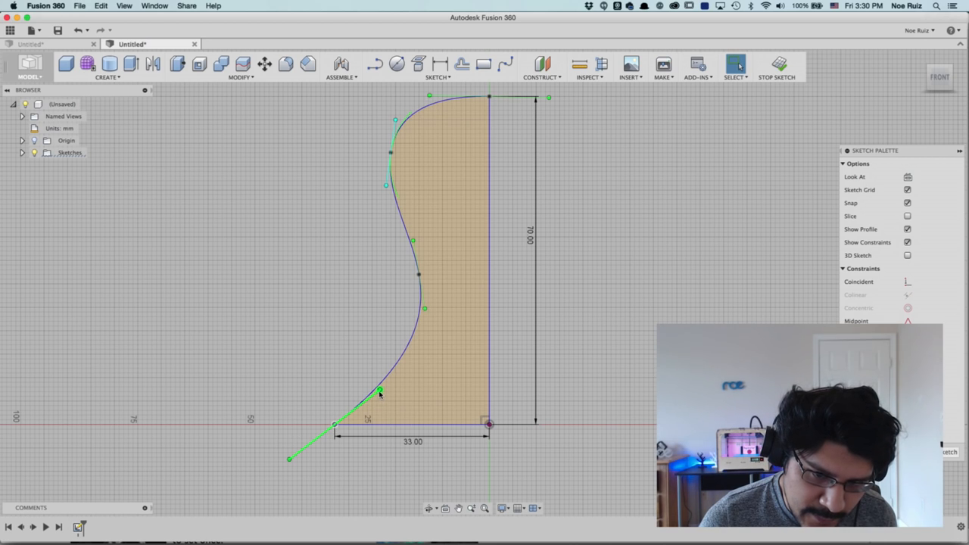
pyautogui.moveTo(381, 389); pyautogui.dragTo(320, 370)
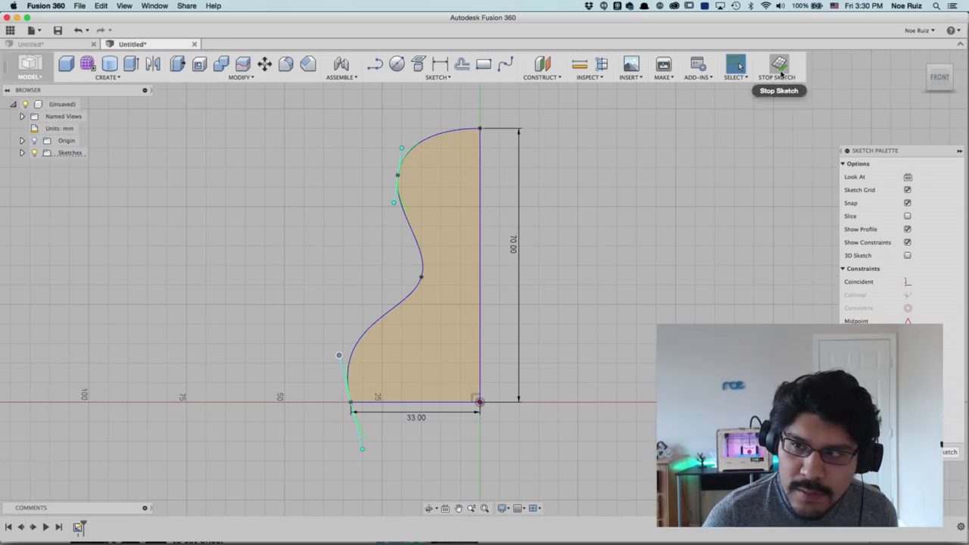
pyautogui.click(778, 67)
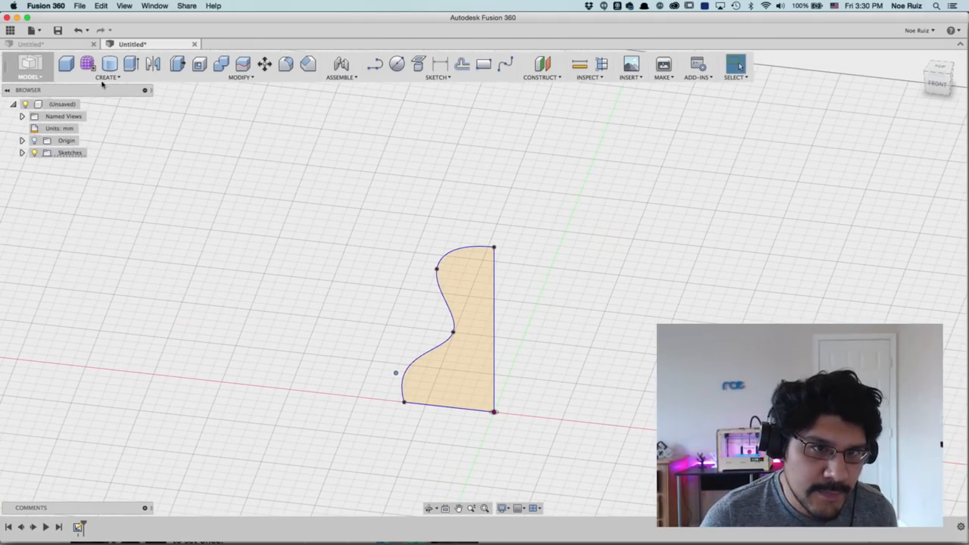
# - Revolve the wavy profile 360° around the vertical line into Body1
pyautogui.click(108, 67)
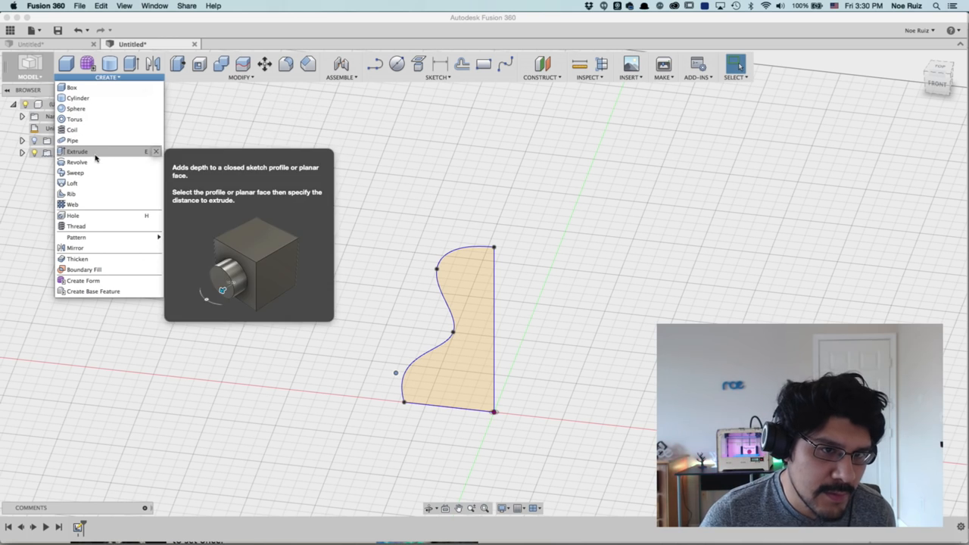
pyautogui.click(76, 161)
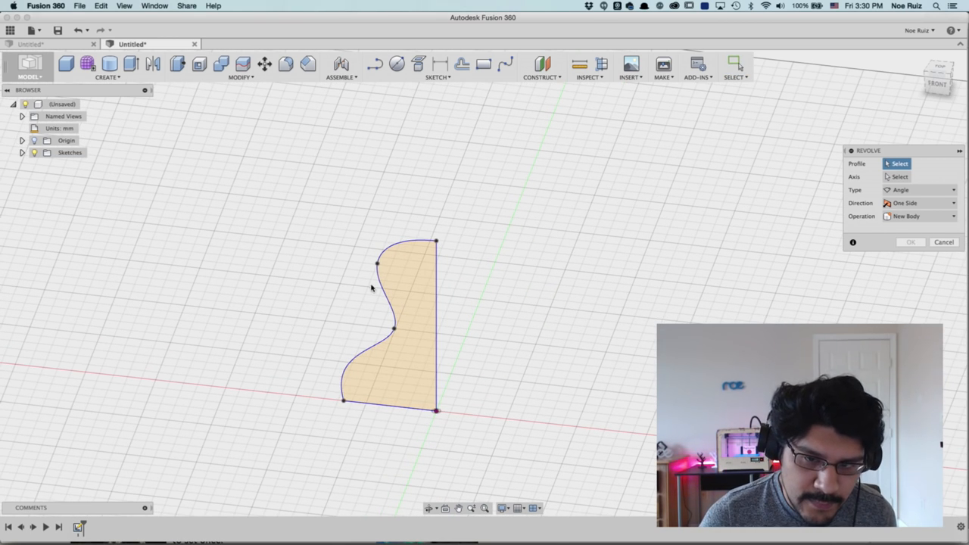
pyautogui.click(390, 325)
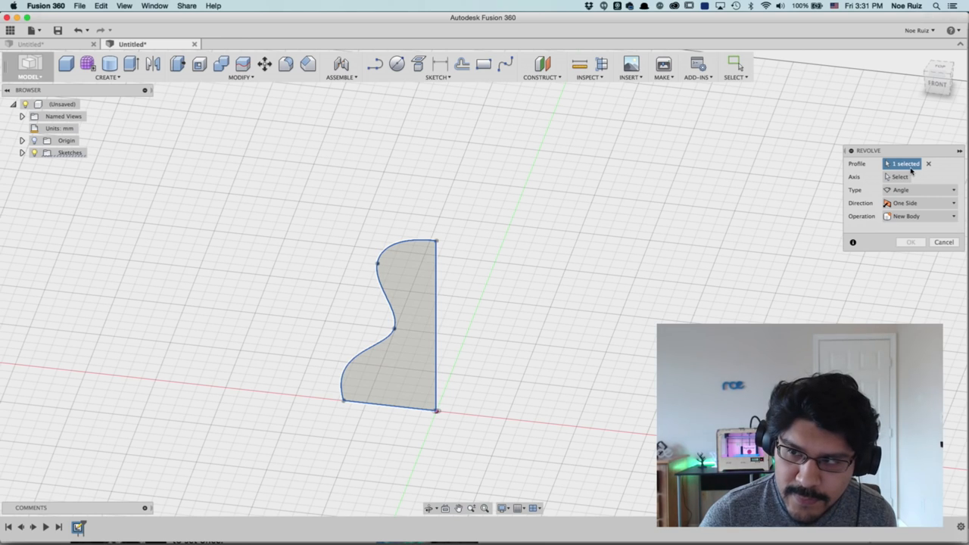
pyautogui.click(900, 176)
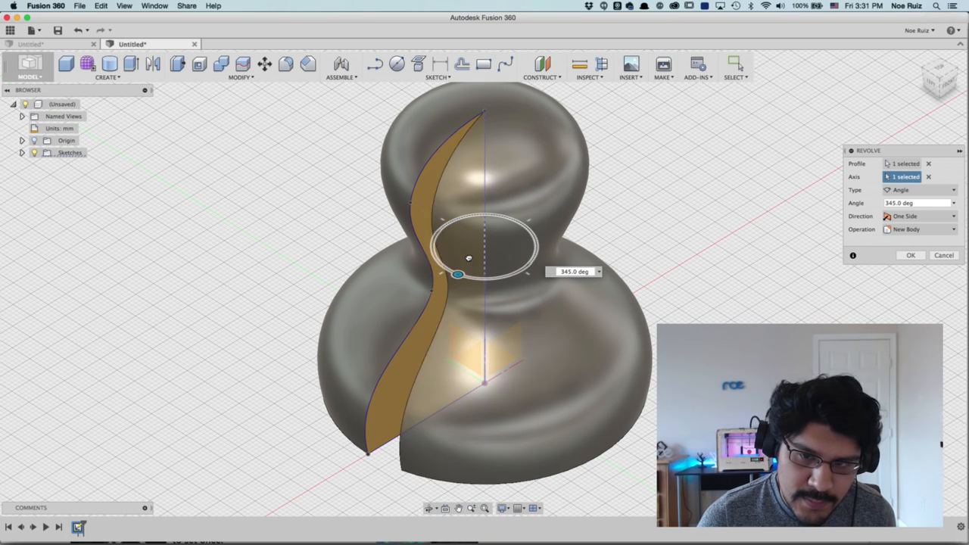
pyautogui.moveTo(458, 274); pyautogui.dragTo(502, 277)
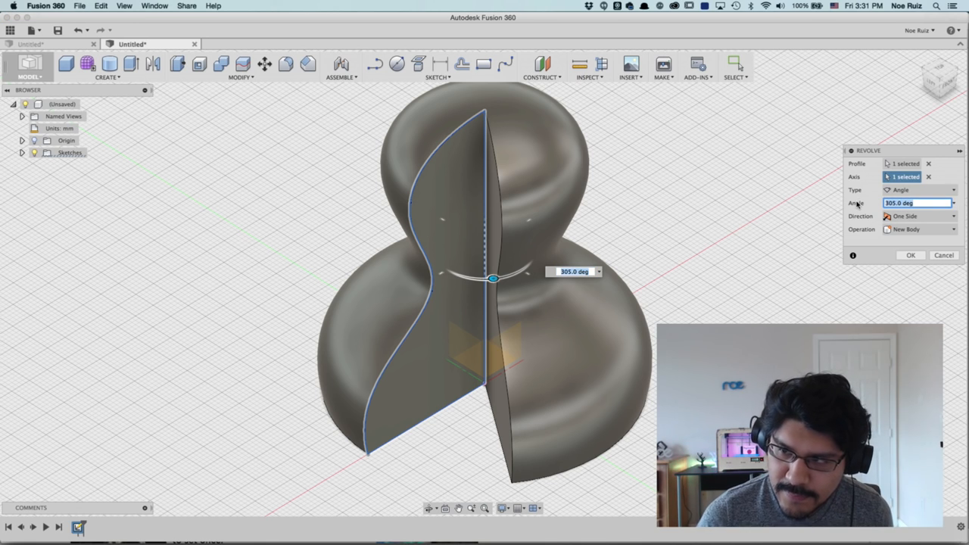
pyautogui.write('360')
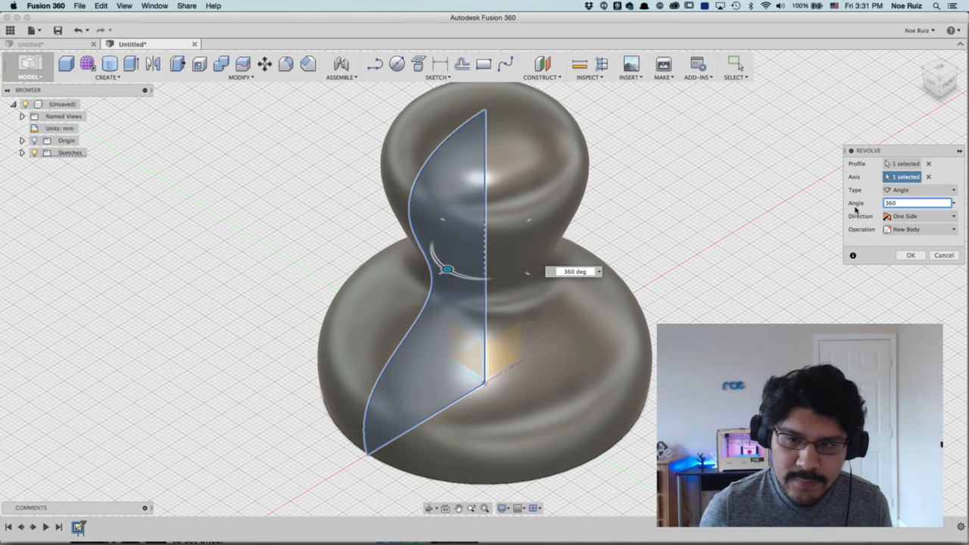
pyautogui.click(911, 255)
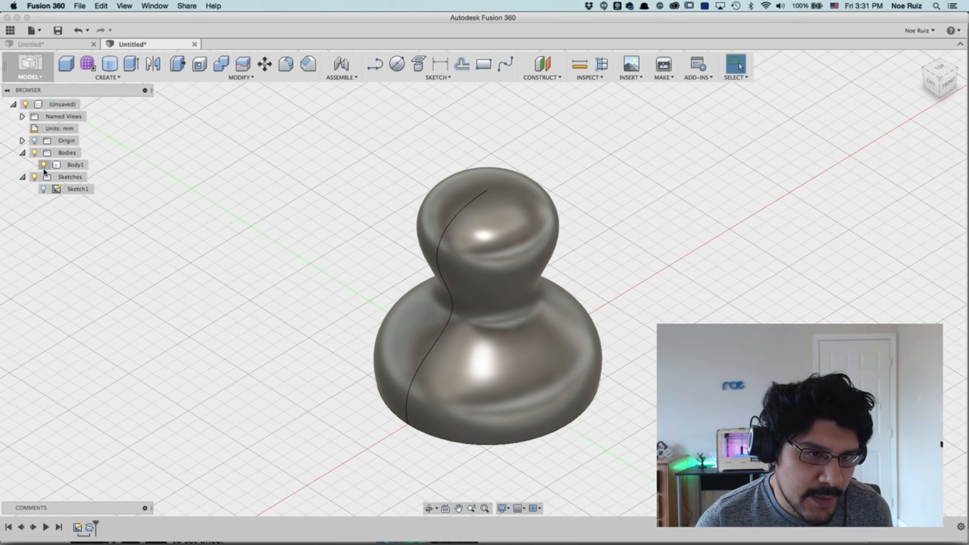
# - Edit Sketch1, pull the spline's top handle to round the upper bulb, then orbit the body
pyautogui.click(77, 188)
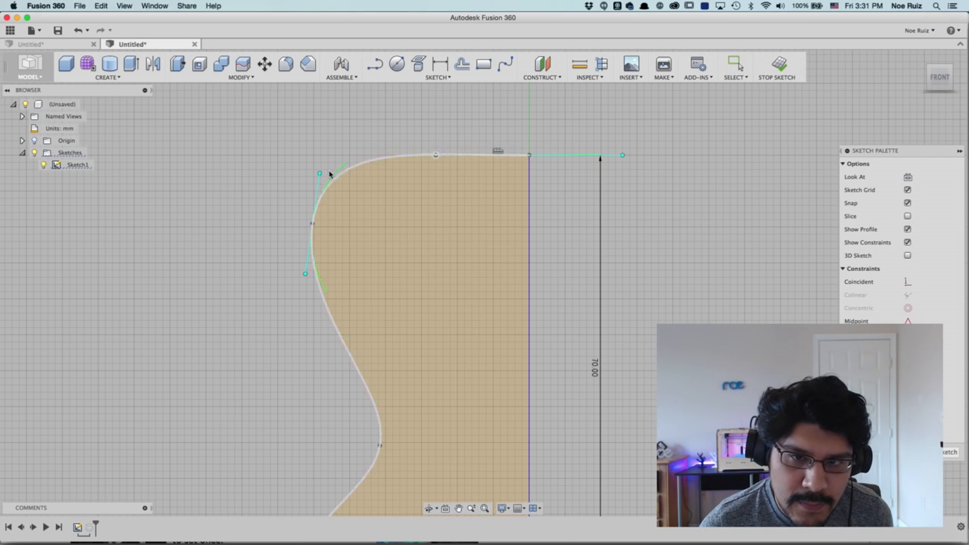
pyautogui.moveTo(320, 173); pyautogui.dragTo(320, 256)
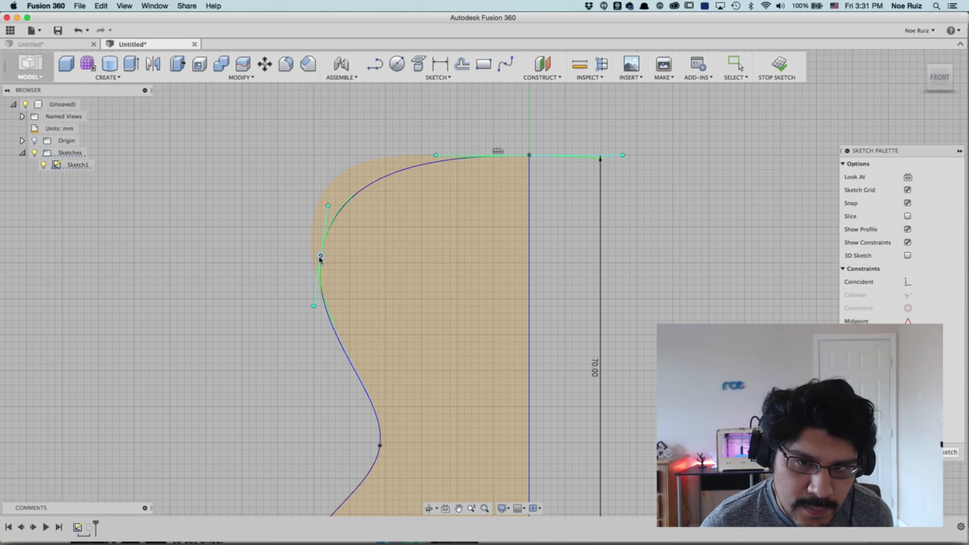
pyautogui.click(777, 68)
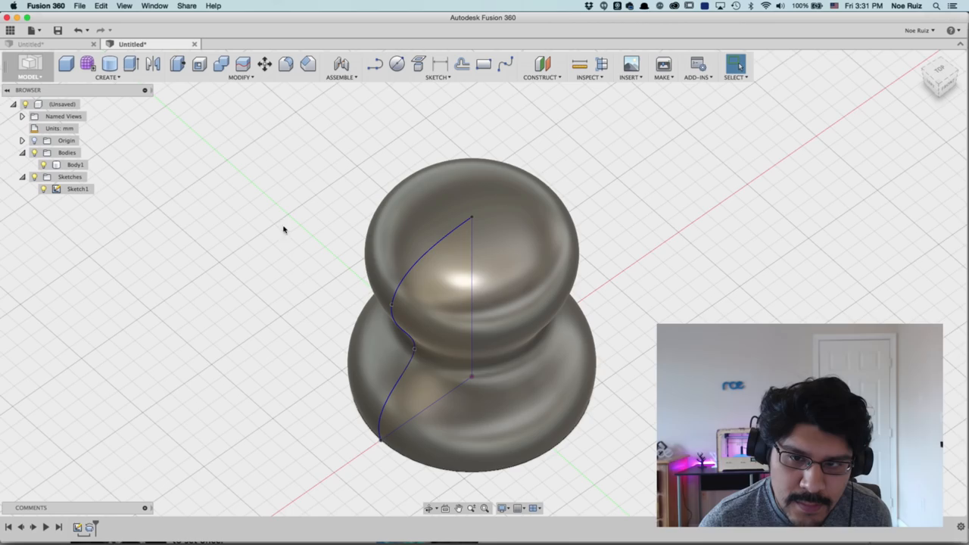
pyautogui.moveTo(477, 317); pyautogui.dragTo(424, 242)
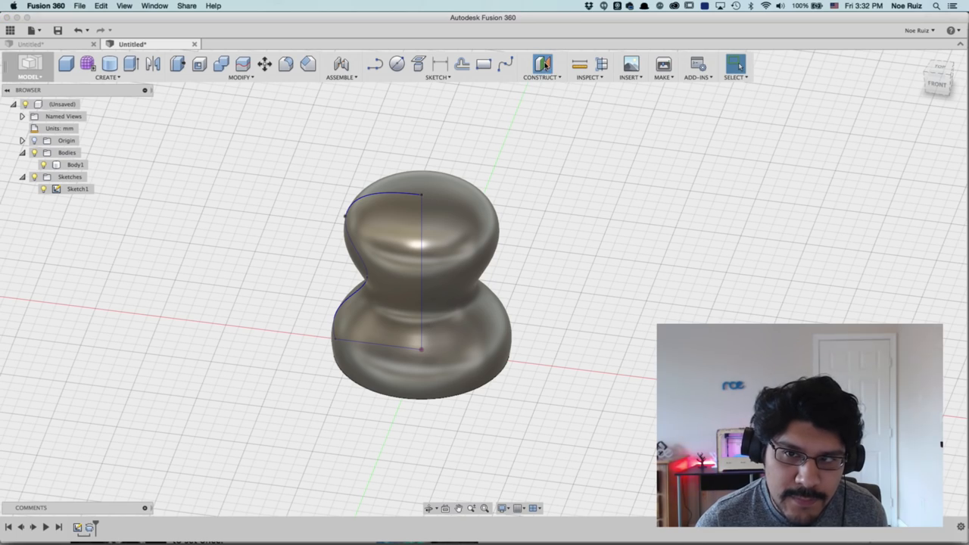
# - Add an offset plane 66 mm from the base plane, cutting through the upper bulb
pyautogui.click(541, 64)
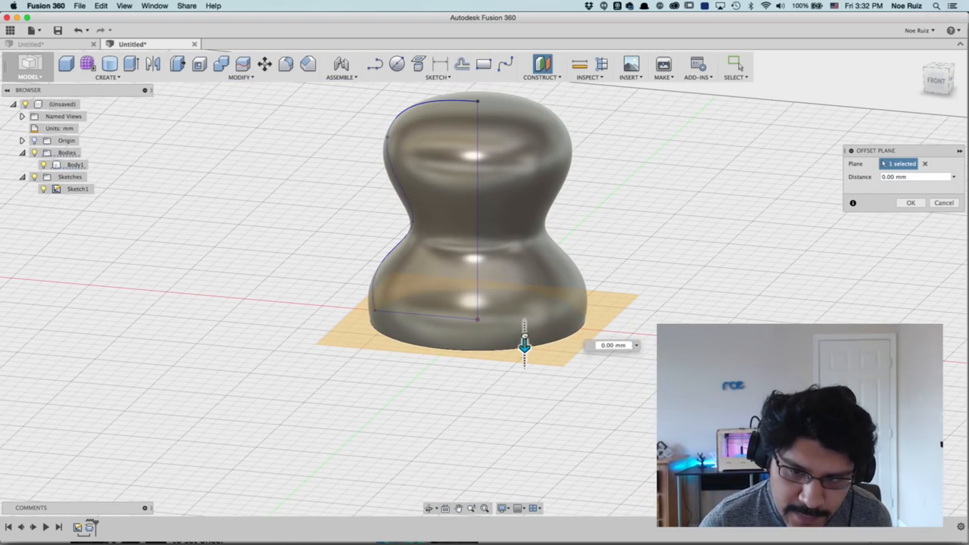
pyautogui.moveTo(524, 347); pyautogui.dragTo(525, 123)
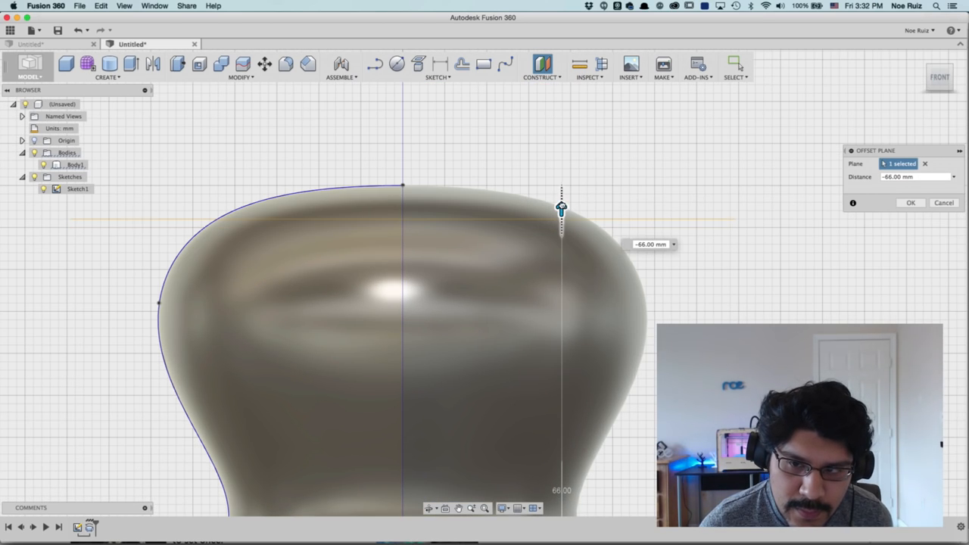
pyautogui.click(911, 202)
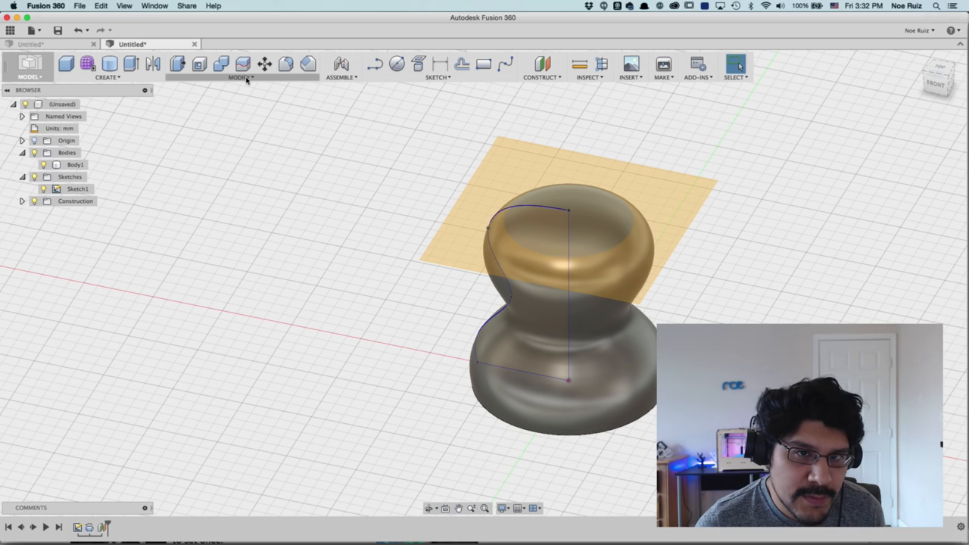
# - Split Body1 along the offset plane using Modify > Split Body
pyautogui.click(241, 77)
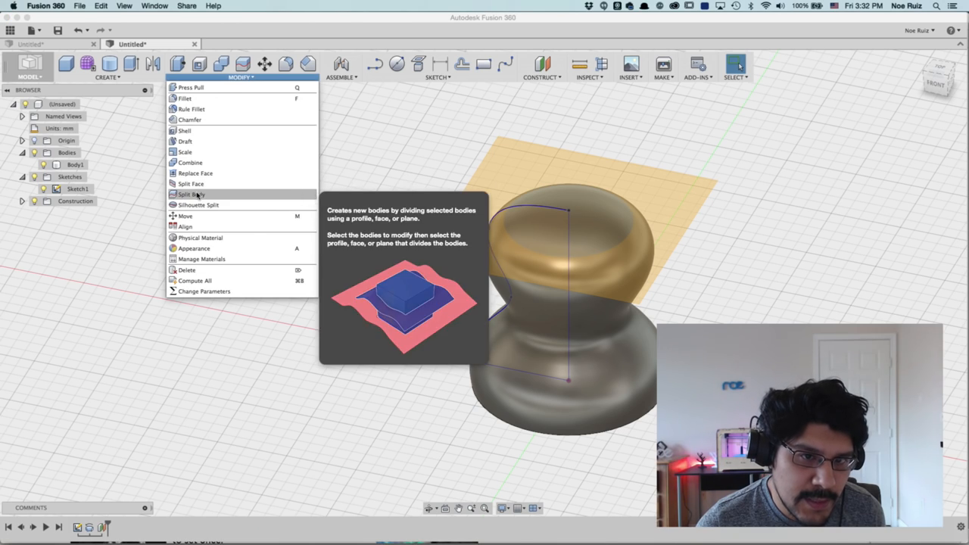
pyautogui.click(191, 194)
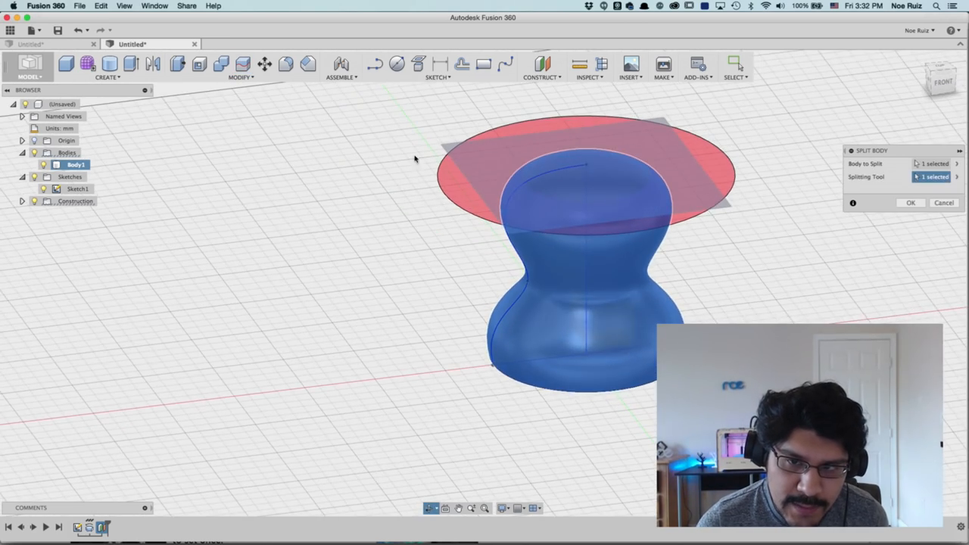
pyautogui.moveTo(414, 159); pyautogui.dragTo(316, 257)
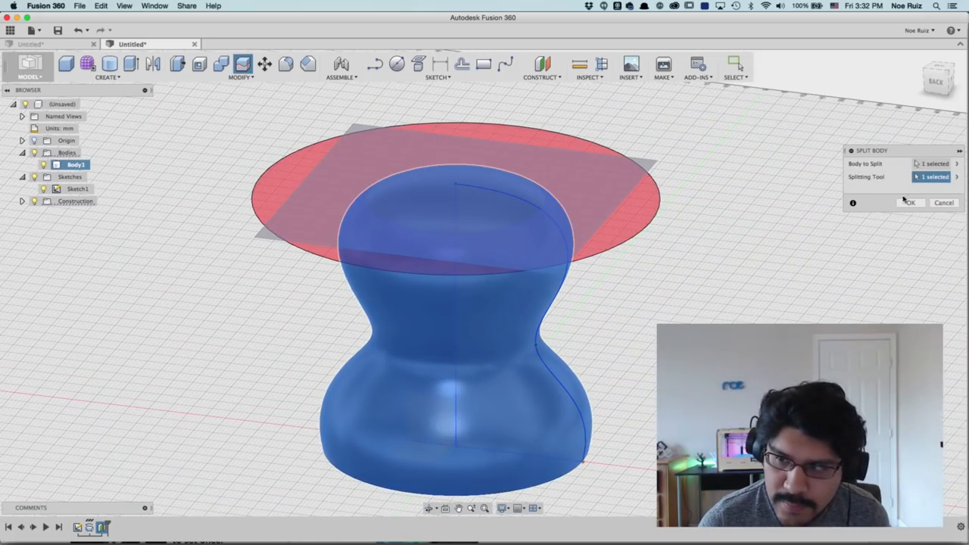
pyautogui.click(910, 202)
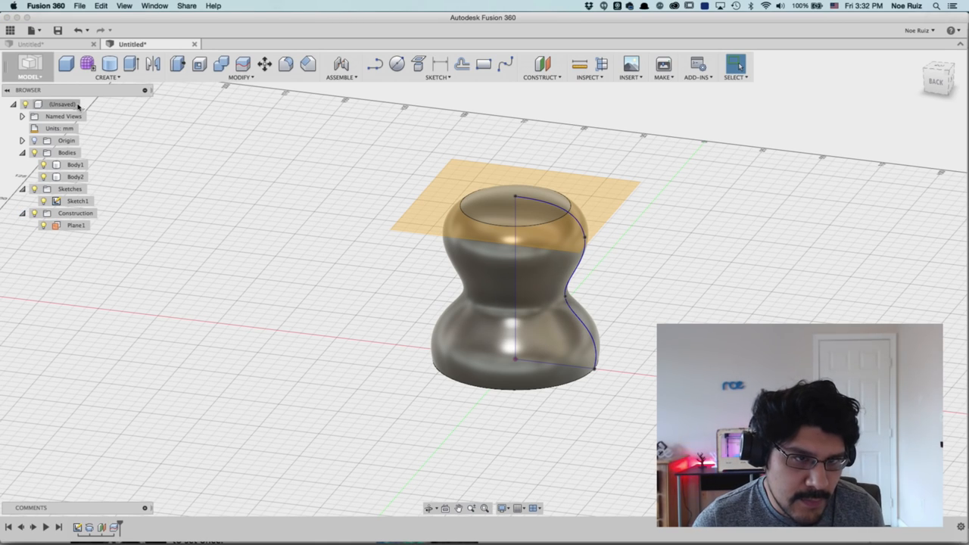
pyautogui.click(75, 225)
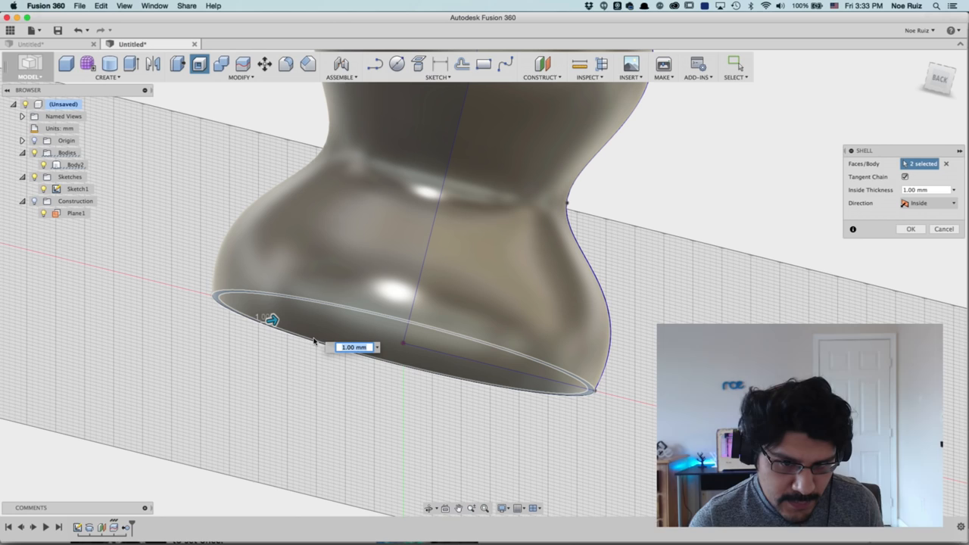
# - Shell the body with 3 mm inside thickness, leaving top and bottom open
pyautogui.write('3')
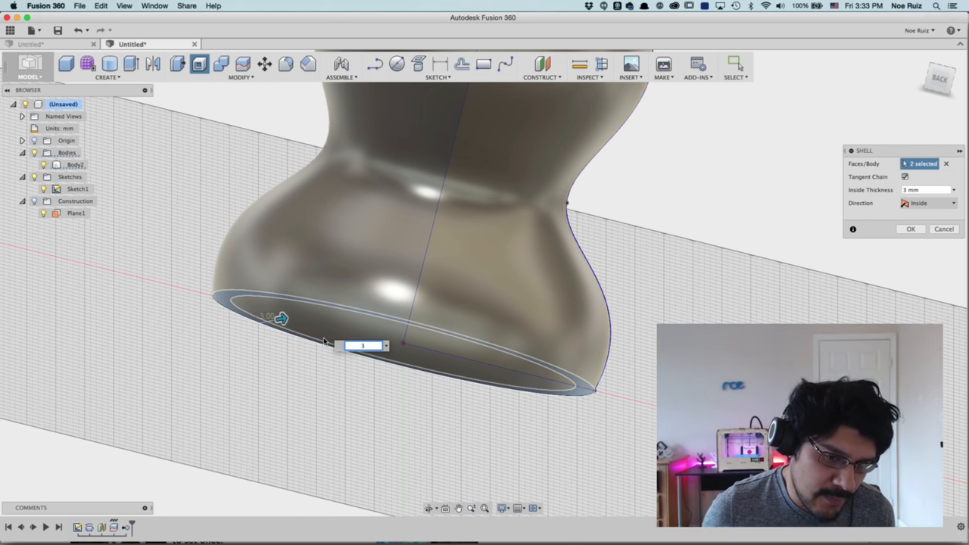
pyautogui.click(910, 229)
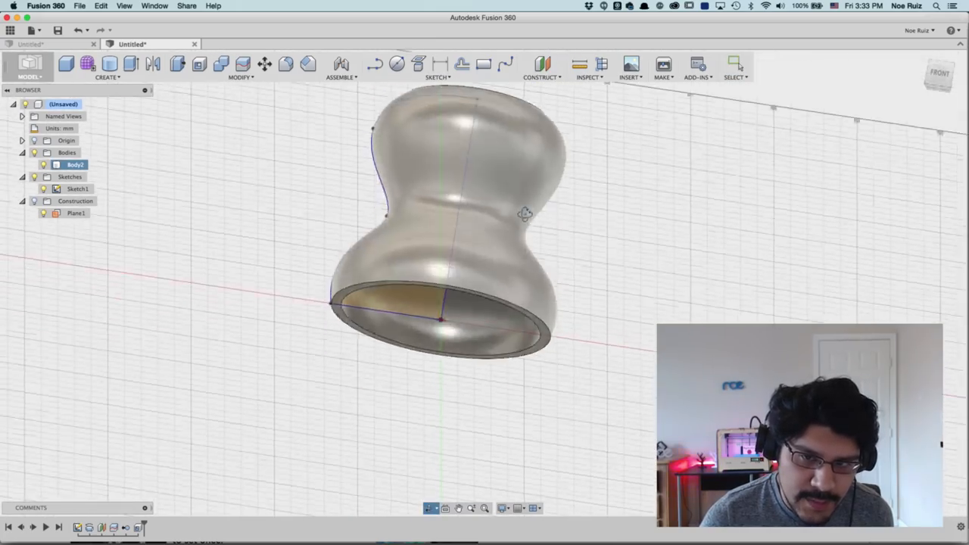
pyautogui.moveTo(524, 213); pyautogui.dragTo(616, 195)
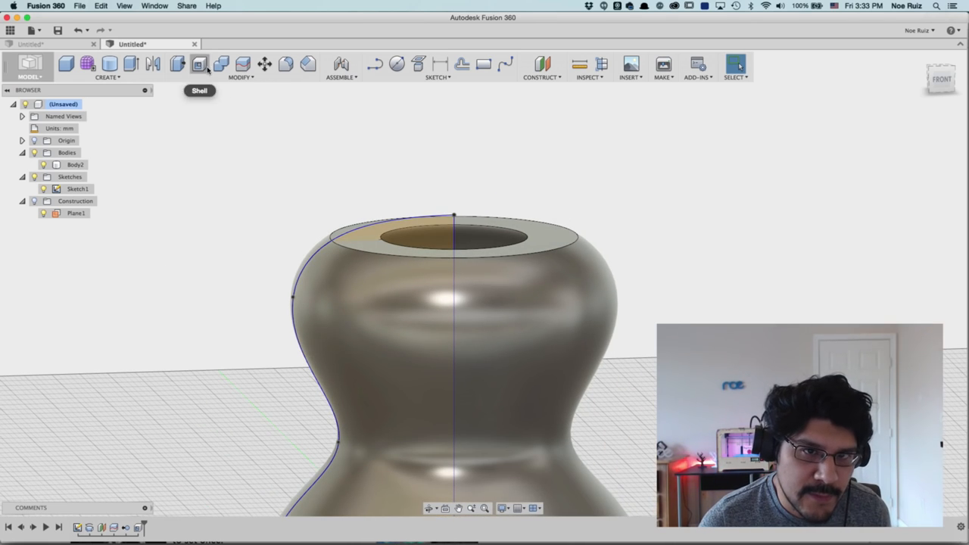
# - Fillet the top and bottom rim edges with a 1.5 mm radius
pyautogui.click(286, 64)
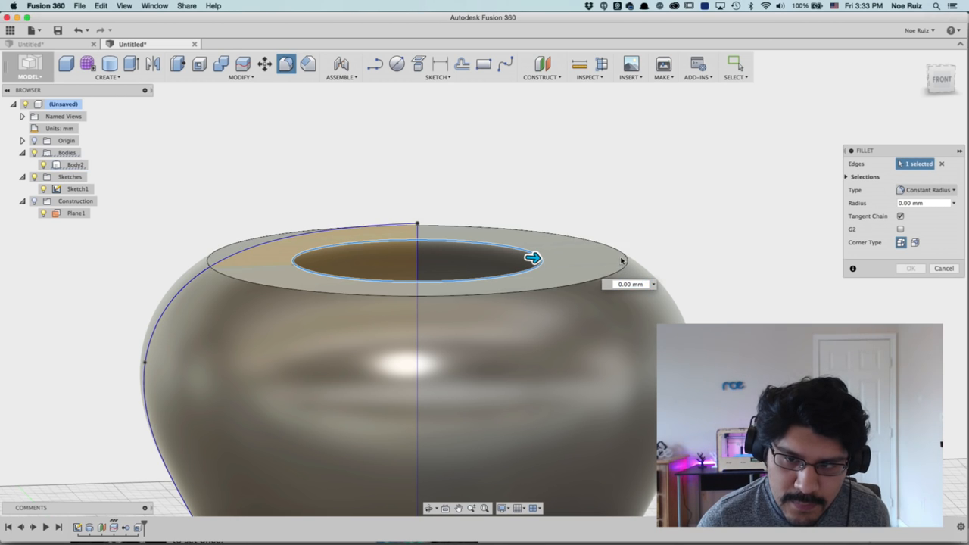
pyautogui.click(620, 259)
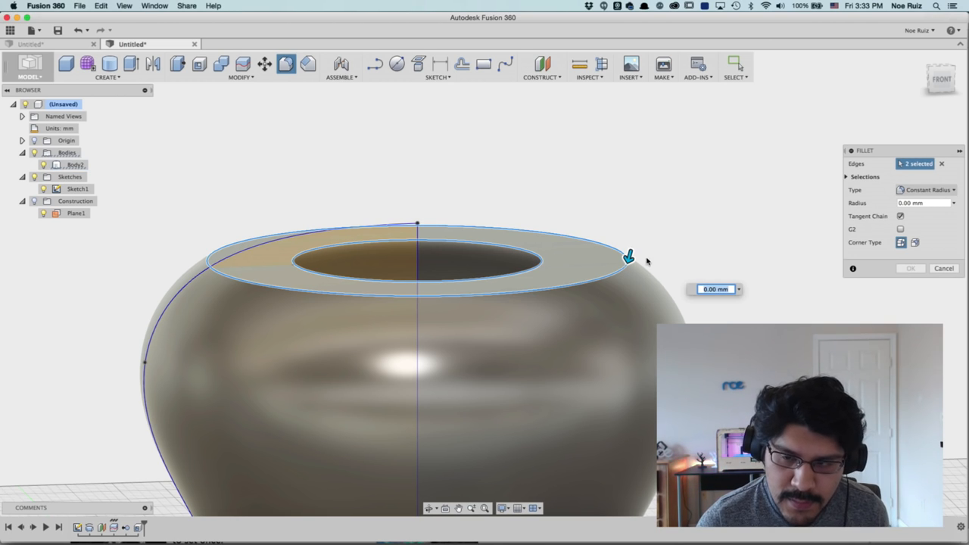
pyautogui.moveTo(723, 276)
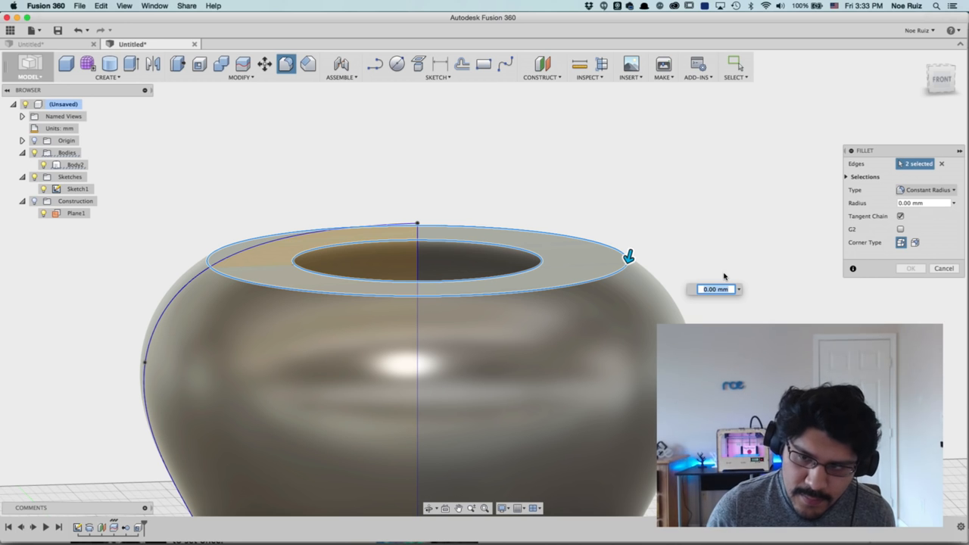
pyautogui.write('1.5')
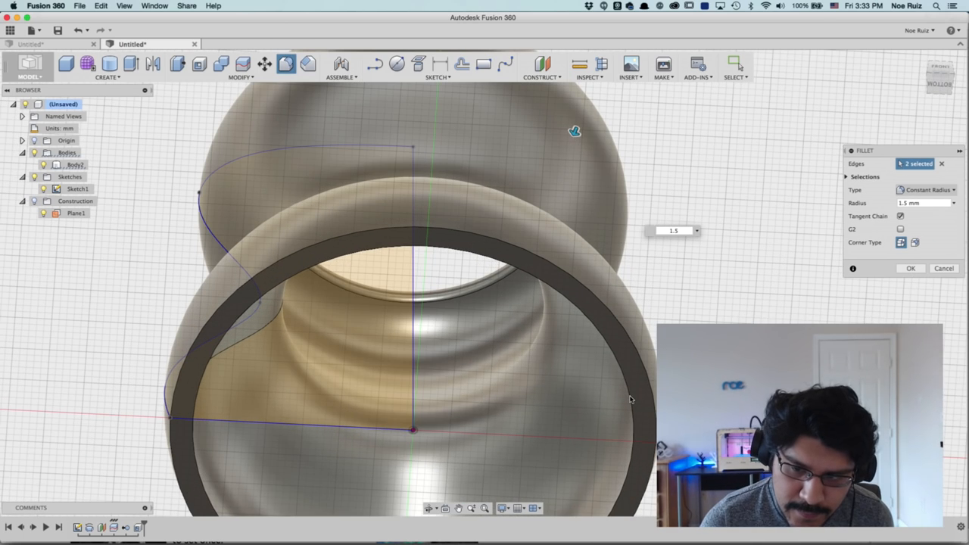
pyautogui.click(624, 397)
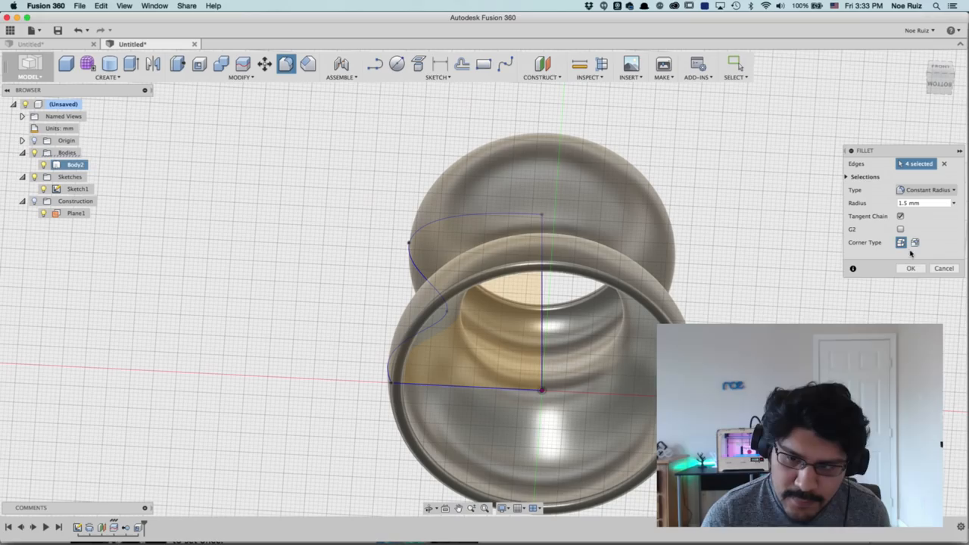
pyautogui.click(911, 268)
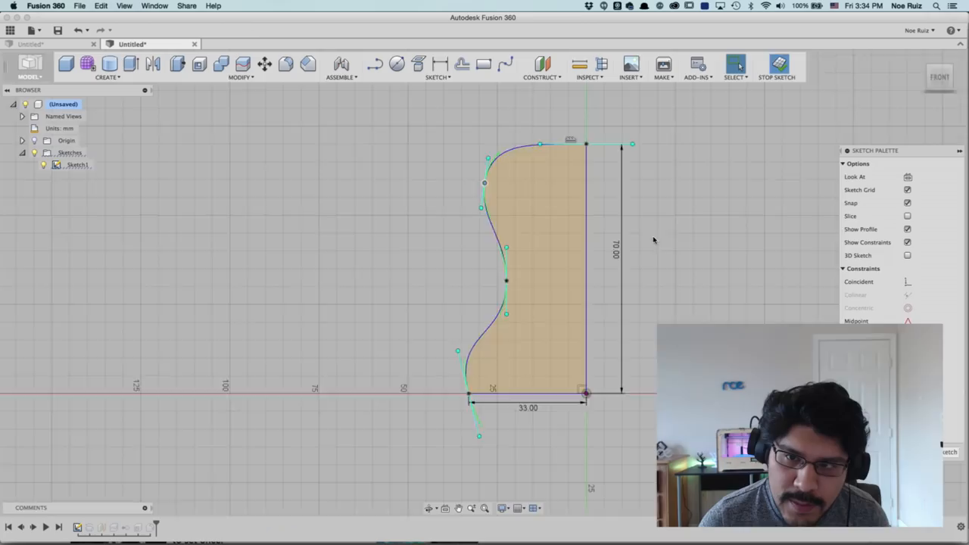
pyautogui.click(777, 69)
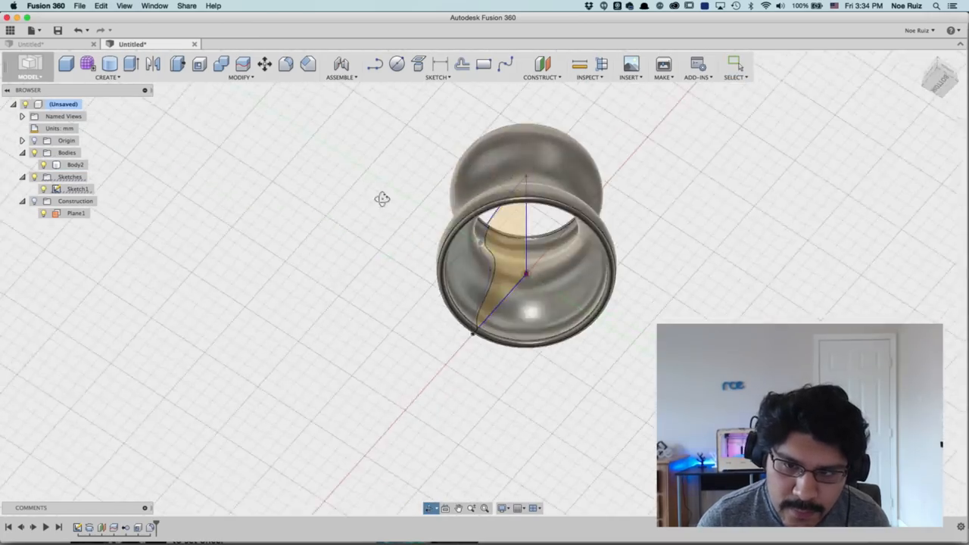
pyautogui.moveTo(526, 227); pyautogui.dragTo(485, 250)
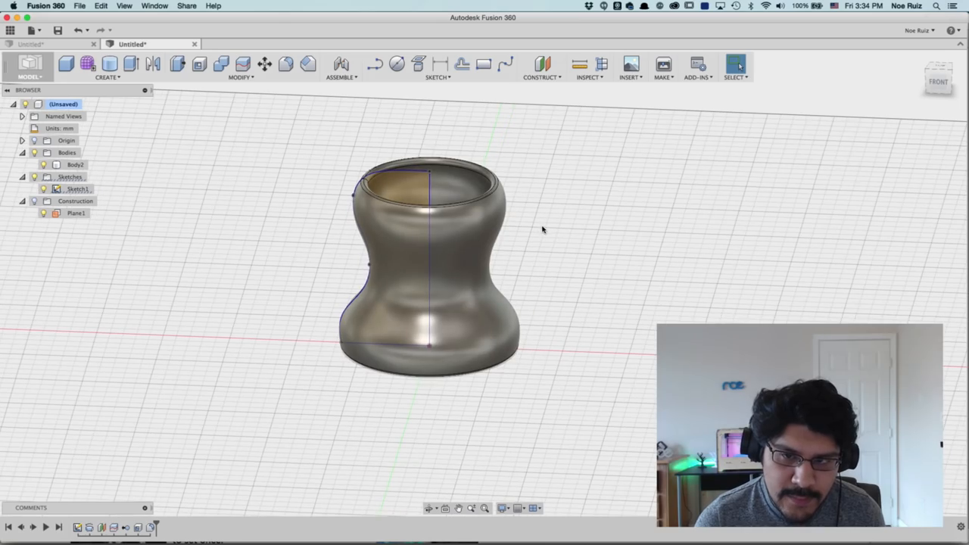
pyautogui.moveTo(541, 231); pyautogui.dragTo(638, 283)
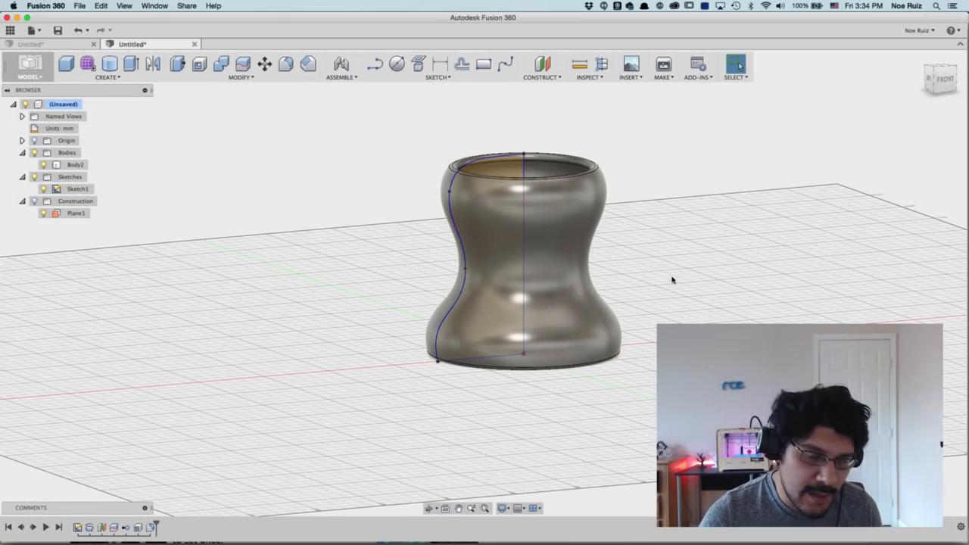
pyautogui.moveTo(659, 290)
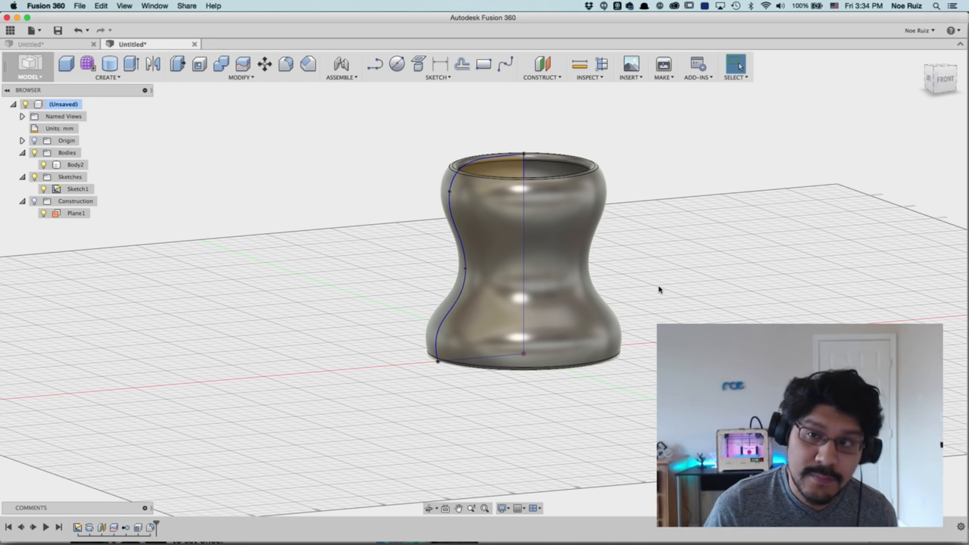
pyautogui.moveTo(281, 241)
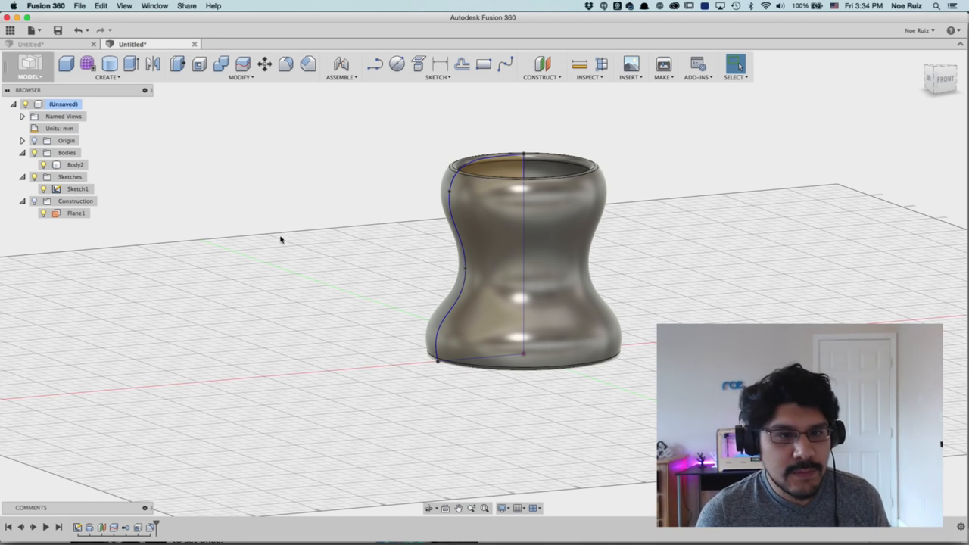
# - Export Body2 as STL with mesh refinement set to Low
pyautogui.rightClick(75, 164)
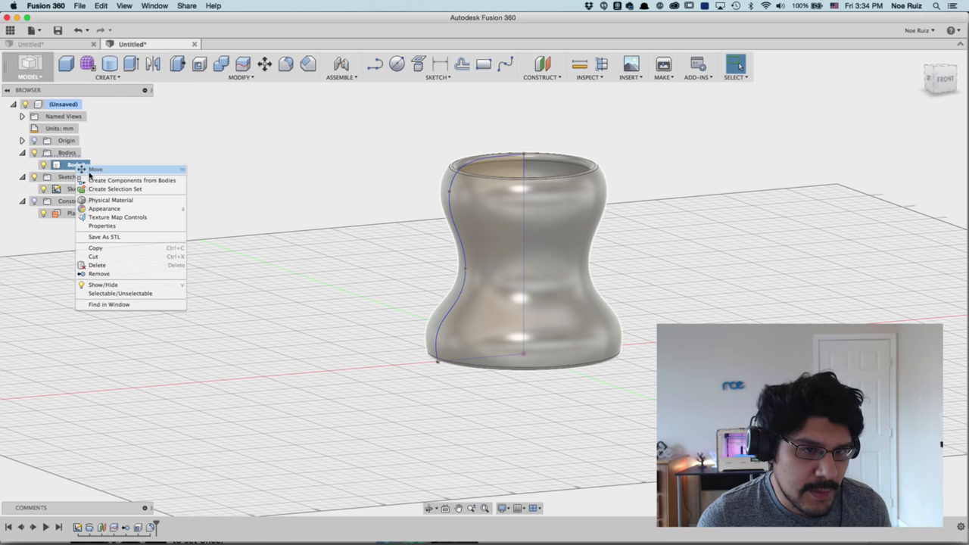
pyautogui.click(104, 236)
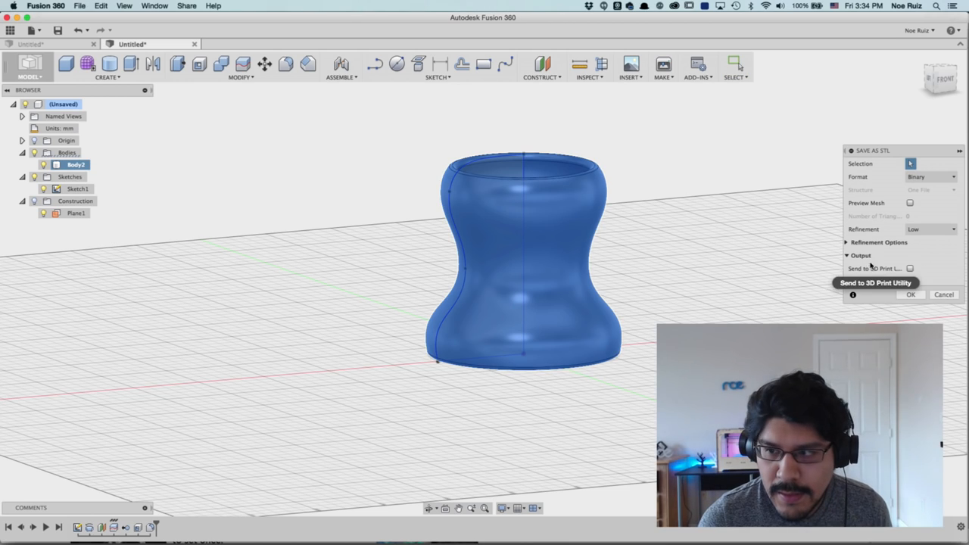
pyautogui.moveTo(884, 174)
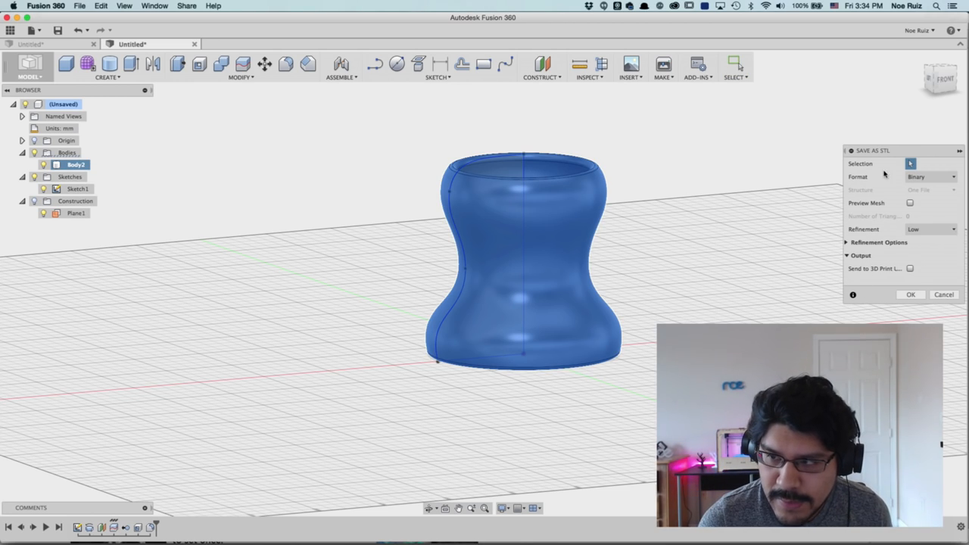
pyautogui.click(952, 229)
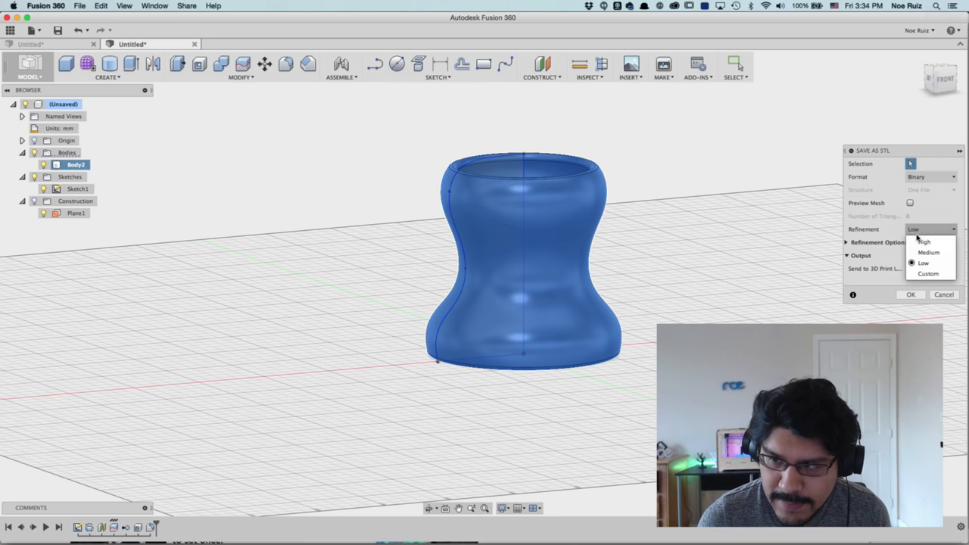
pyautogui.click(928, 252)
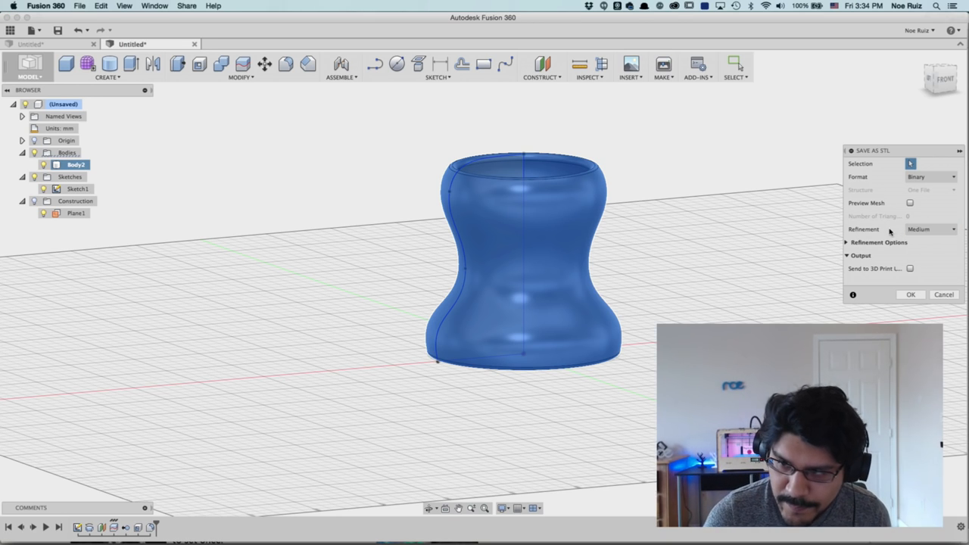
pyautogui.click(931, 229)
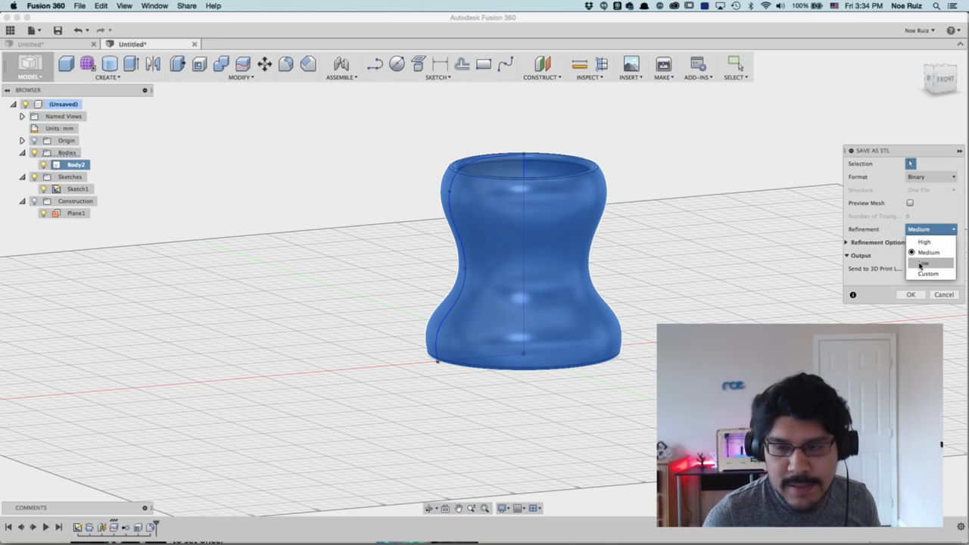
pyautogui.click(922, 263)
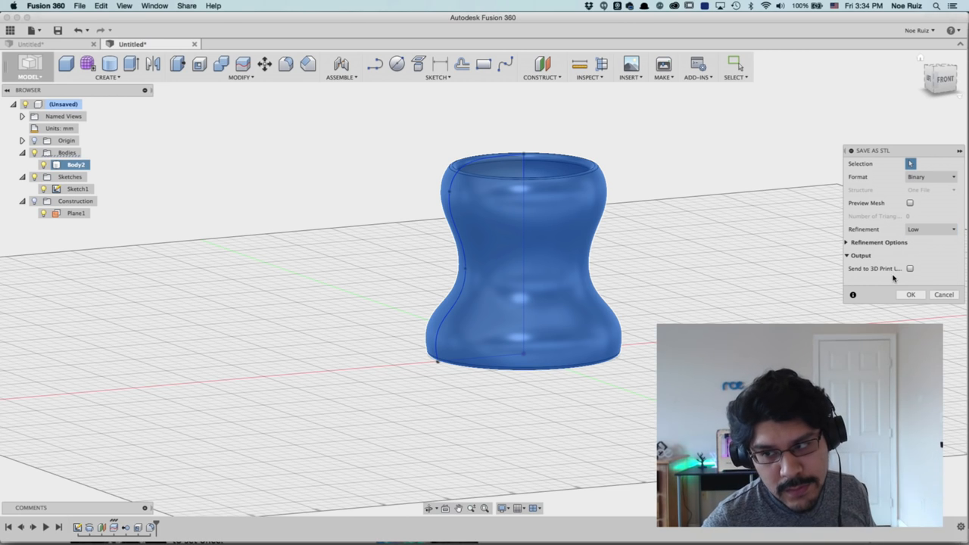
pyautogui.click(910, 295)
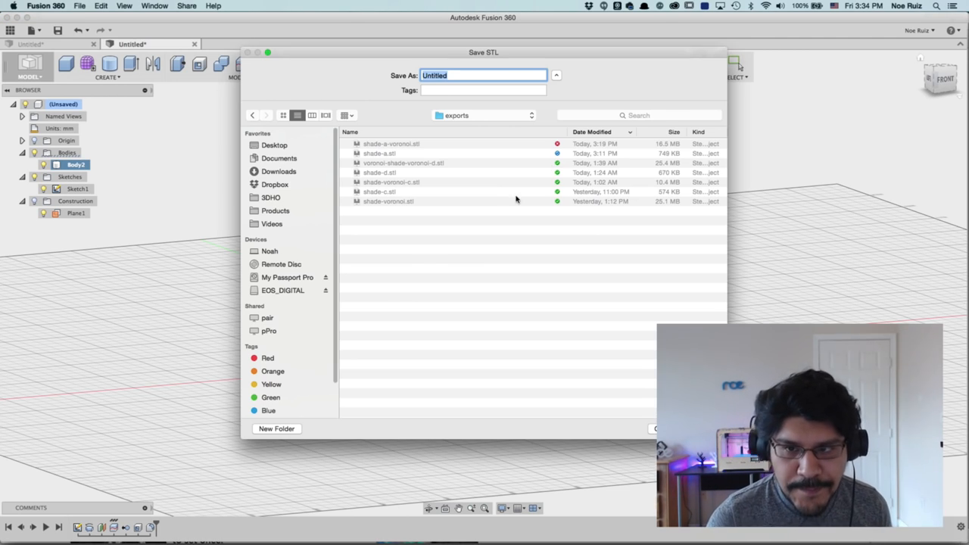
# - Name the STL file 'shade-b'
pyautogui.write('shade-')
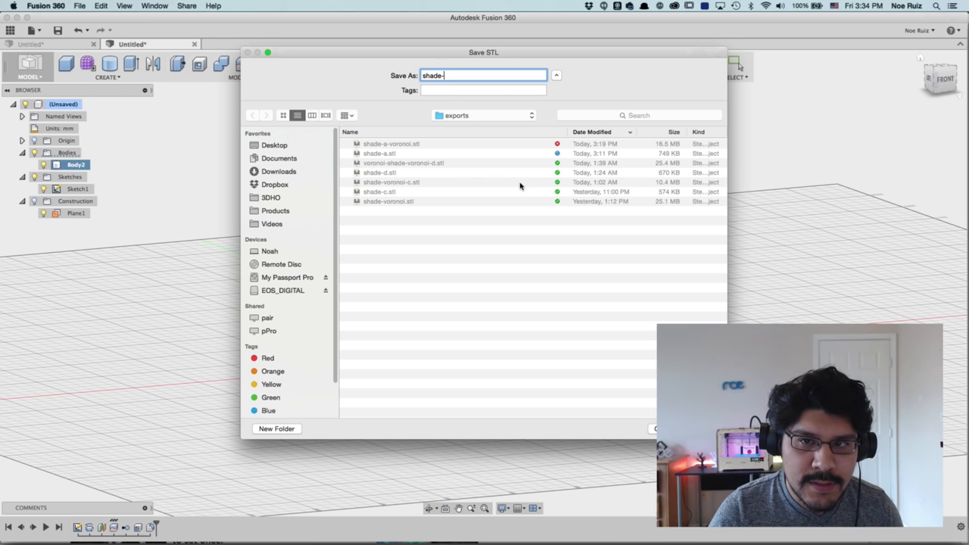
pyautogui.write('b')
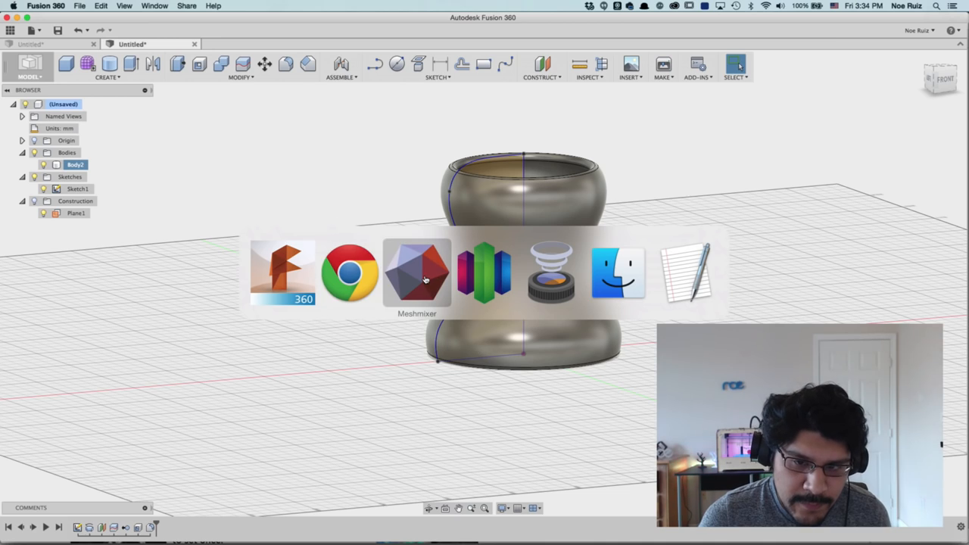
# - Switch to Meshmixer and open shade-b.stl
pyautogui.click(417, 273)
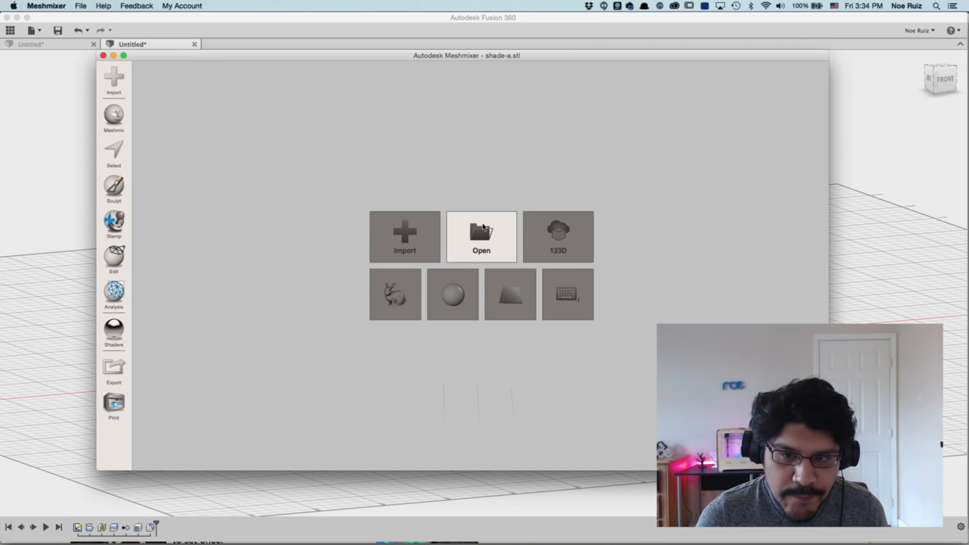
pyautogui.click(481, 236)
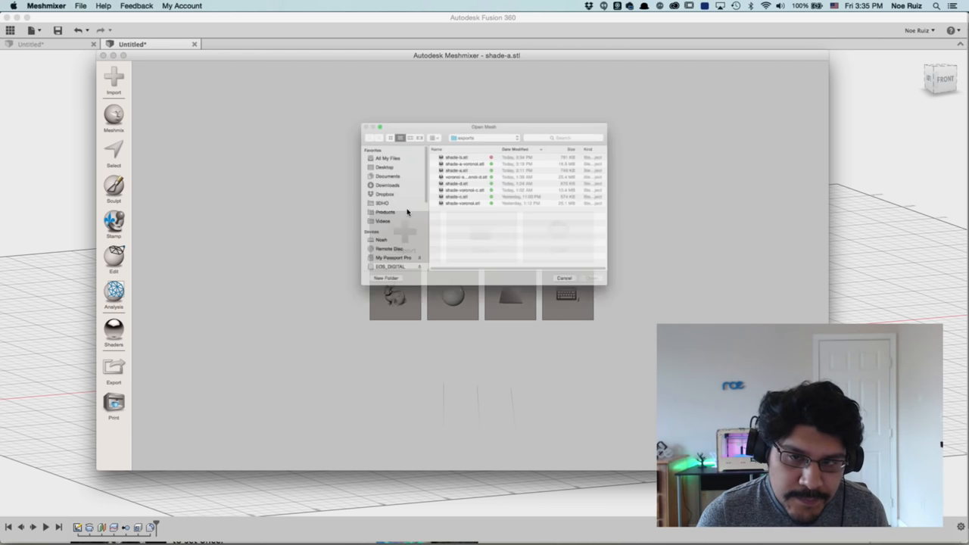
pyautogui.click(443, 136)
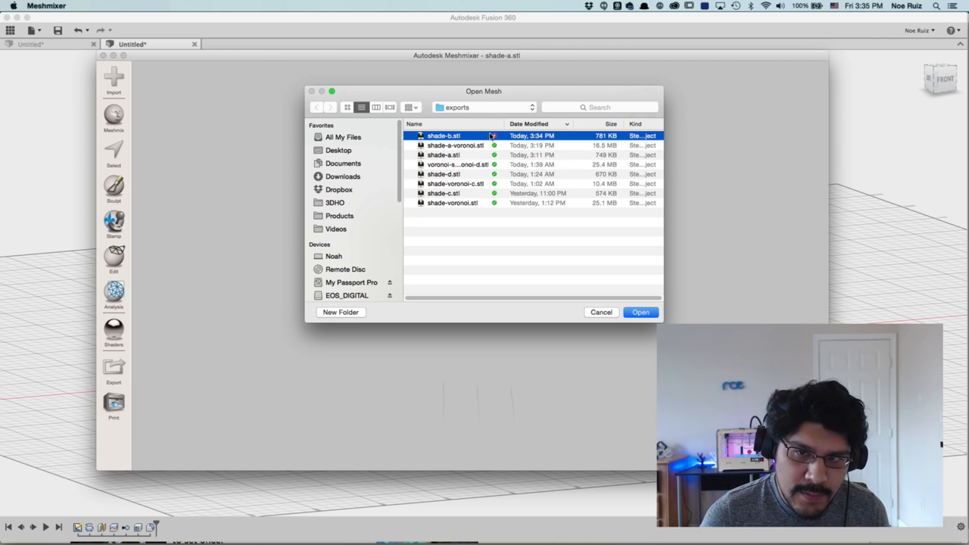
pyautogui.click(640, 312)
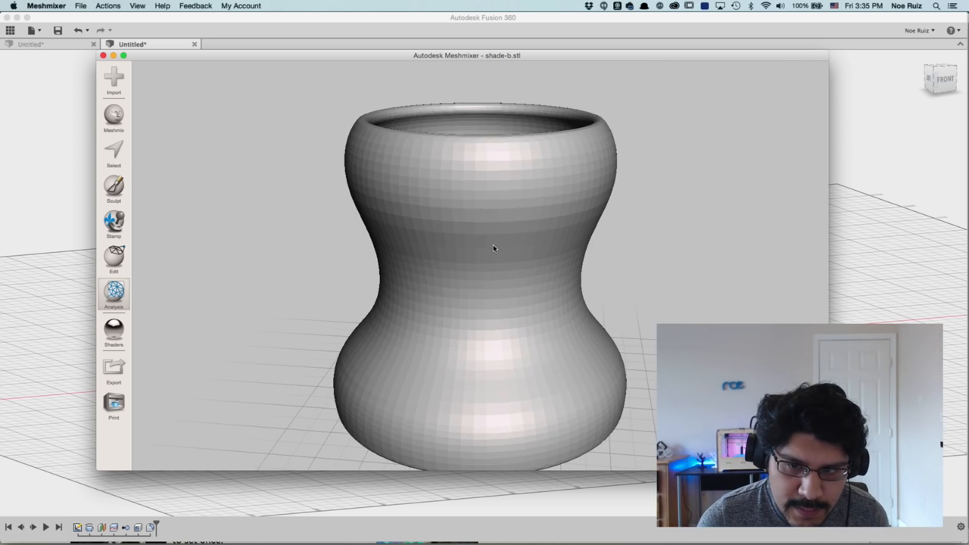
# - Orbit the hourglass mesh to inspect it, then open the Sculpt brushes
pyautogui.moveTo(493, 248); pyautogui.dragTo(540, 369)
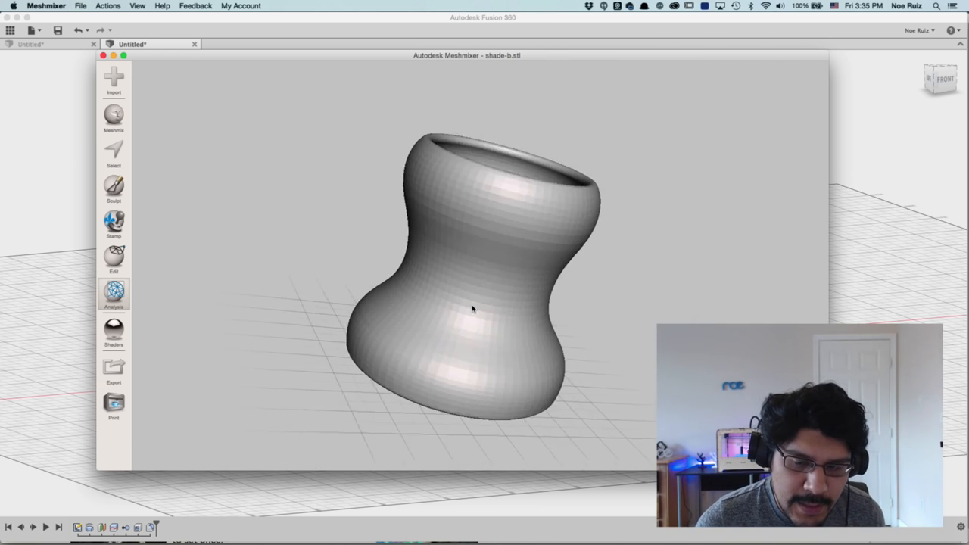
pyautogui.moveTo(473, 308); pyautogui.dragTo(426, 303)
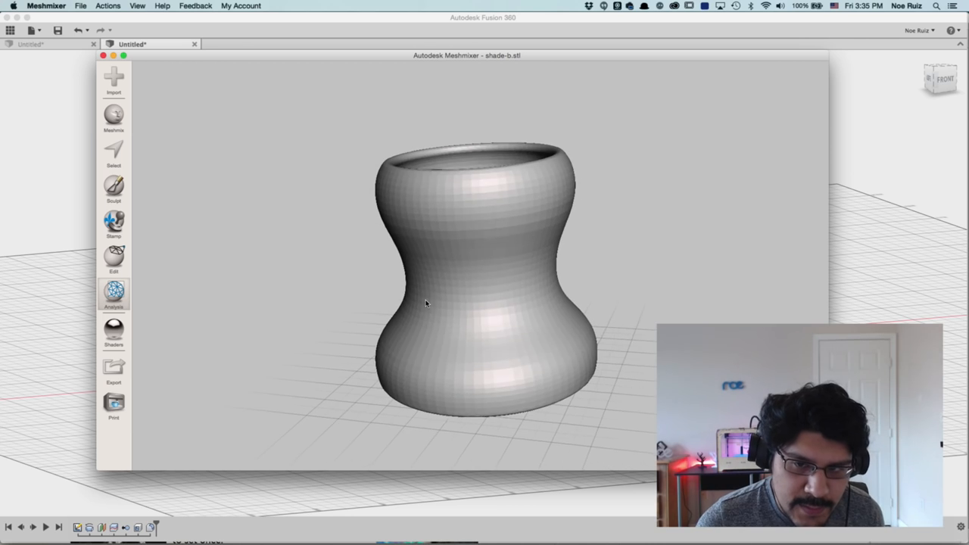
pyautogui.click(113, 189)
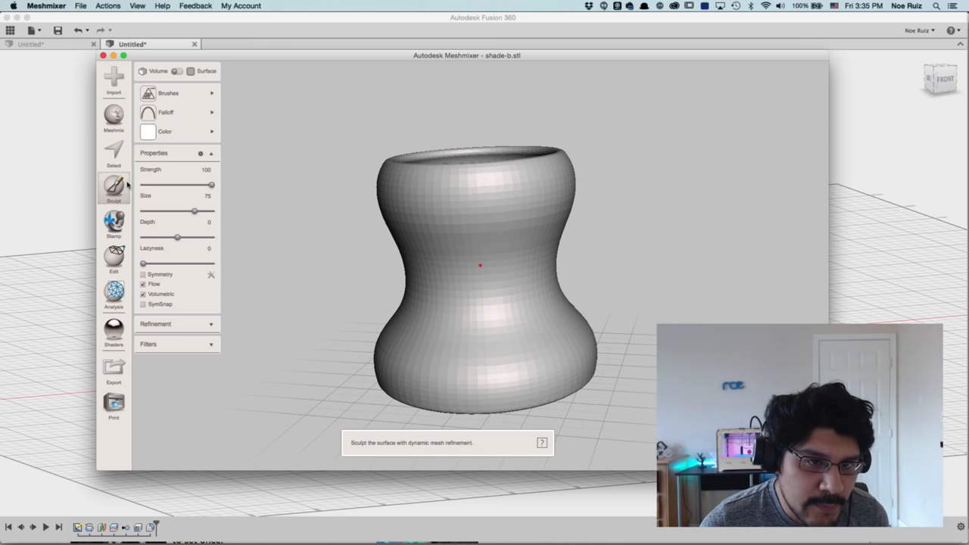
# - Adjust the brush Size slider until it reads 85
pyautogui.click(147, 131)
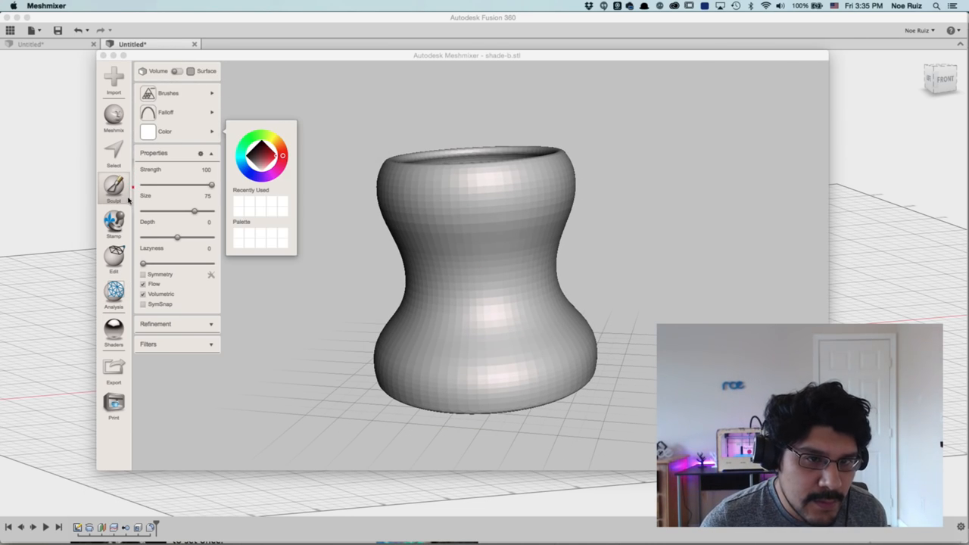
pyautogui.click(165, 112)
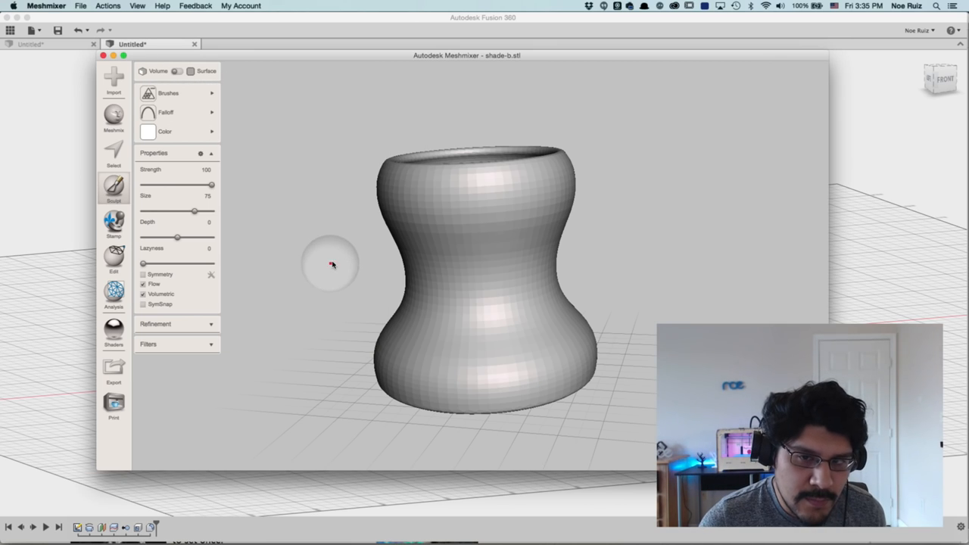
pyautogui.moveTo(333, 218)
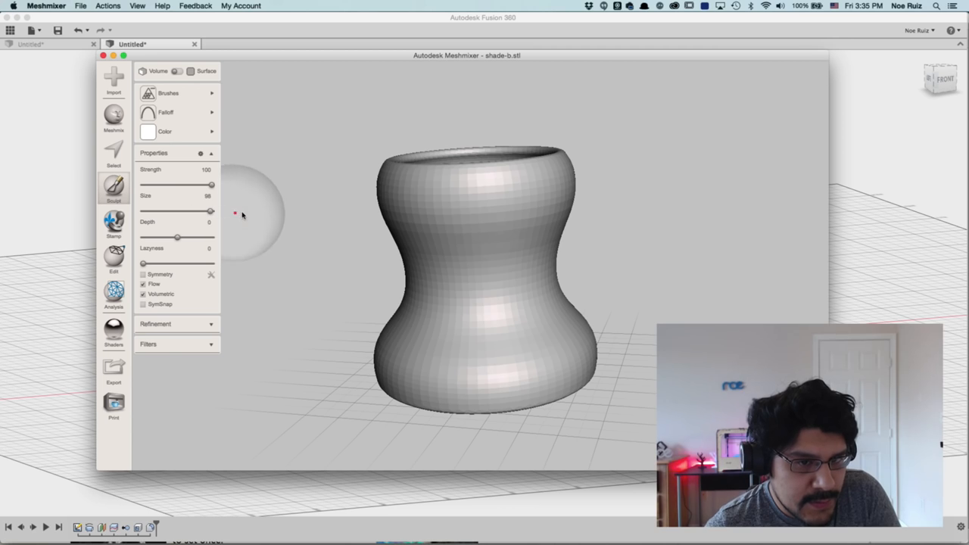
pyautogui.moveTo(210, 210); pyautogui.dragTo(188, 211)
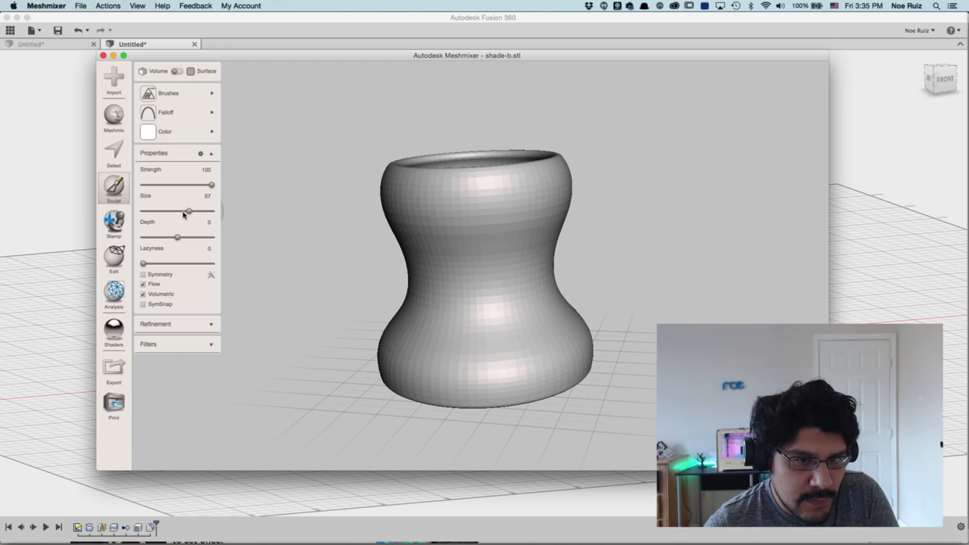
pyautogui.moveTo(188, 211); pyautogui.dragTo(211, 211)
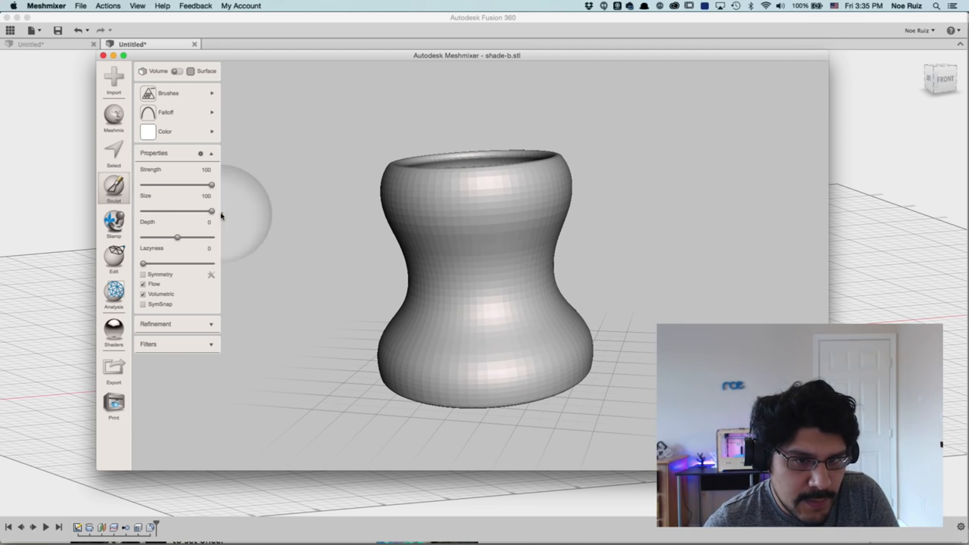
pyautogui.moveTo(211, 210); pyautogui.dragTo(188, 210)
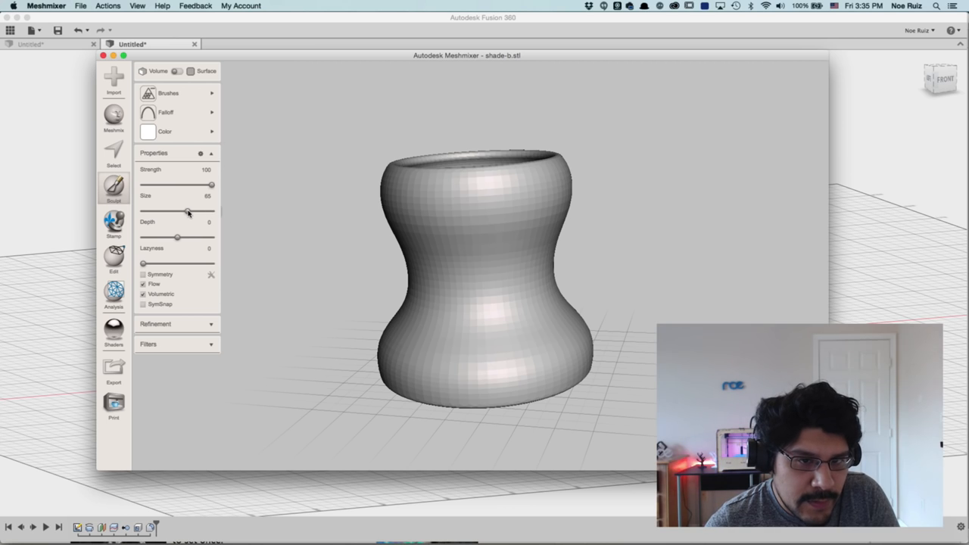
pyautogui.moveTo(340, 235)
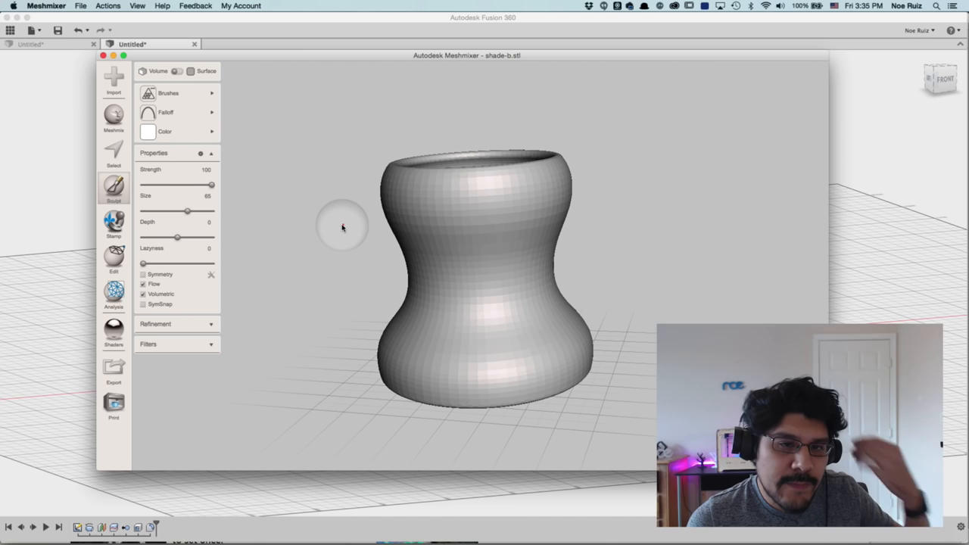
pyautogui.moveTo(424, 231)
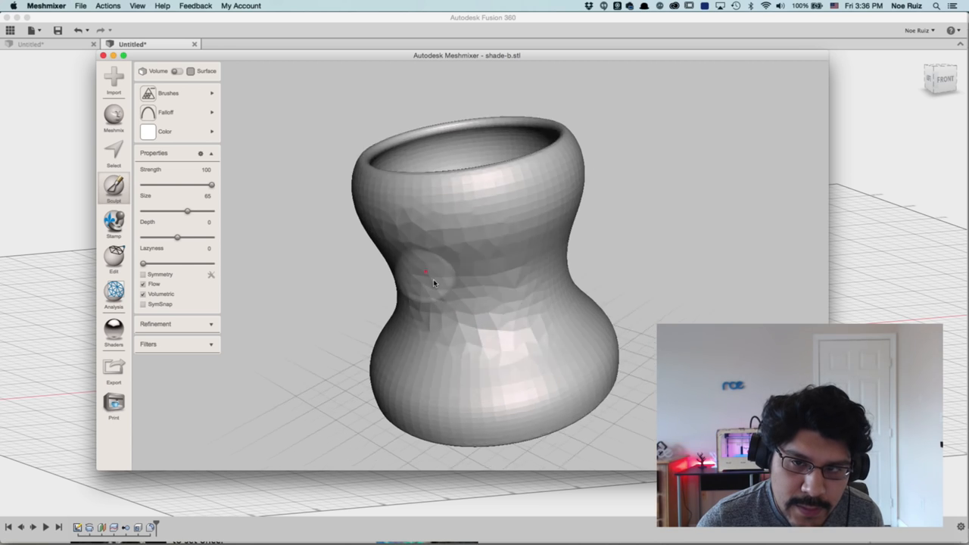
# - Brush lumps and irregular facets into the shade's waist and lower bulge
pyautogui.moveTo(432, 284); pyautogui.dragTo(436, 212)
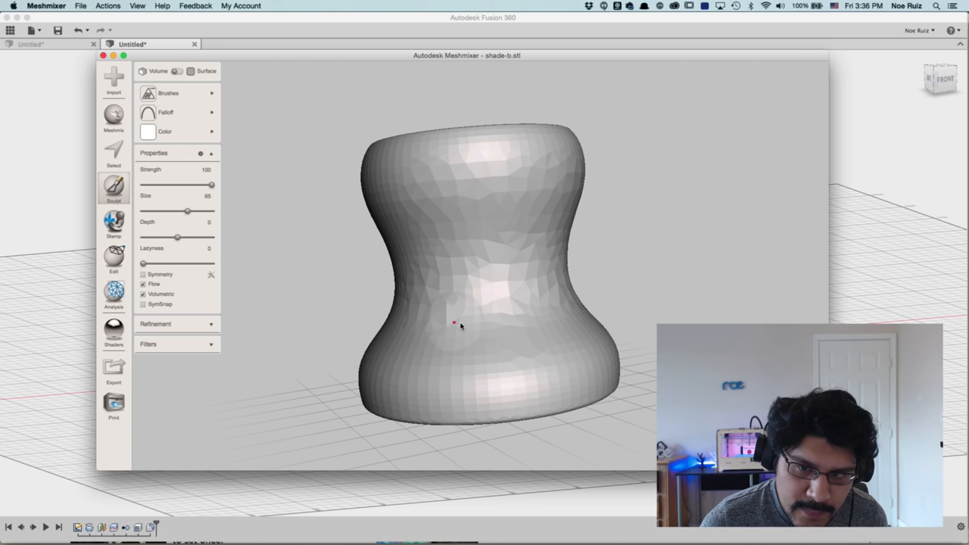
pyautogui.moveTo(187, 211); pyautogui.dragTo(196, 211)
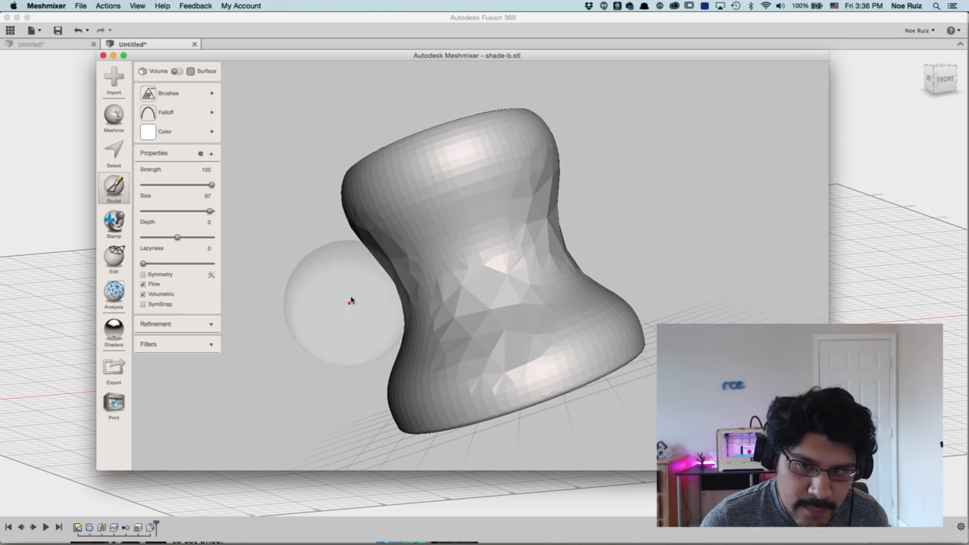
pyautogui.moveTo(351, 302); pyautogui.dragTo(271, 221)
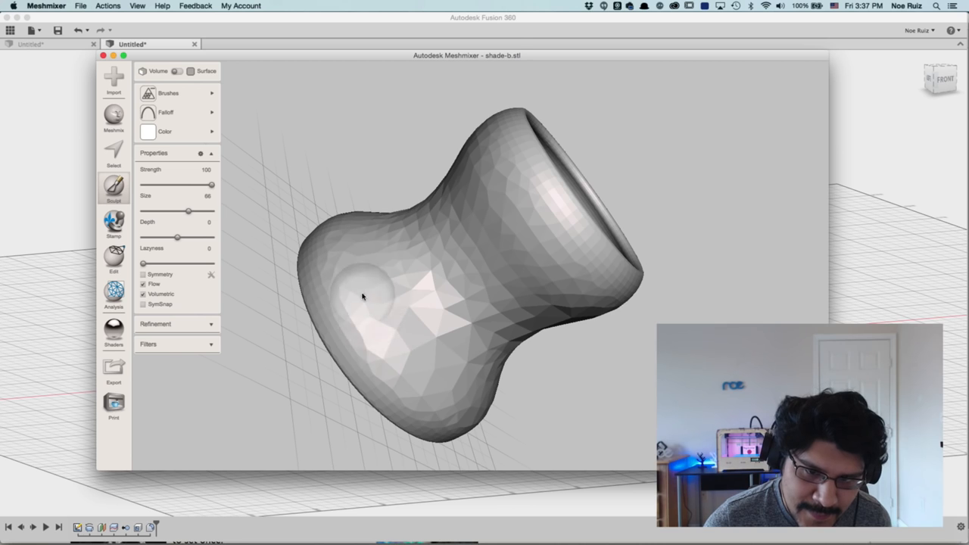
# - Sculpt facets into the bottom bulge, side and lower waist of the shade
pyautogui.moveTo(363, 296); pyautogui.dragTo(405, 349)
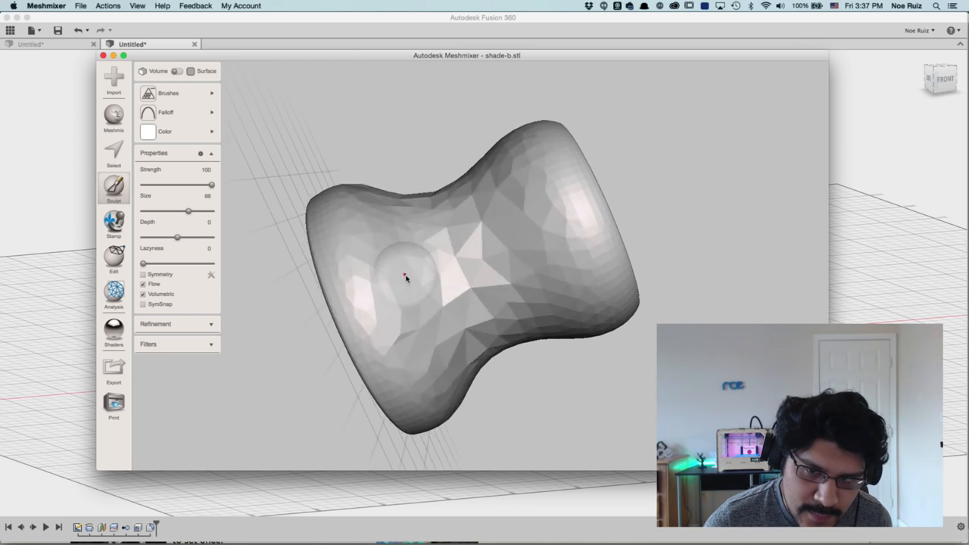
pyautogui.moveTo(405, 278); pyautogui.dragTo(450, 301)
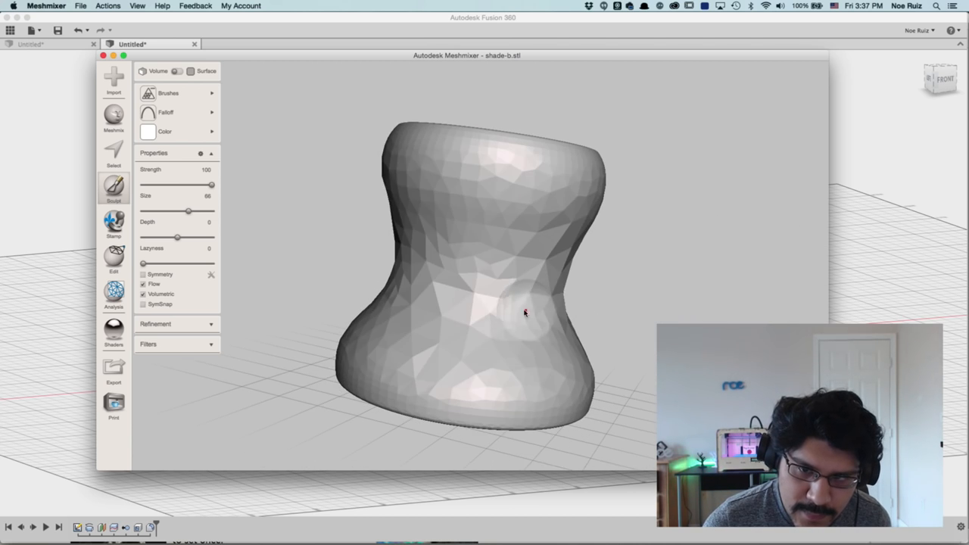
pyautogui.moveTo(525, 312); pyautogui.dragTo(513, 361)
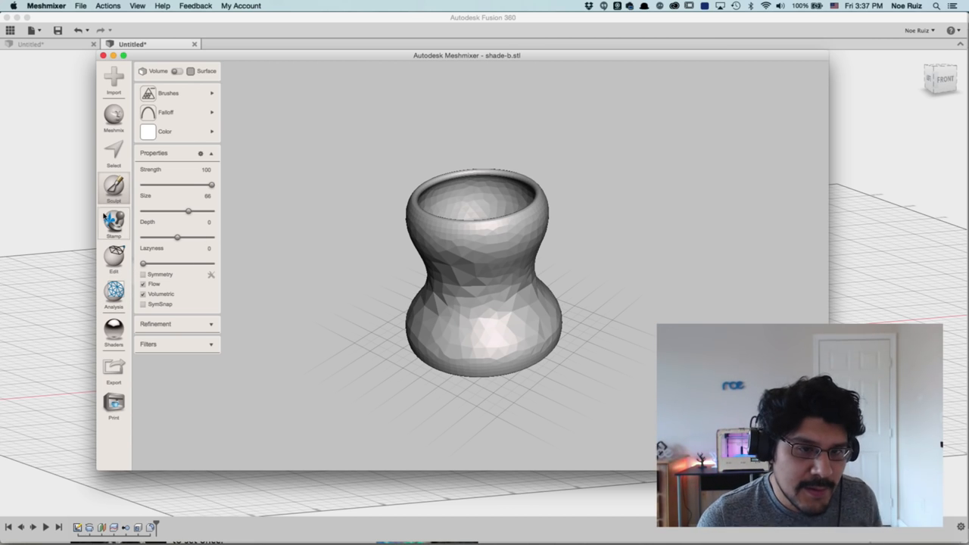
# - Launch Make Pattern from the Edit menu, previewing a tiled-tube hex grid on the shade
pyautogui.click(114, 257)
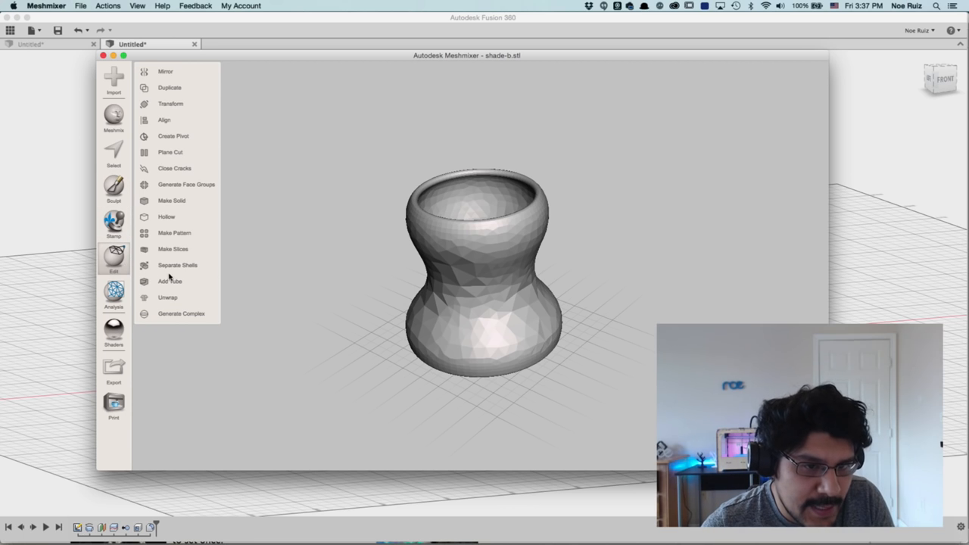
pyautogui.click(175, 233)
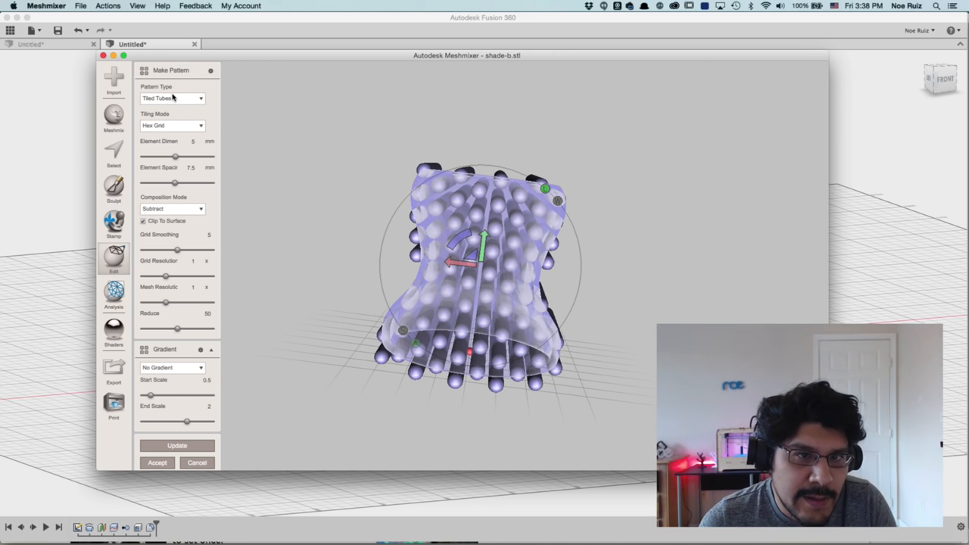
# - Apply a Dual Edges pattern: element dimension 2, spacing 0.2, Intersect composition
pyautogui.click(173, 99)
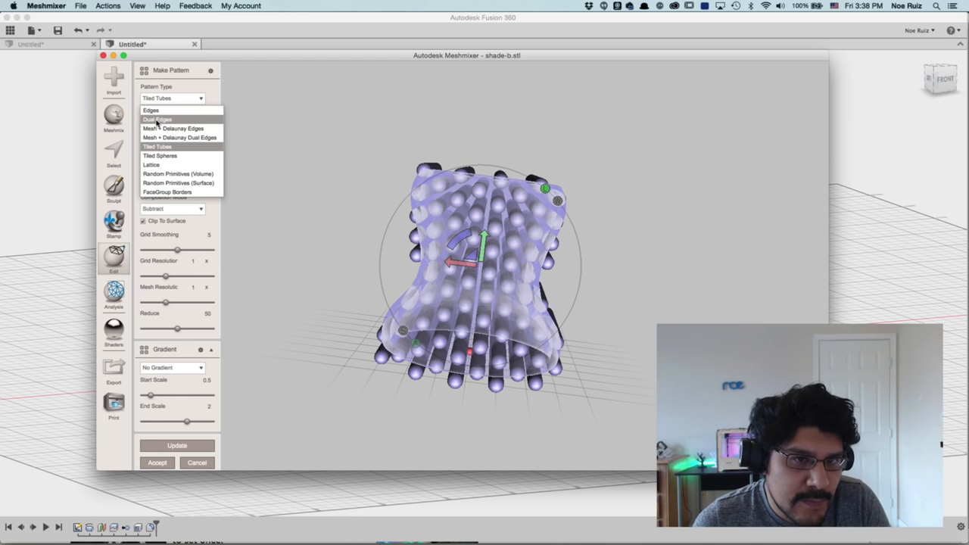
pyautogui.click(156, 147)
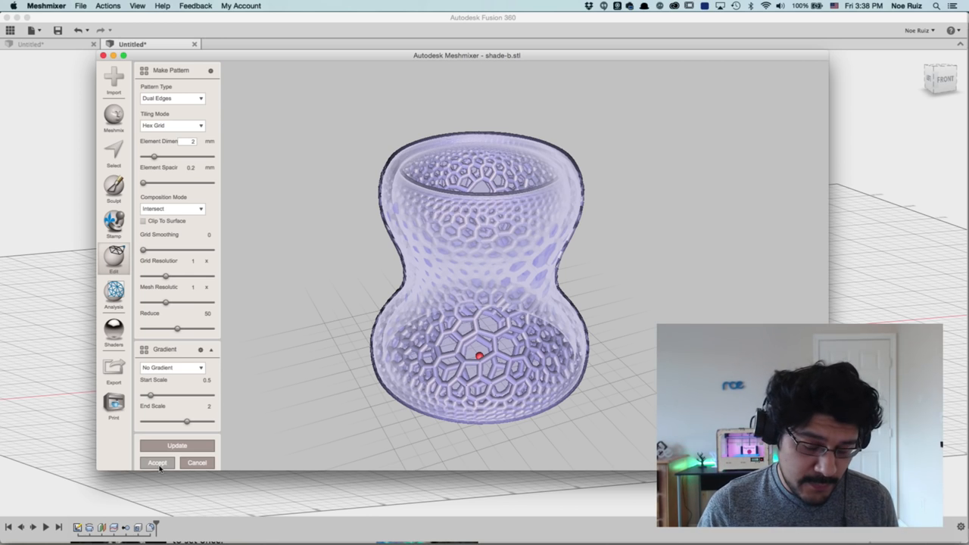
pyautogui.click(157, 463)
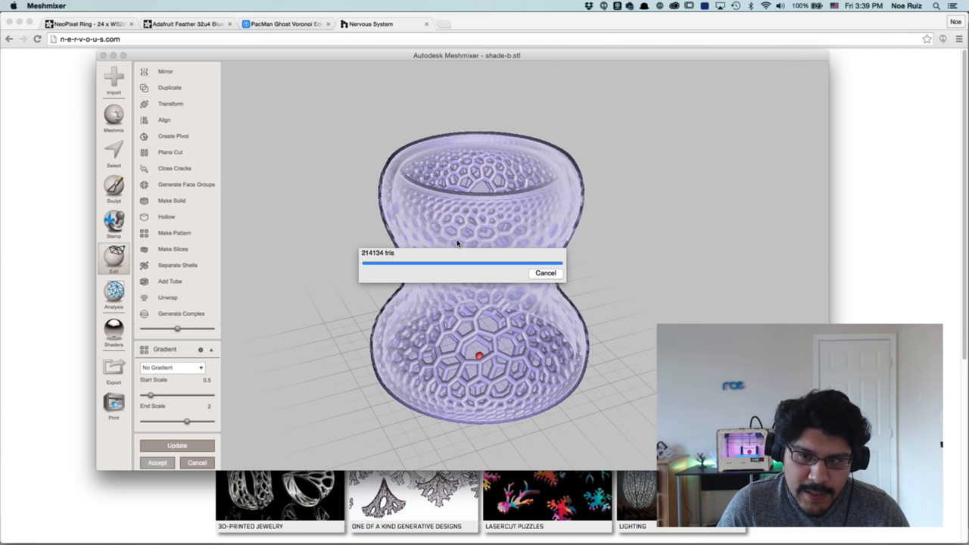
# - Let the Dual Edges pattern finish computing into a hexagonal lattice shell
pyautogui.click(158, 463)
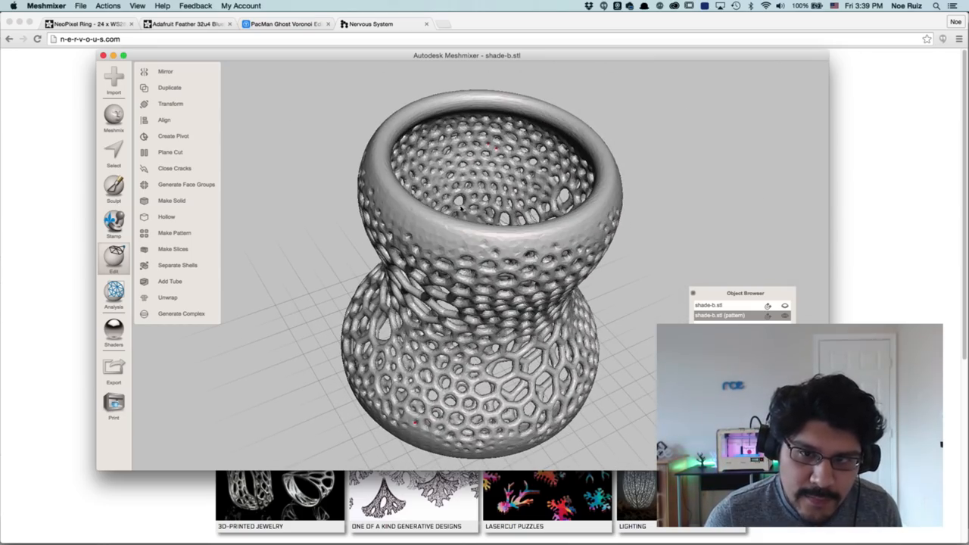
pyautogui.moveTo(556, 303)
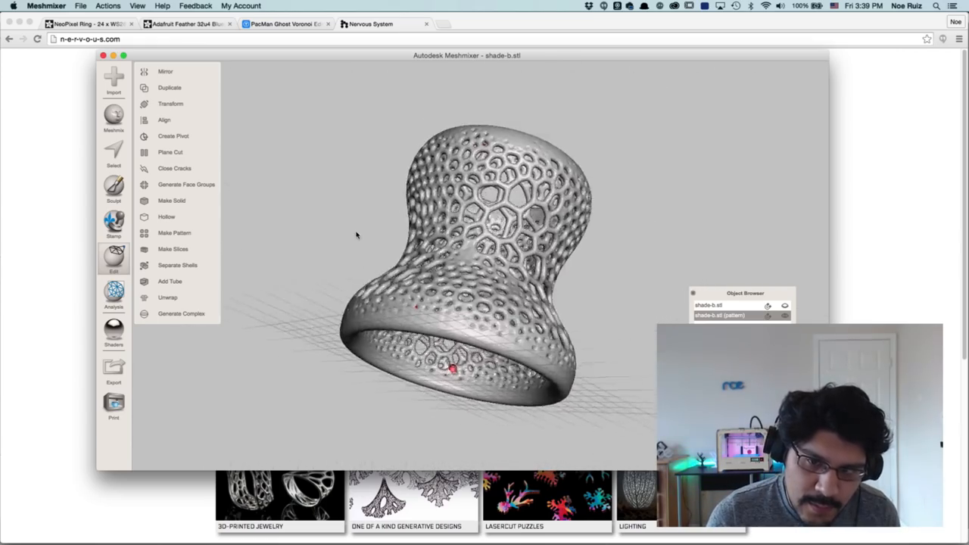
# - Orbit to inspect the lattice shade's underside, then bring up Plane Cut
pyautogui.moveTo(454, 265); pyautogui.dragTo(424, 326)
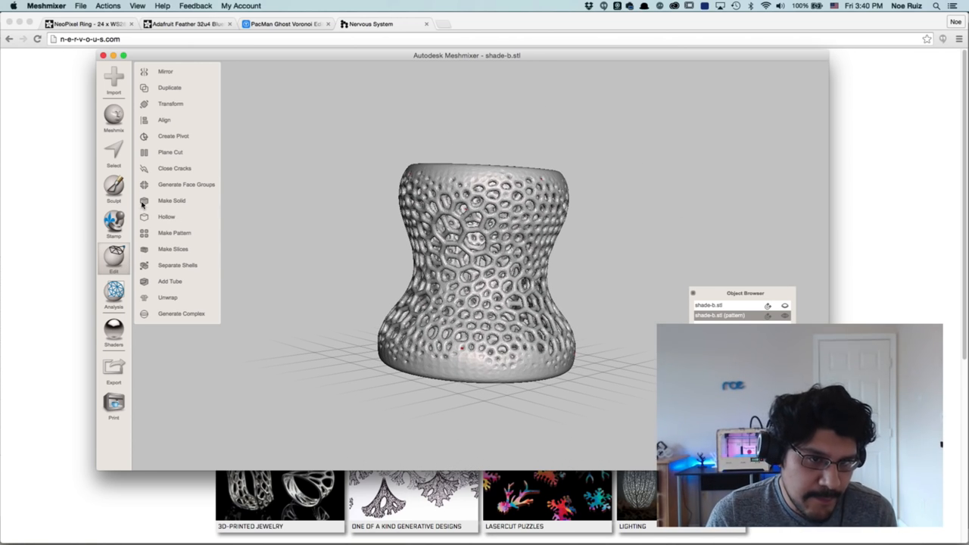
pyautogui.moveTo(171, 152)
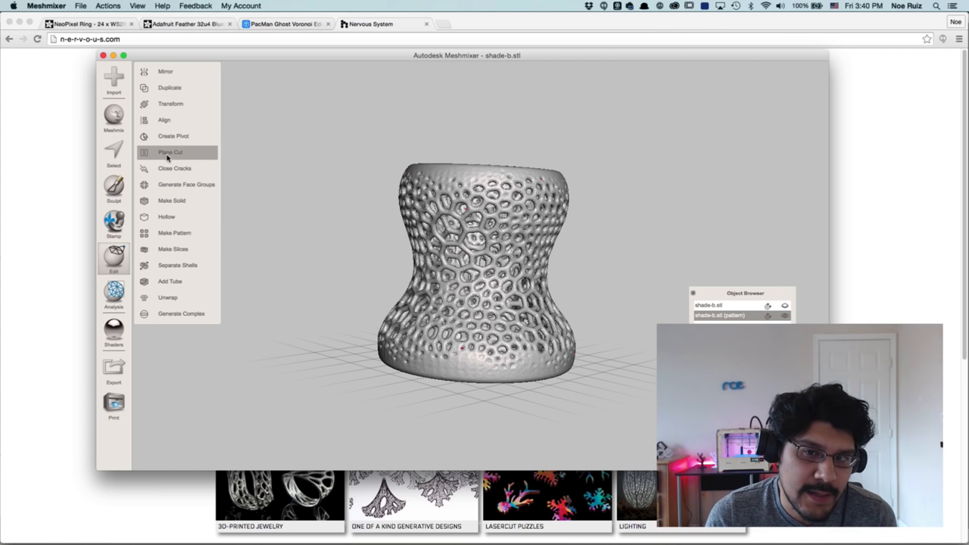
pyautogui.click(171, 152)
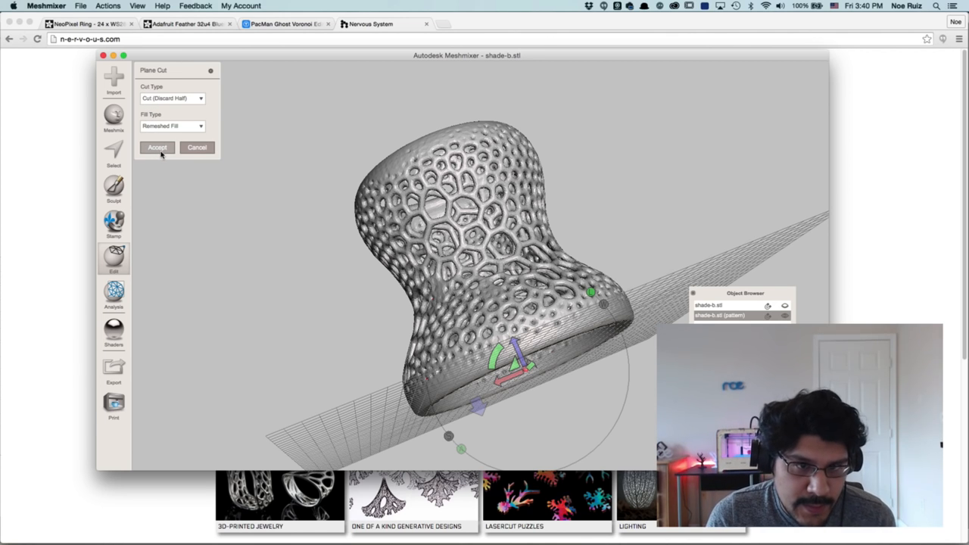
# - Trim the lattice shade's base flat using Discard Half with Remeshed Fill
pyautogui.click(157, 147)
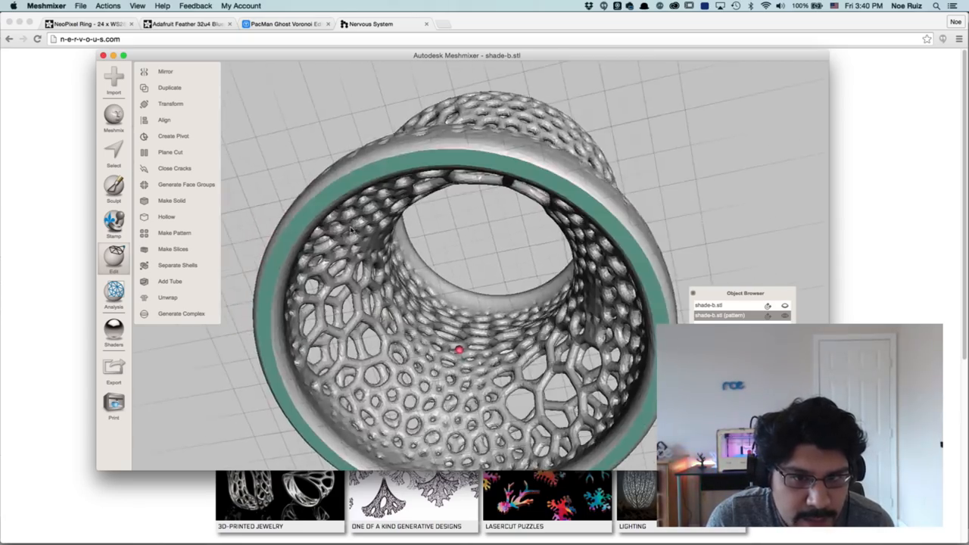
# - Run the Inspector with Flat Fill and auto-repair every flagged mesh defect
pyautogui.scroll(3)
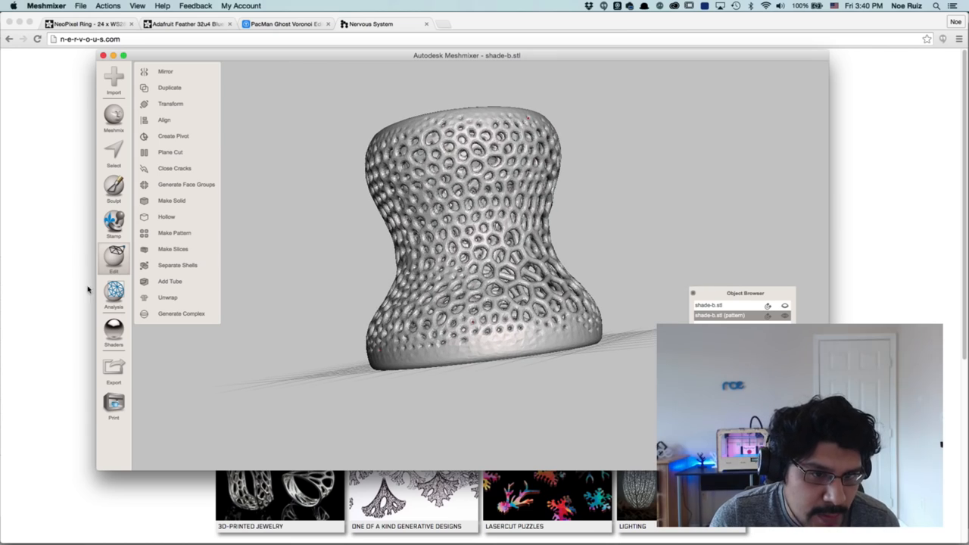
pyautogui.click(113, 294)
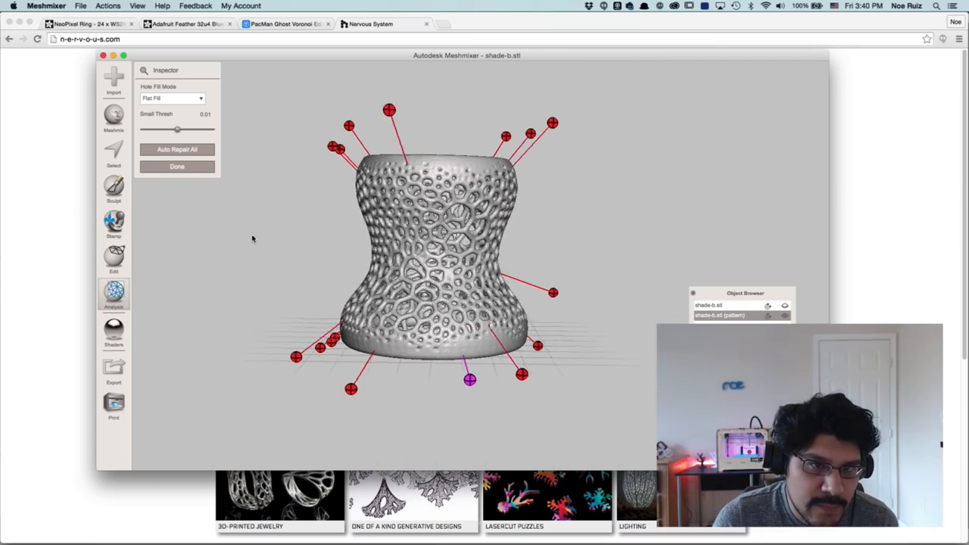
pyautogui.click(172, 99)
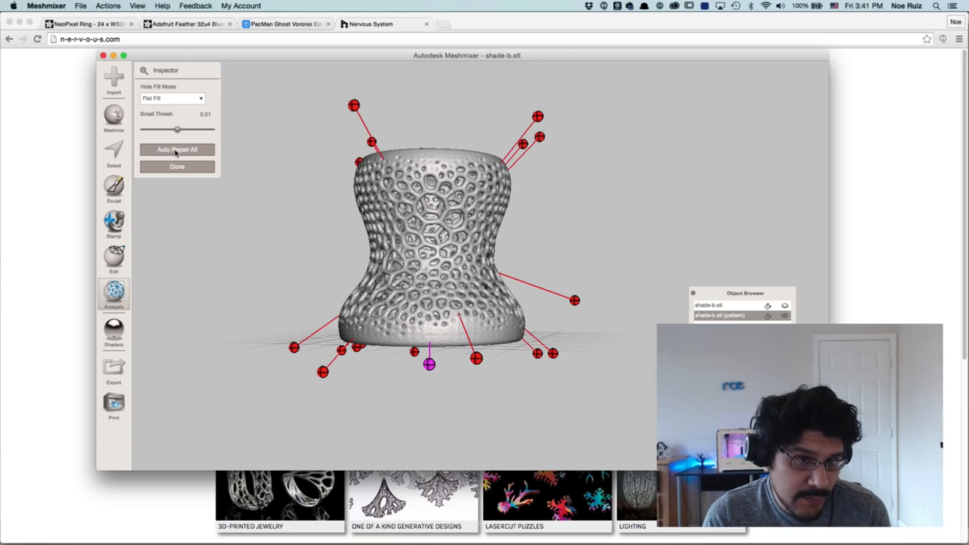
pyautogui.click(176, 149)
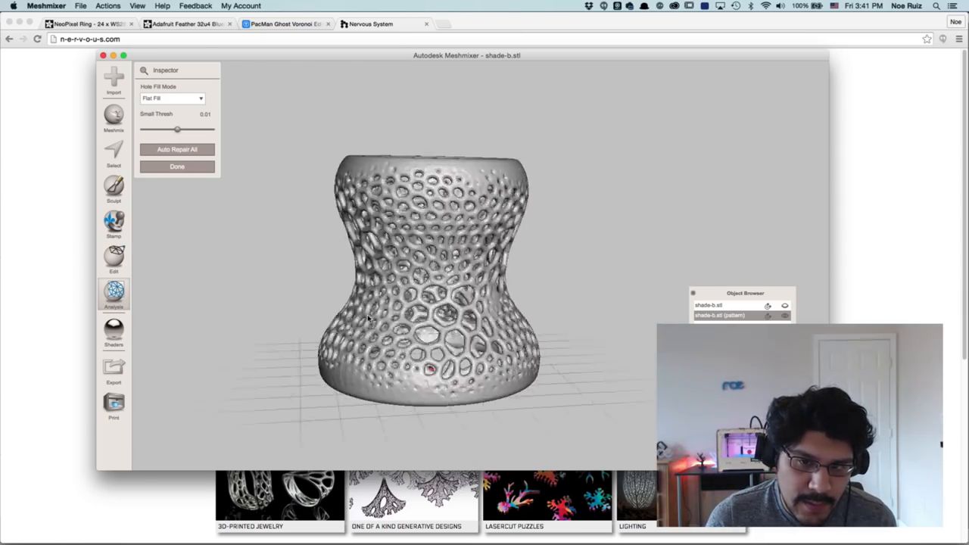
pyautogui.click(176, 149)
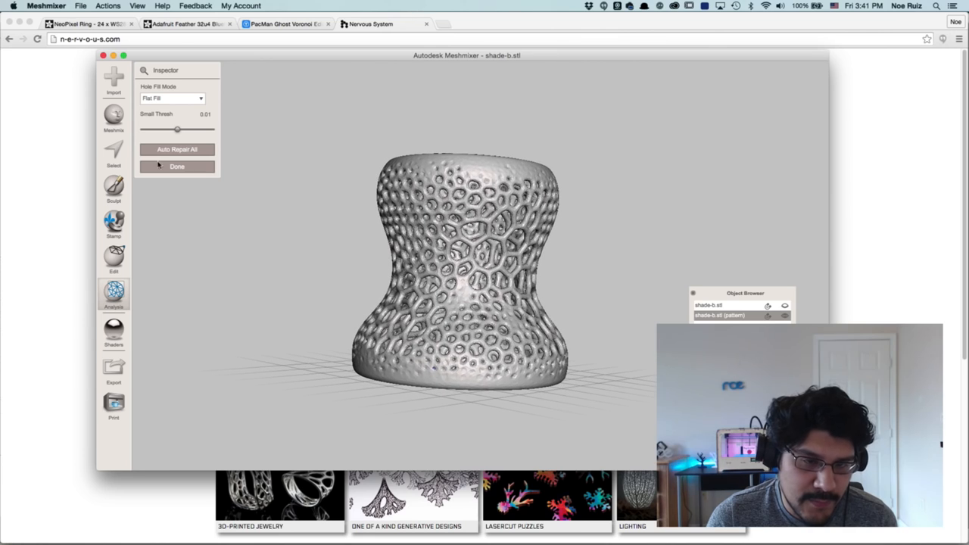
pyautogui.click(113, 294)
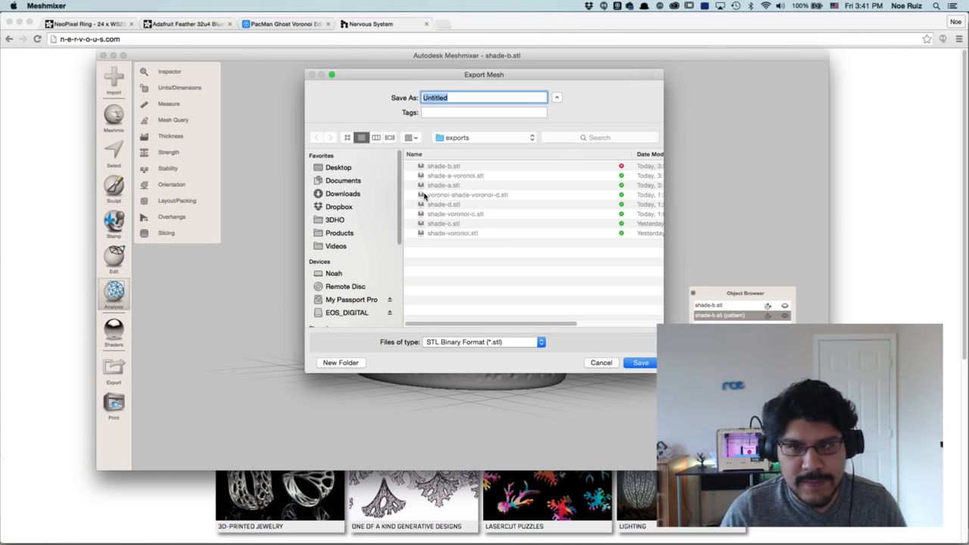
# - Name the export shade-b-voronoi and save it as a binary STL
pyautogui.write('shade-')
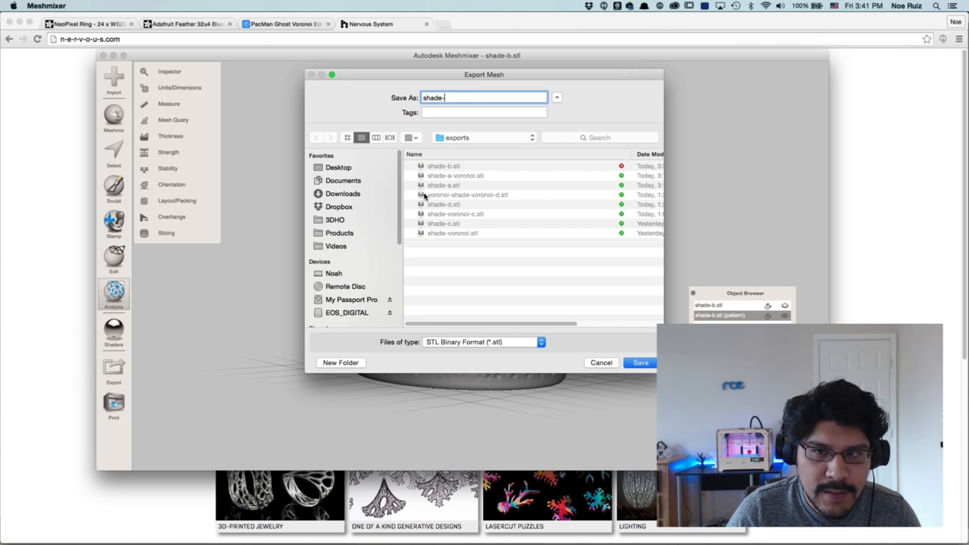
pyautogui.write('b-von')
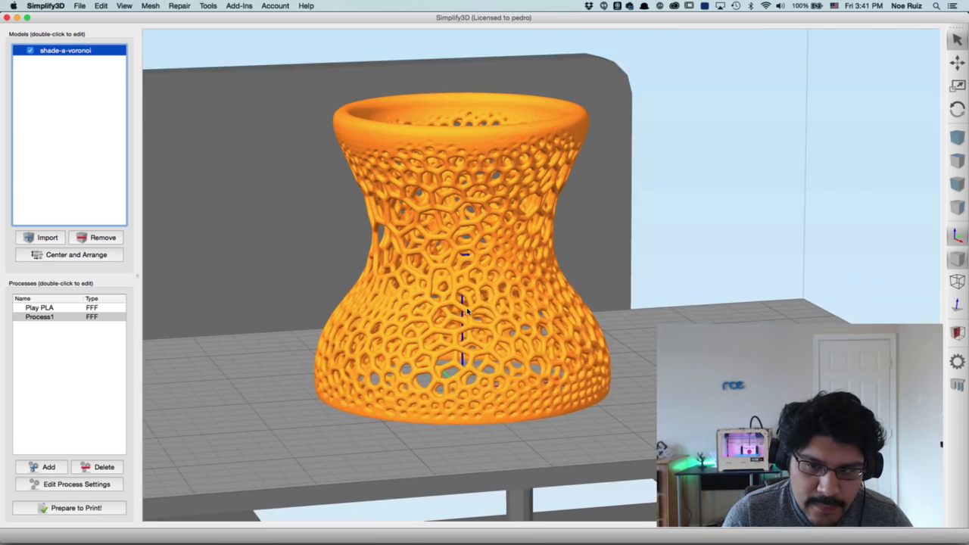
# - Remove shade-a-voronoi and import shade-b-voronoi.stl from the exports folder
pyautogui.click(103, 237)
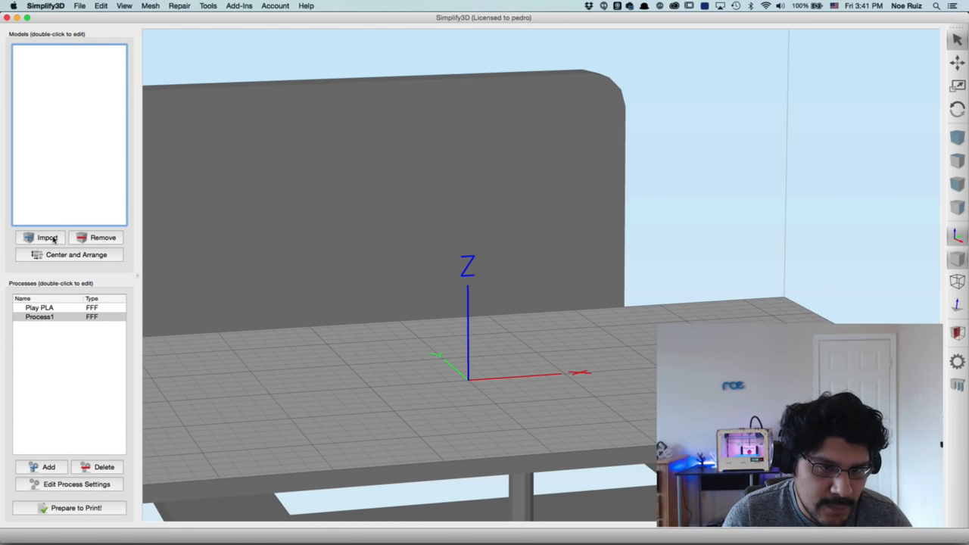
pyautogui.click(47, 237)
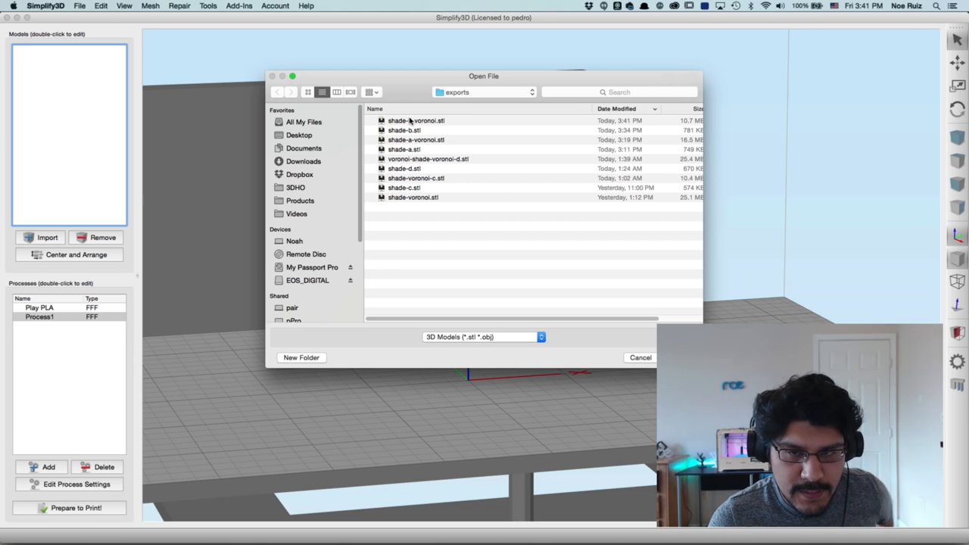
pyautogui.click(417, 121)
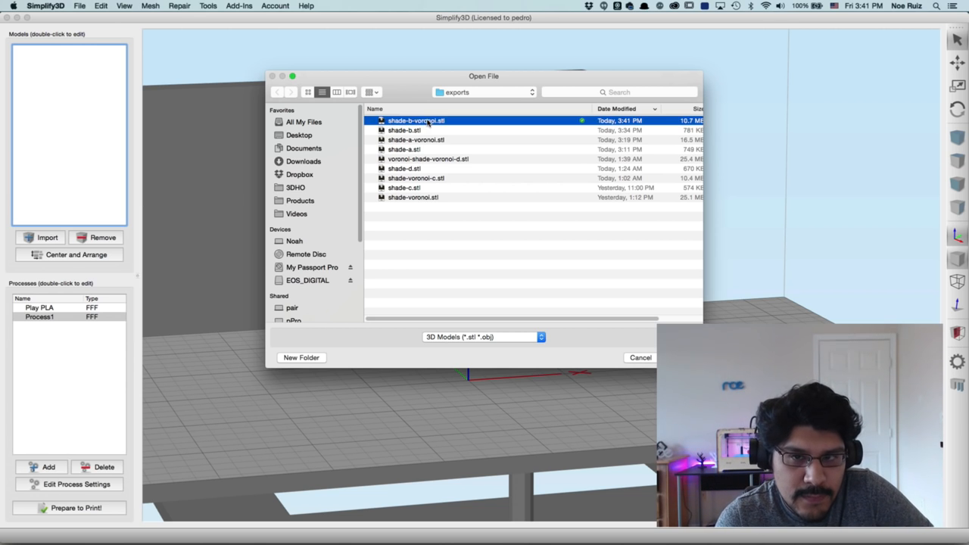
pyautogui.doubleClick(416, 120)
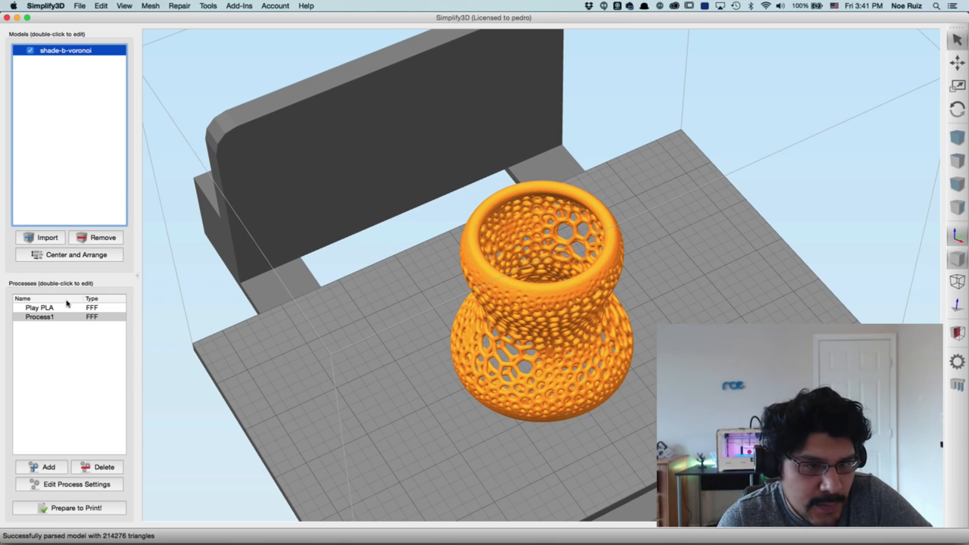
# - Slice with Play PLA and Process1, previewing toolpaths (2 h 15 min, 36.68 g)
pyautogui.click(75, 508)
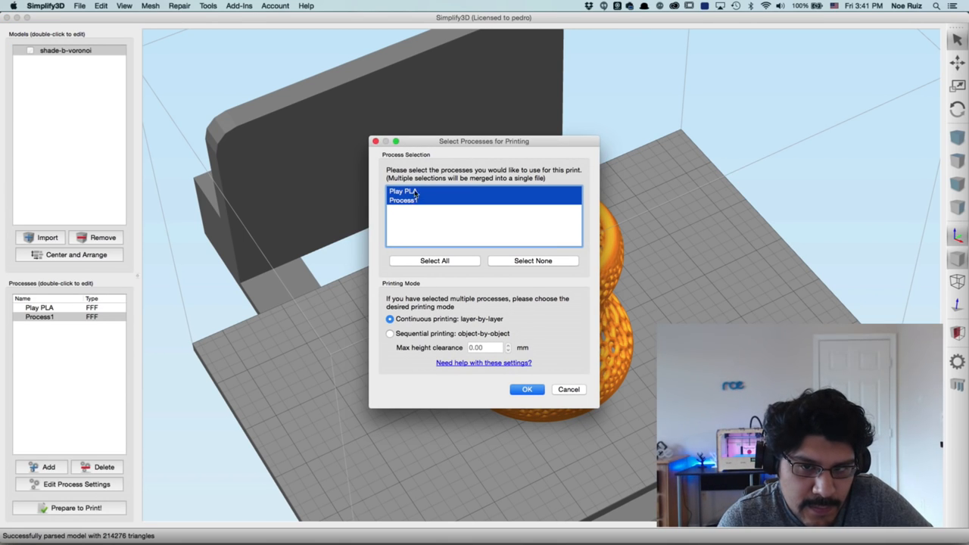
pyautogui.click(527, 389)
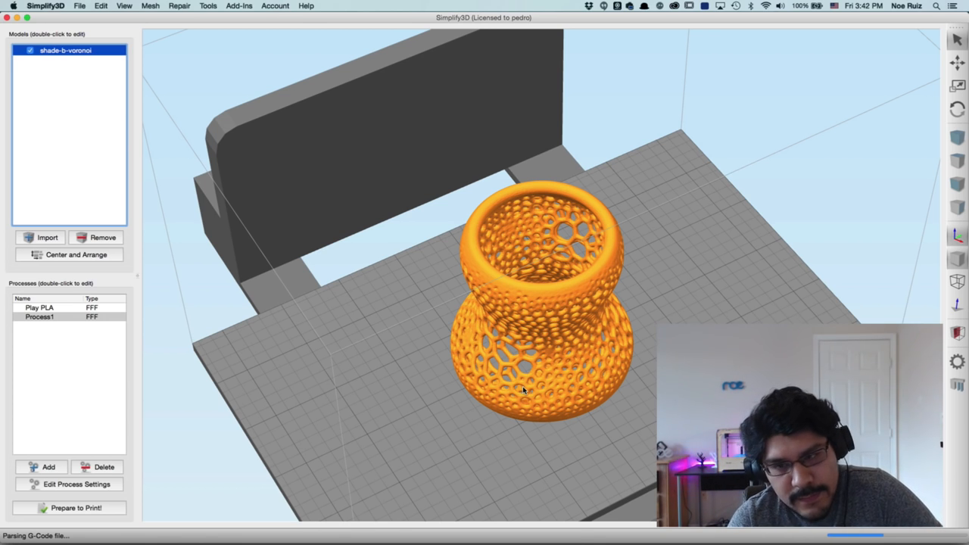
pyautogui.click(68, 508)
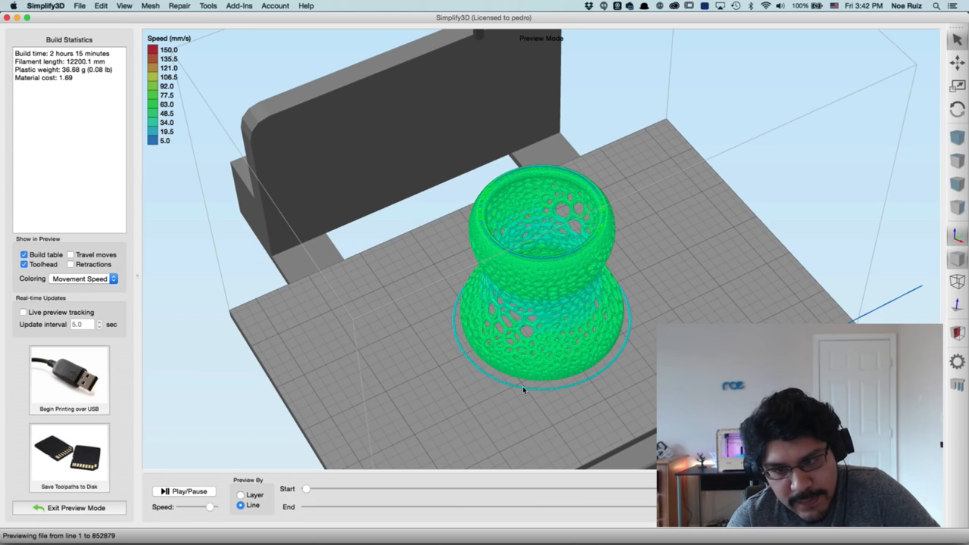
pyautogui.scroll(3)
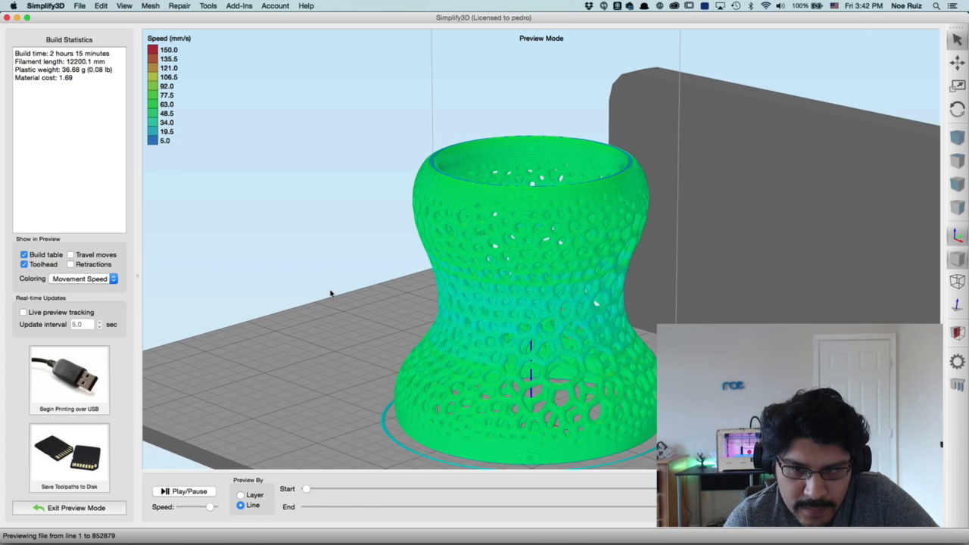
pyautogui.moveTo(530, 265); pyautogui.dragTo(416, 310)
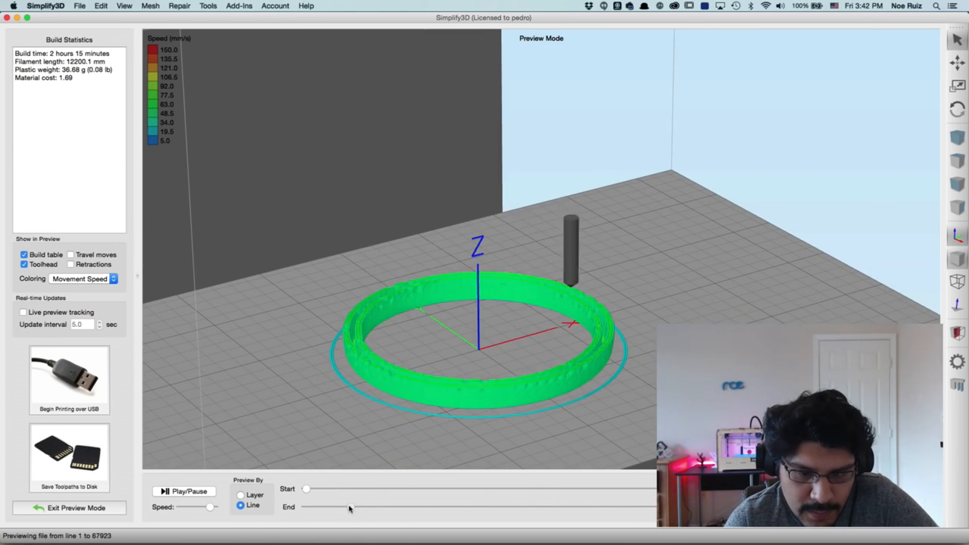
pyautogui.moveTo(348, 507); pyautogui.dragTo(305, 507)
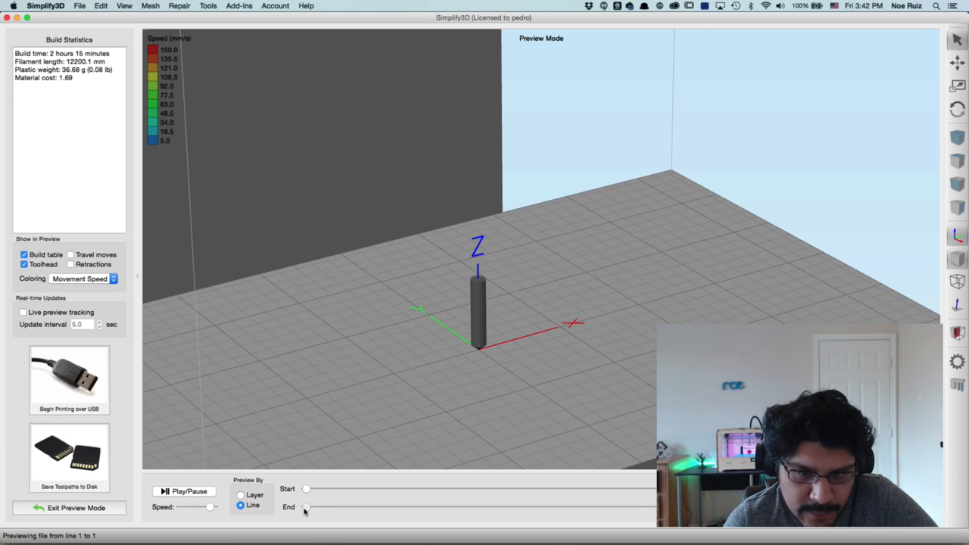
pyautogui.moveTo(307, 507); pyautogui.dragTo(328, 507)
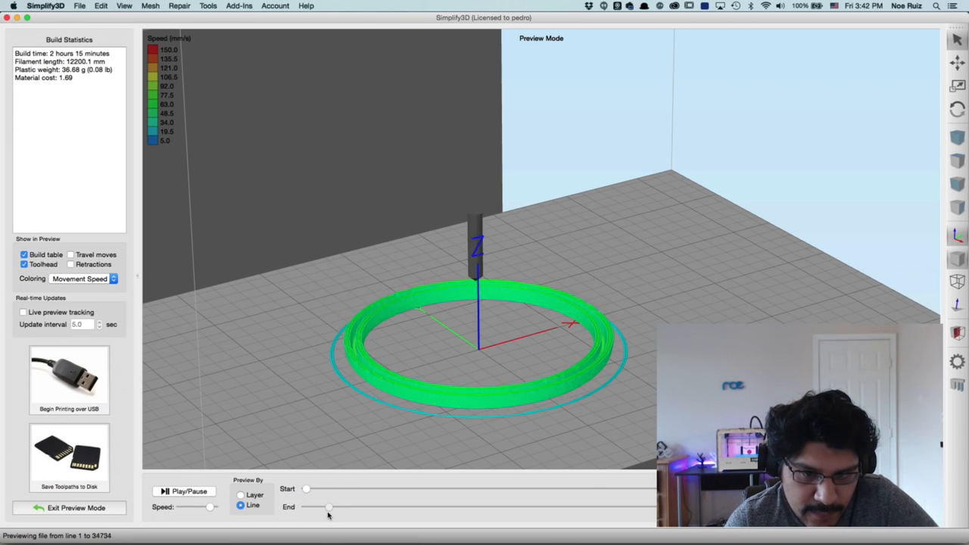
pyautogui.moveTo(307, 507); pyautogui.dragTo(367, 506)
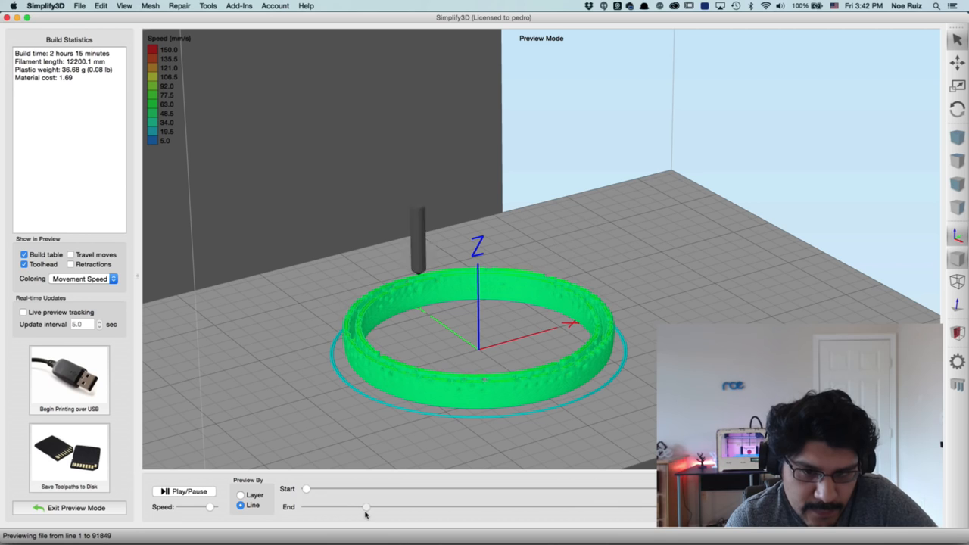
pyautogui.moveTo(368, 506); pyautogui.dragTo(518, 506)
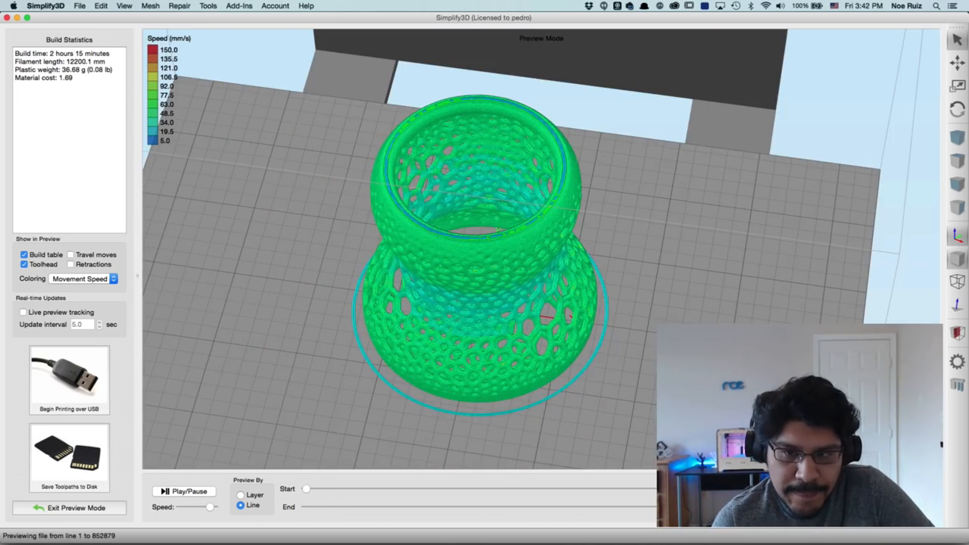
pyautogui.moveTo(647, 506); pyautogui.dragTo(435, 506)
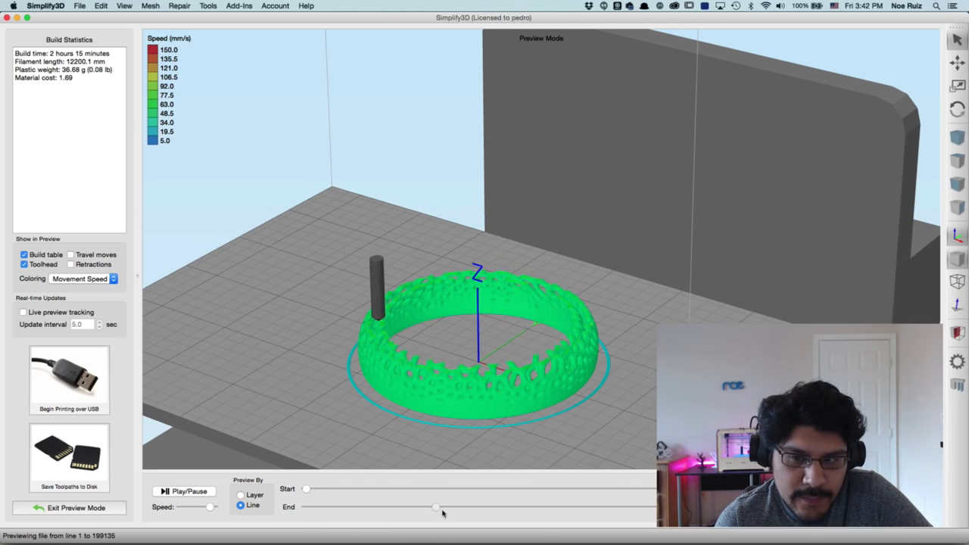
pyautogui.moveTo(435, 506); pyautogui.dragTo(549, 506)
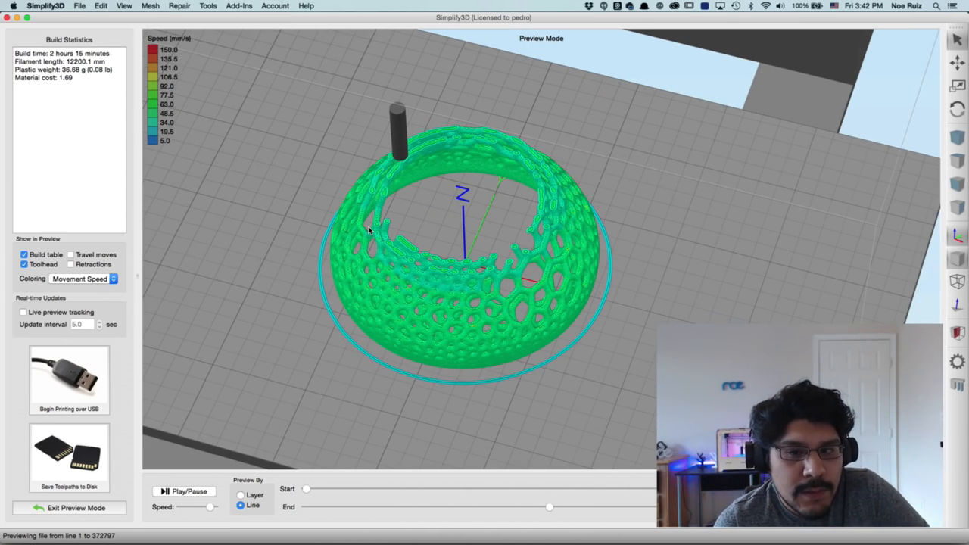
pyautogui.moveTo(549, 507); pyautogui.dragTo(560, 507)
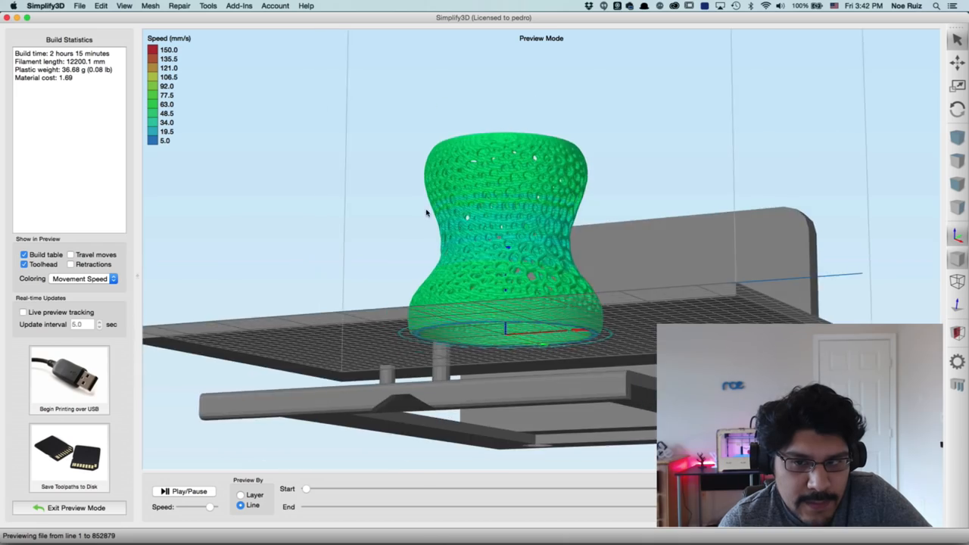
pyautogui.scroll(3)
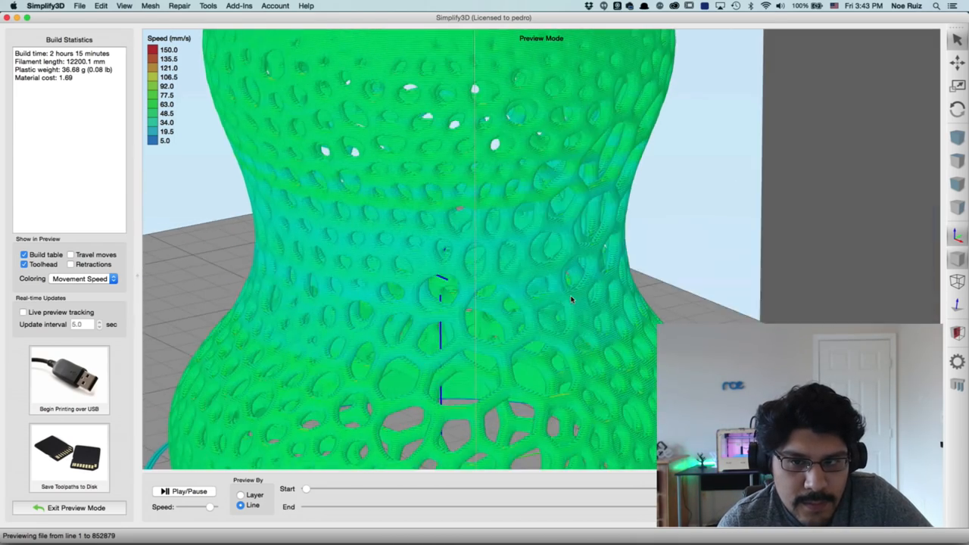